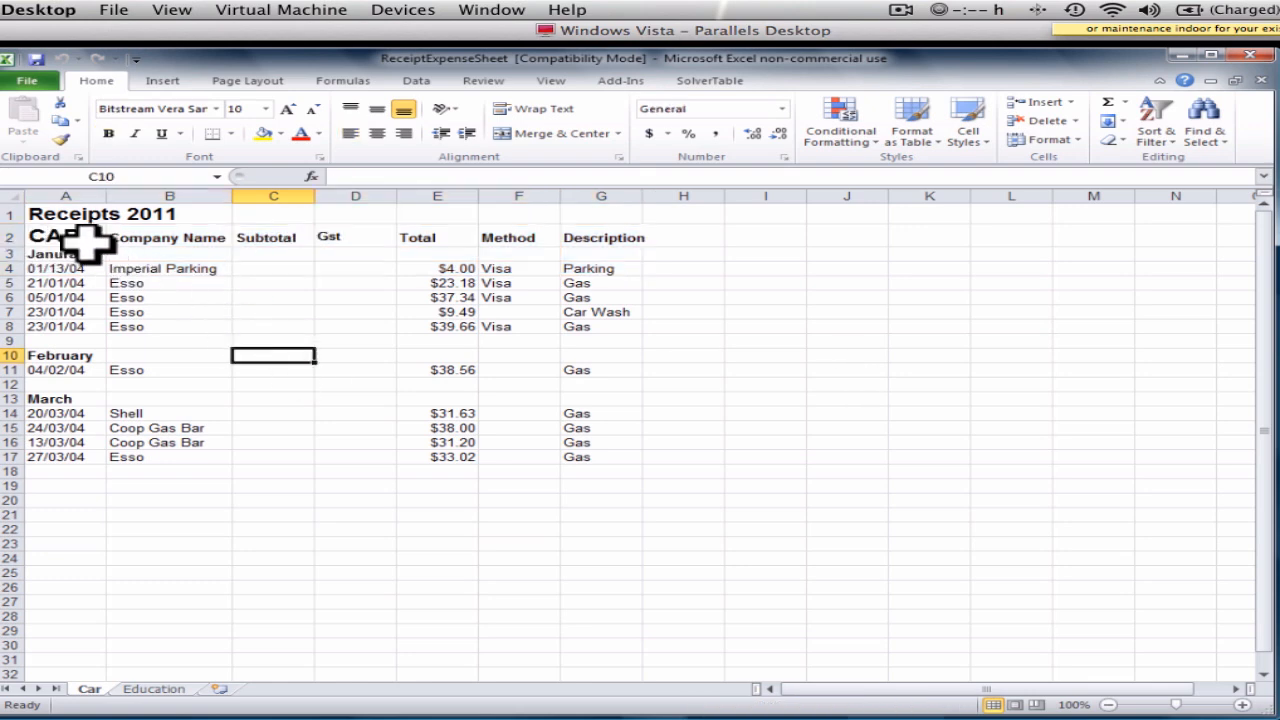
pyautogui.moveTo(345, 248)
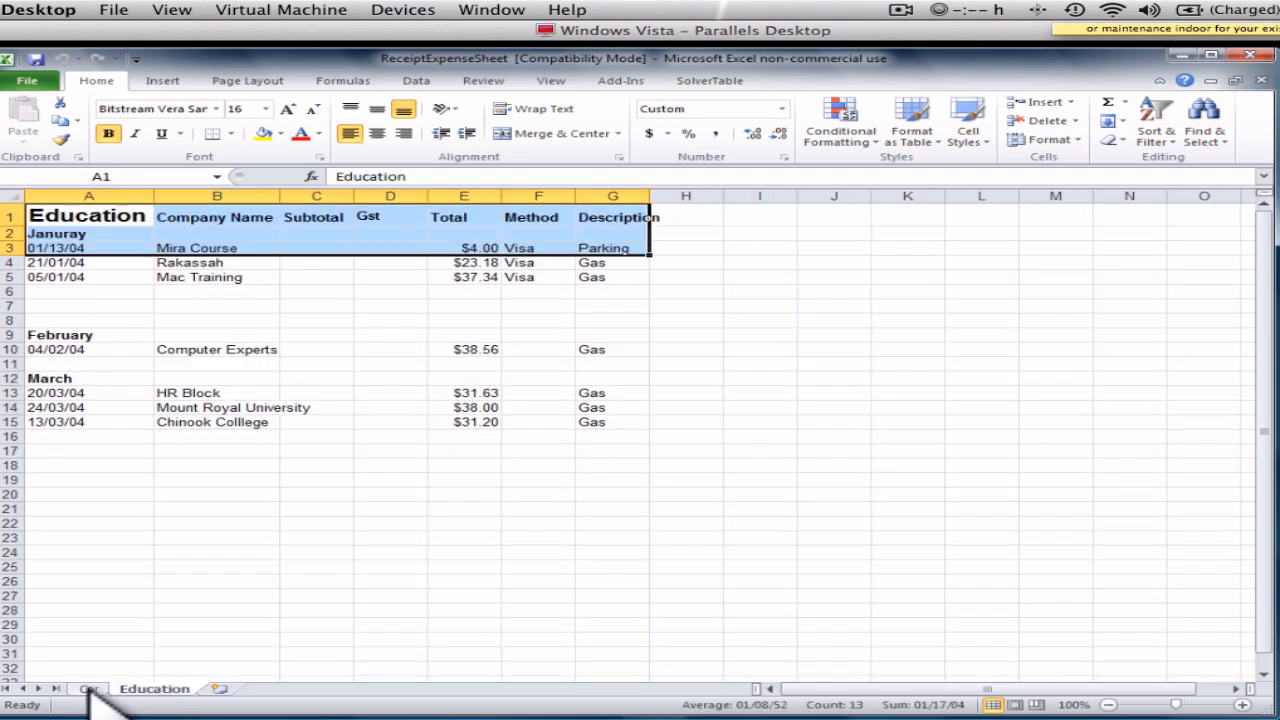
# Step: Insert a new blank worksheet into the receipts workbook
pyautogui.click(88, 689)
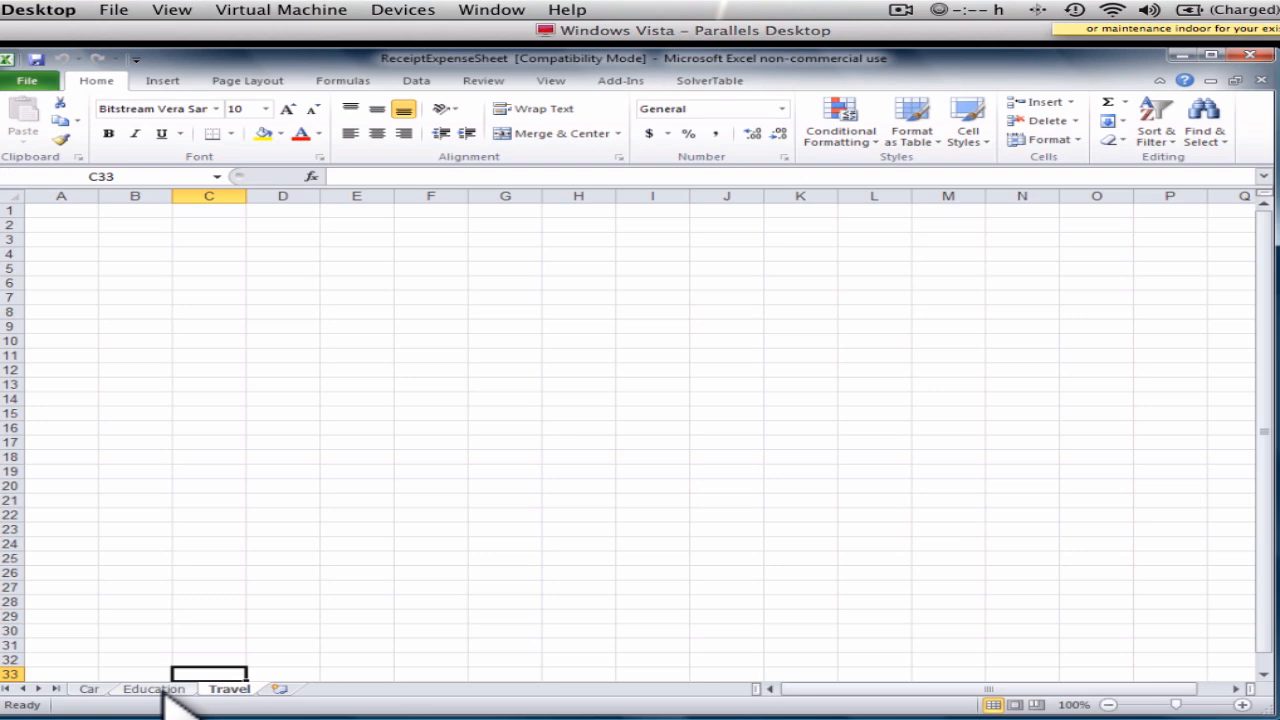
# Step: Copy Education's title, headers and January rows (A1:G5) for the Travel sheet
pyautogui.click(155, 689)
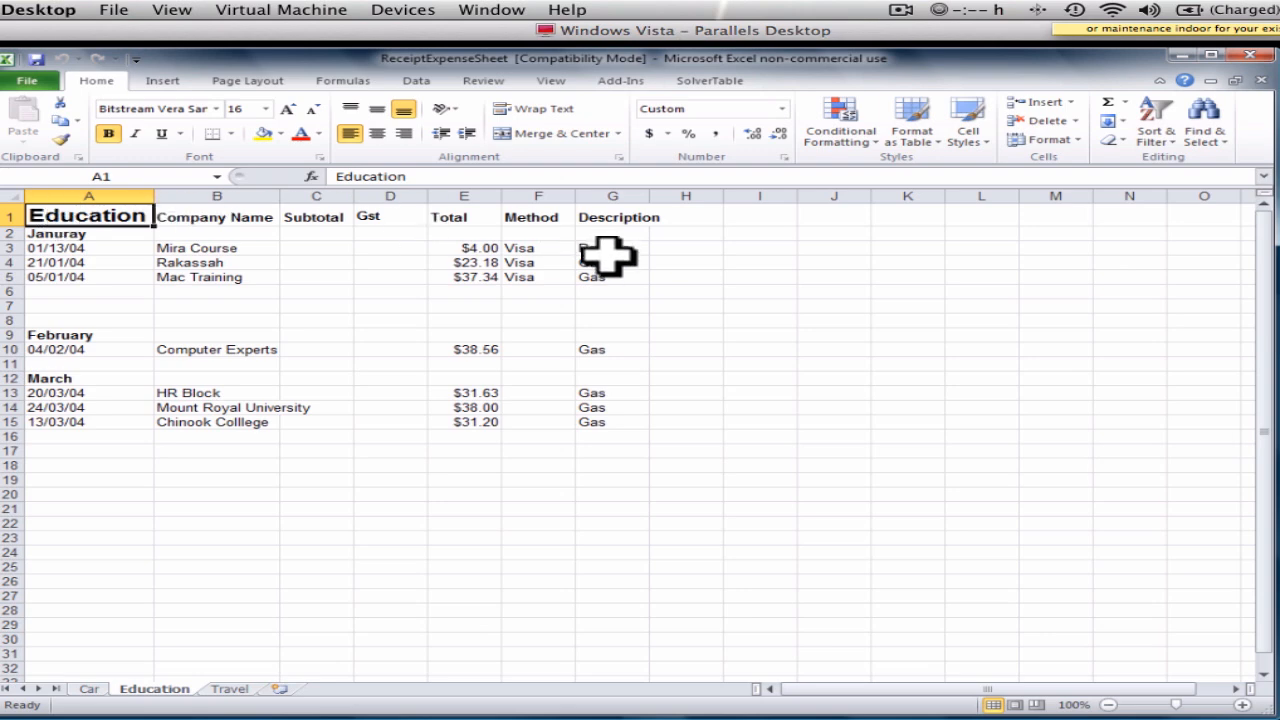
pyautogui.moveTo(88, 217); pyautogui.dragTo(613, 277)
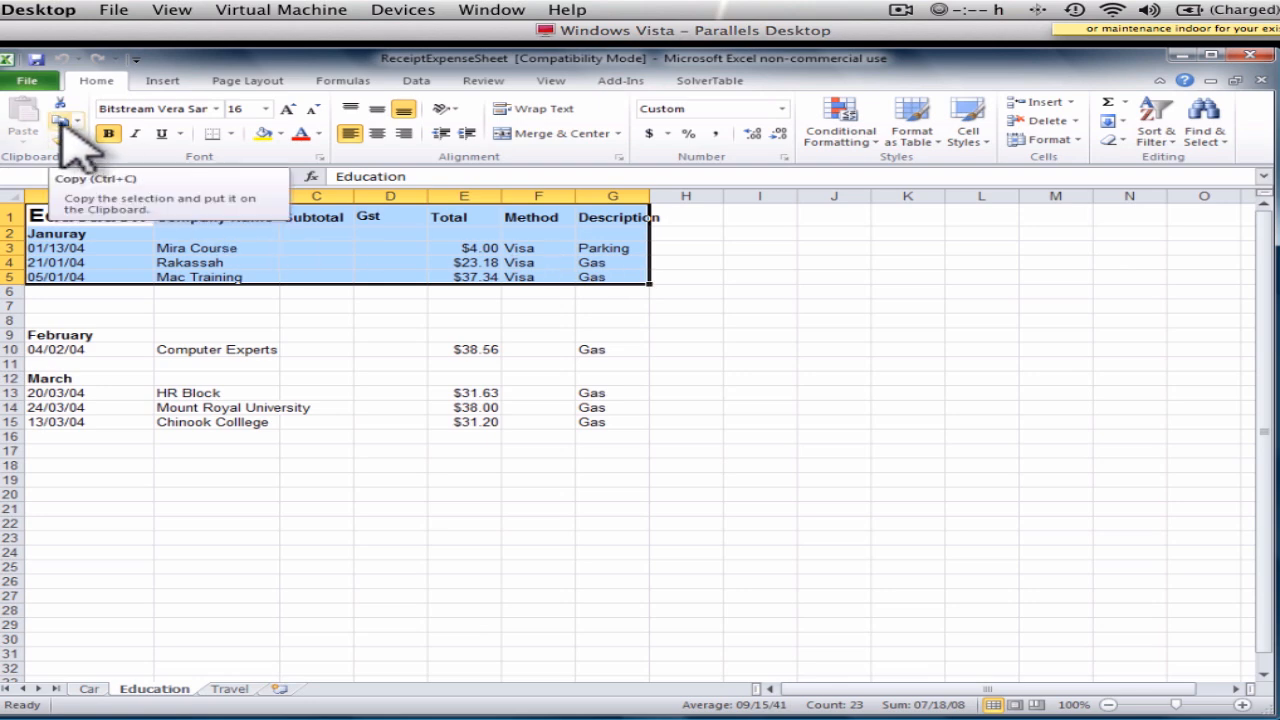
pyautogui.click(62, 122)
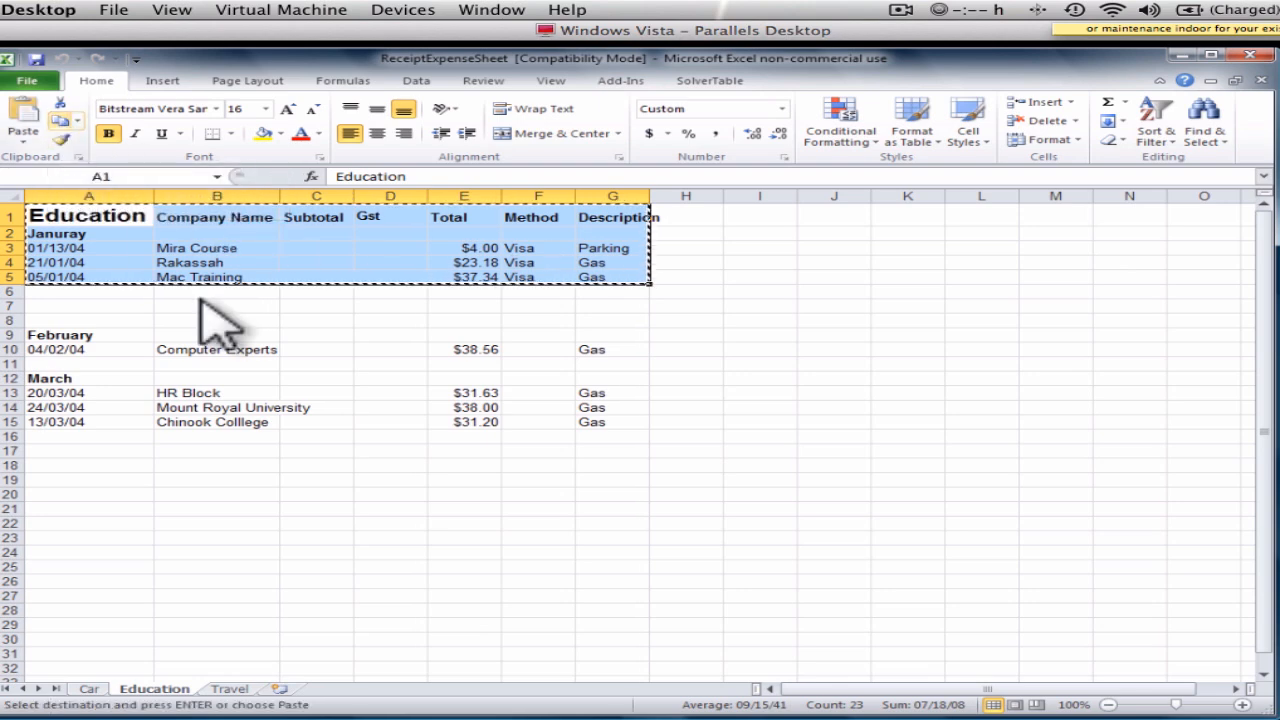
pyautogui.moveTo(245, 700)
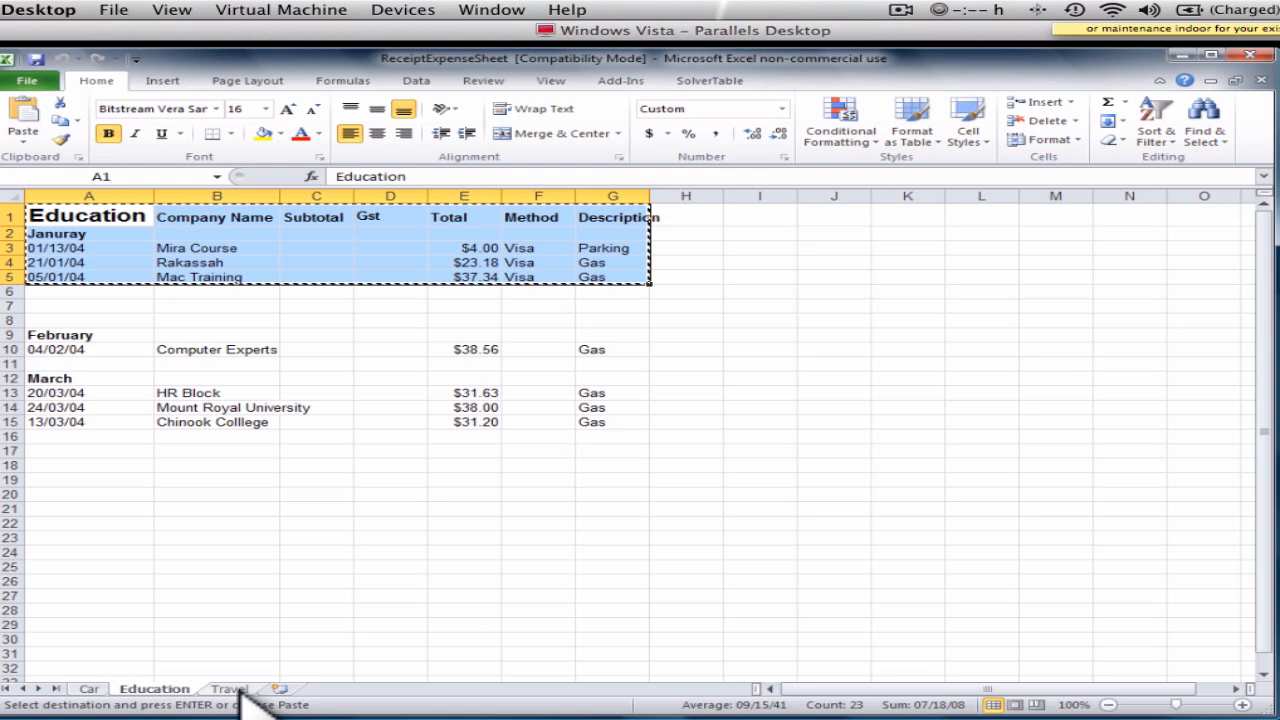
pyautogui.click(224, 689)
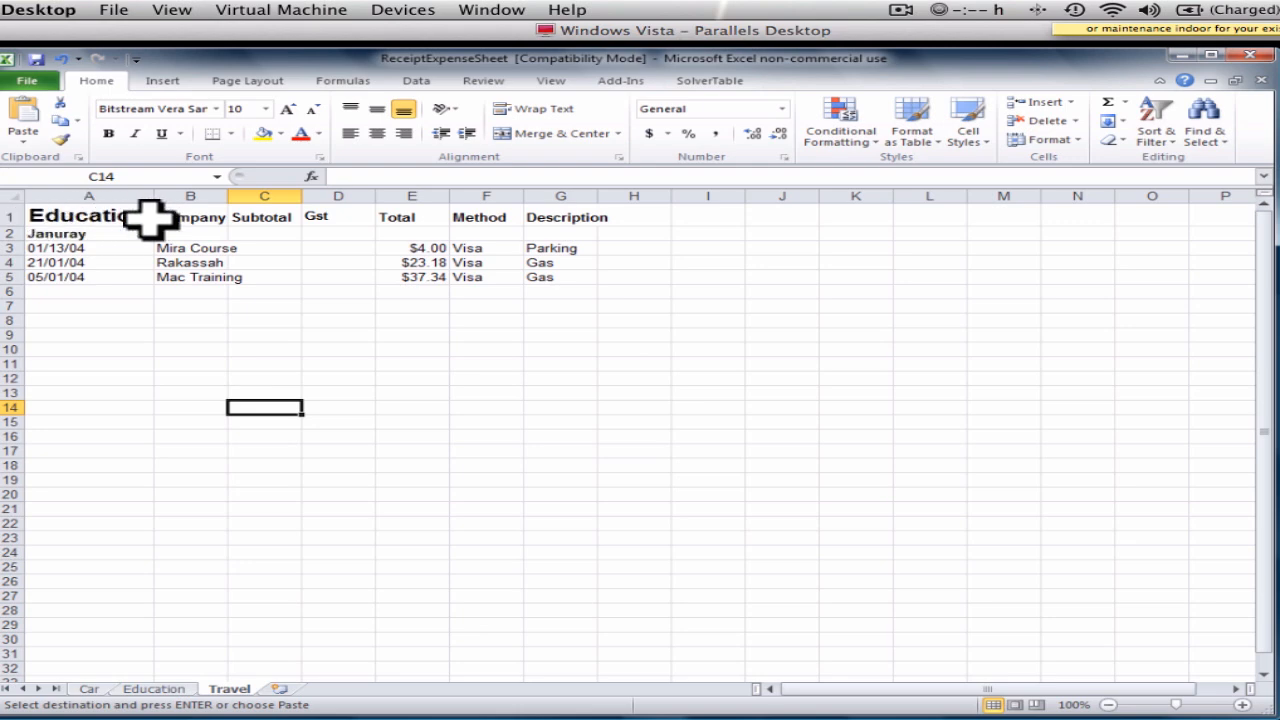
pyautogui.moveTo(108, 333)
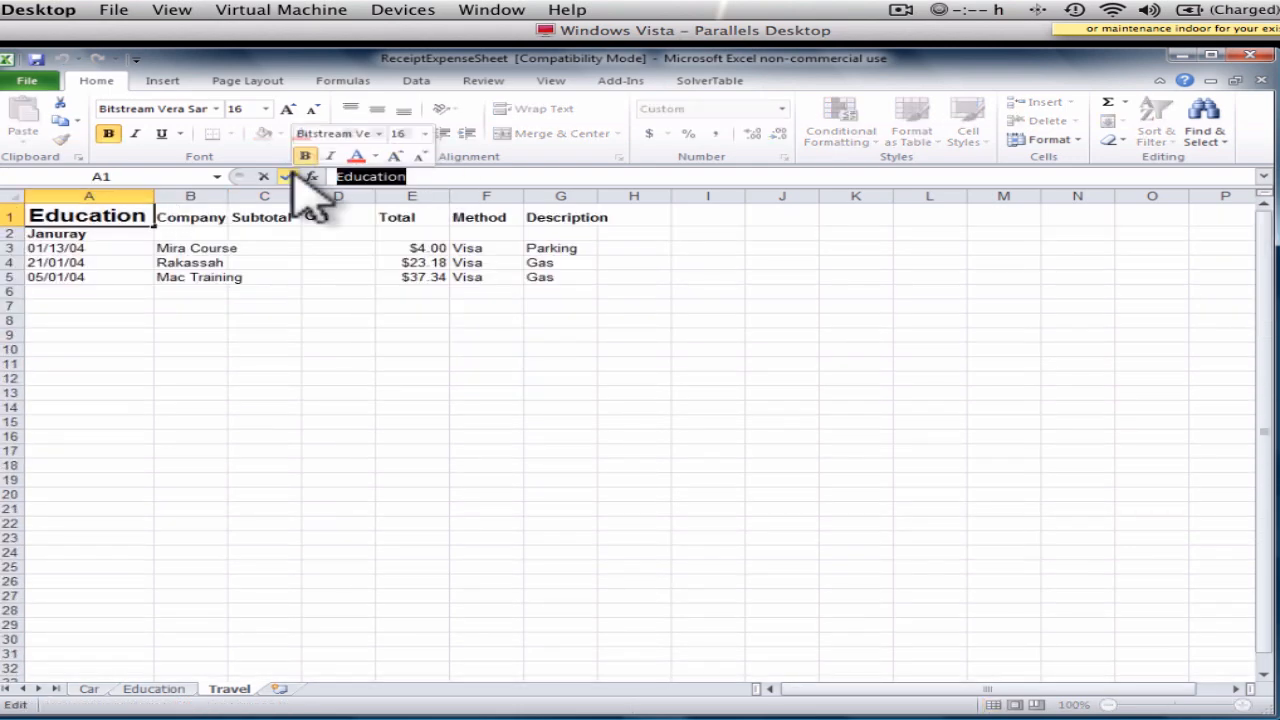
# Step: Change the A1 title to 'Travel' and clear the Rakassah and Mac Training rows
pyautogui.write('Travel')
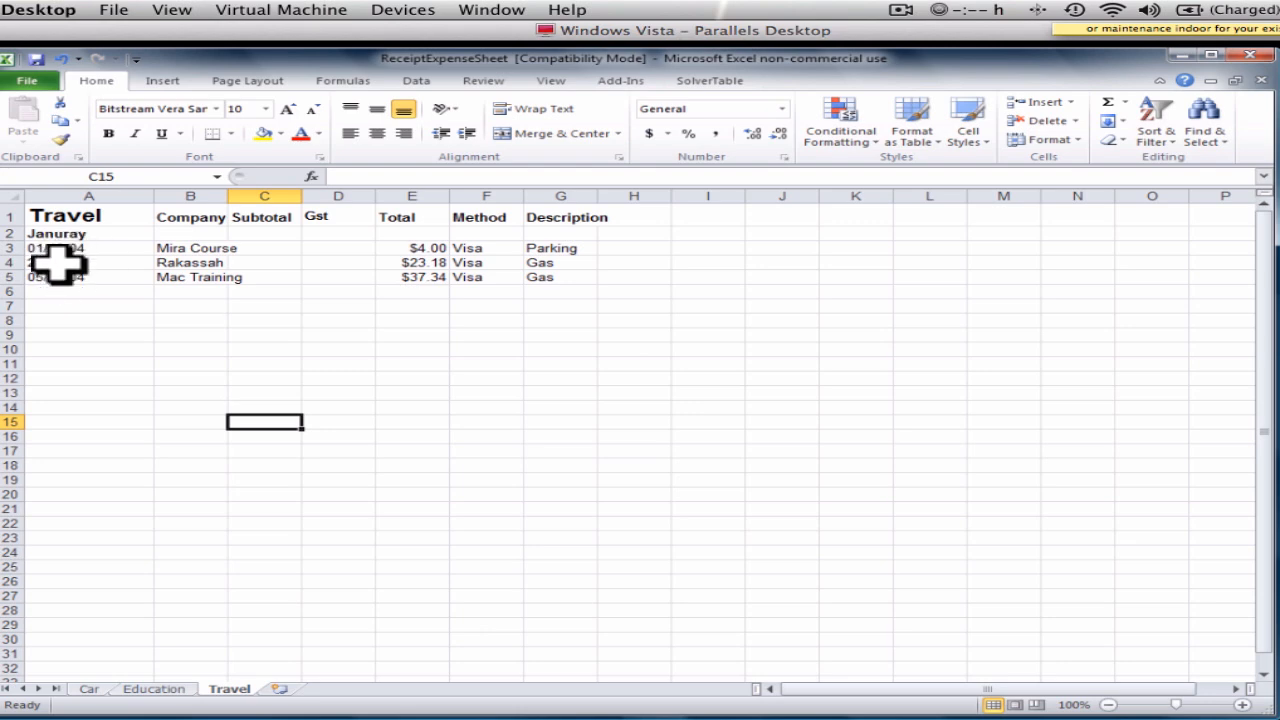
pyautogui.click(75, 262)
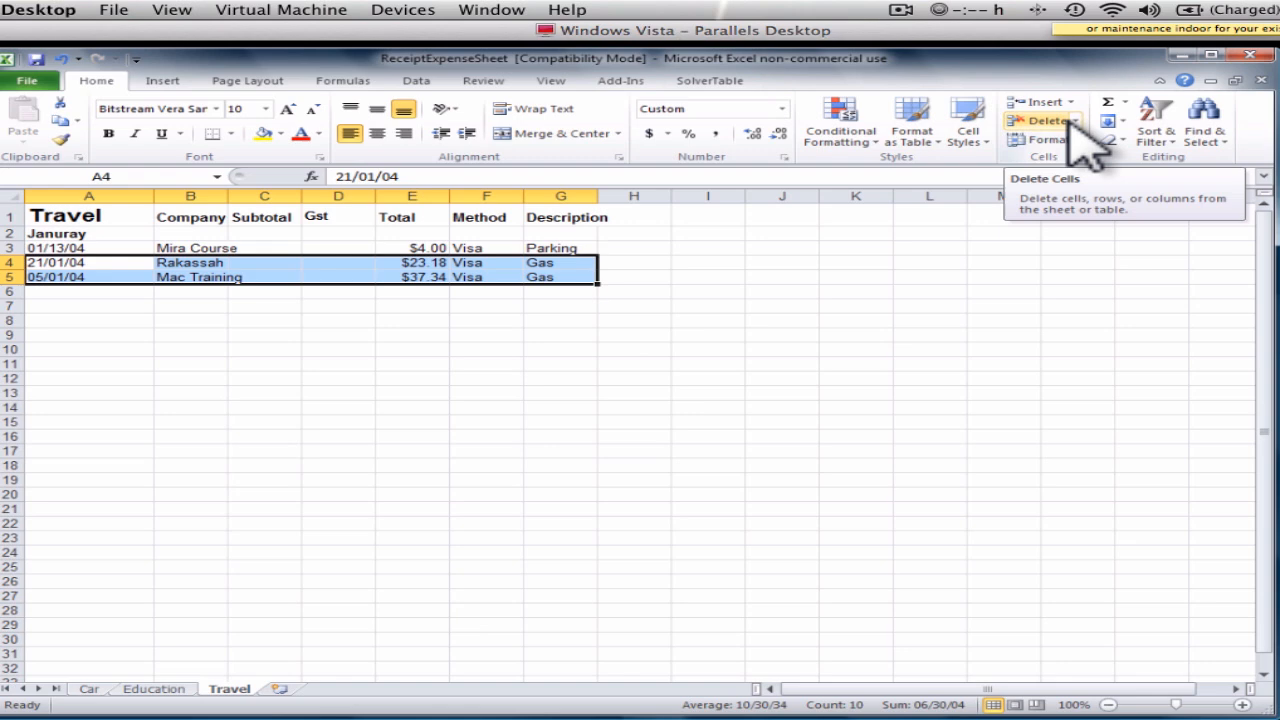
pyautogui.moveTo(1115, 150)
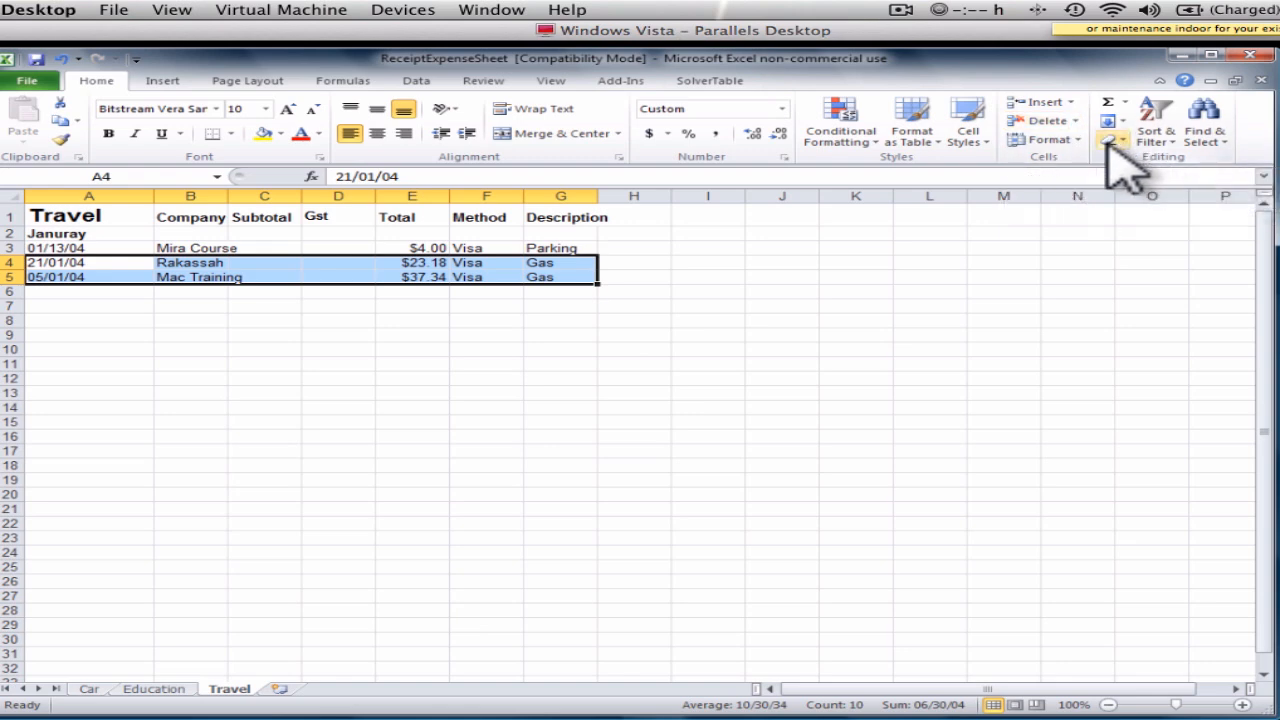
pyautogui.click(1112, 140)
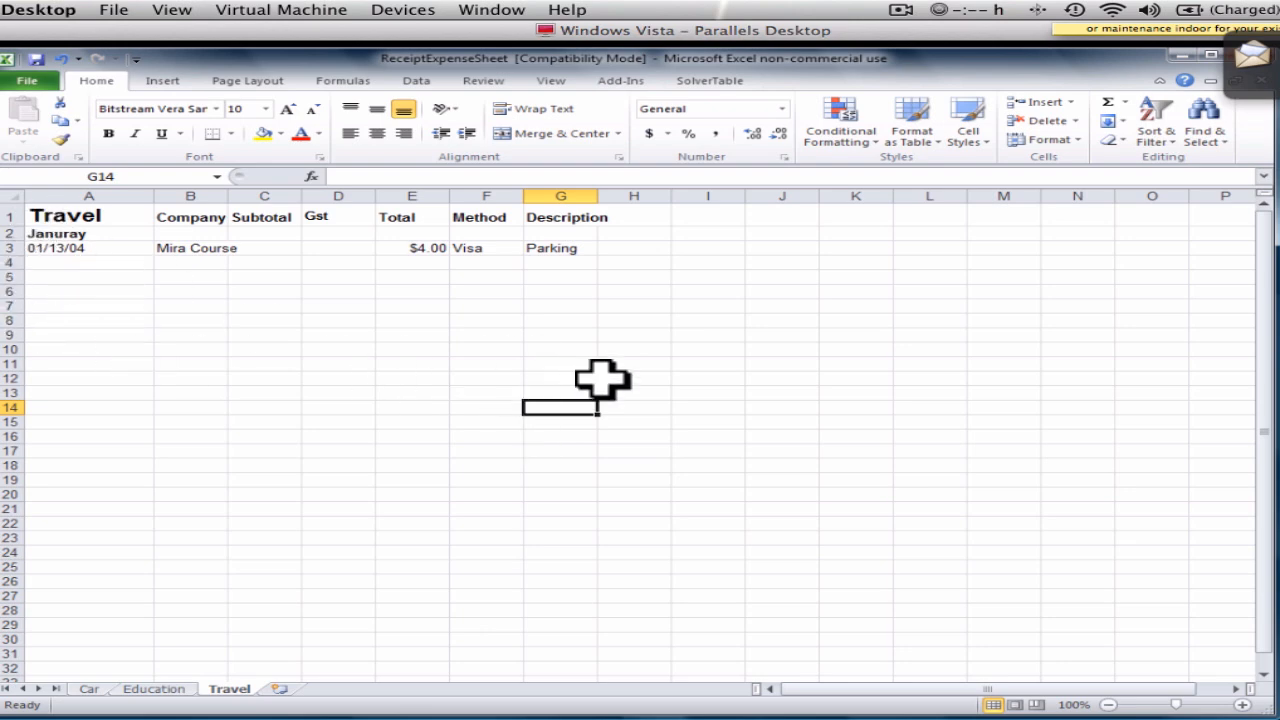
# Step: On the Car sheet, enter =E4/1.05 in C4 and fill it down to row 17
pyautogui.click(92, 689)
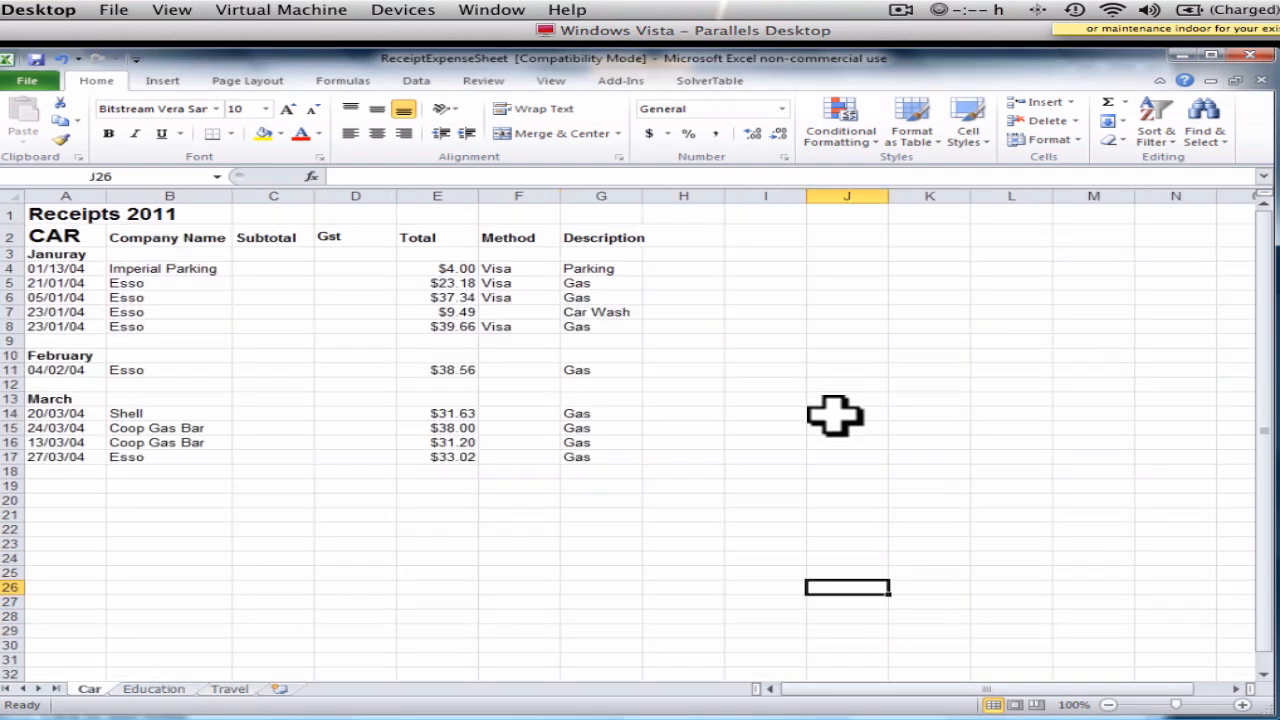
pyautogui.moveTo(272, 315)
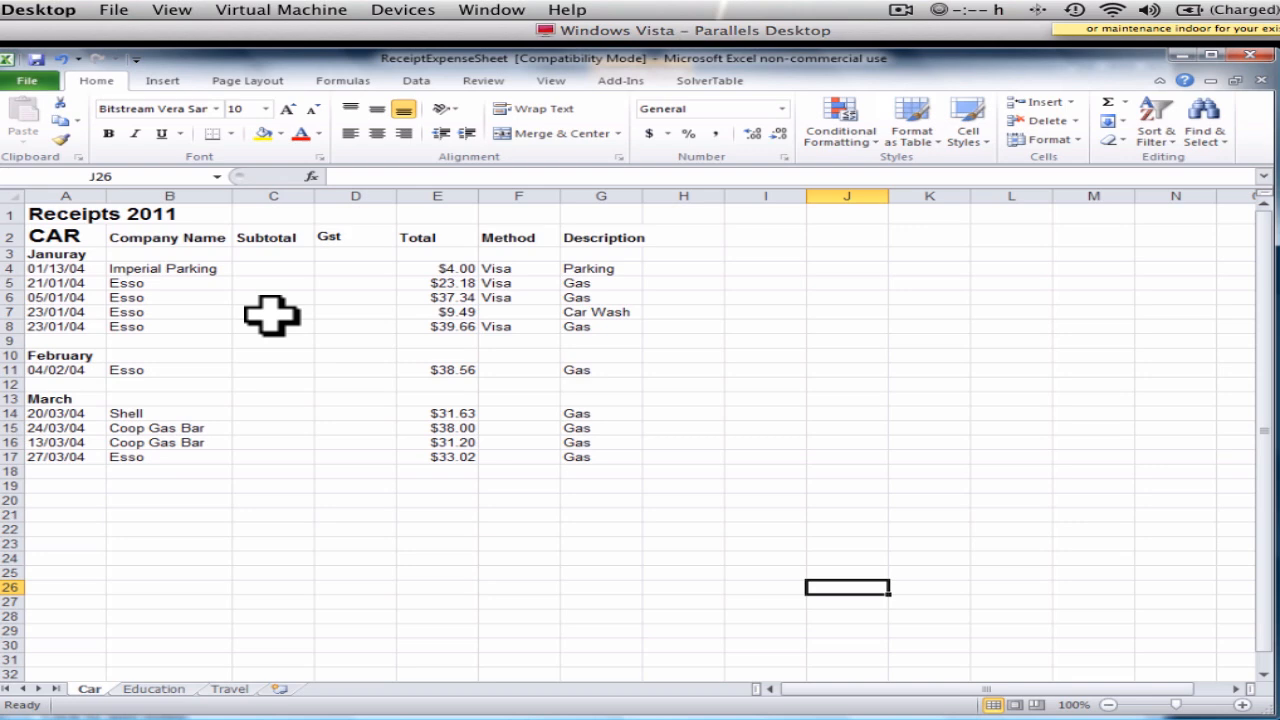
pyautogui.moveTo(167, 250)
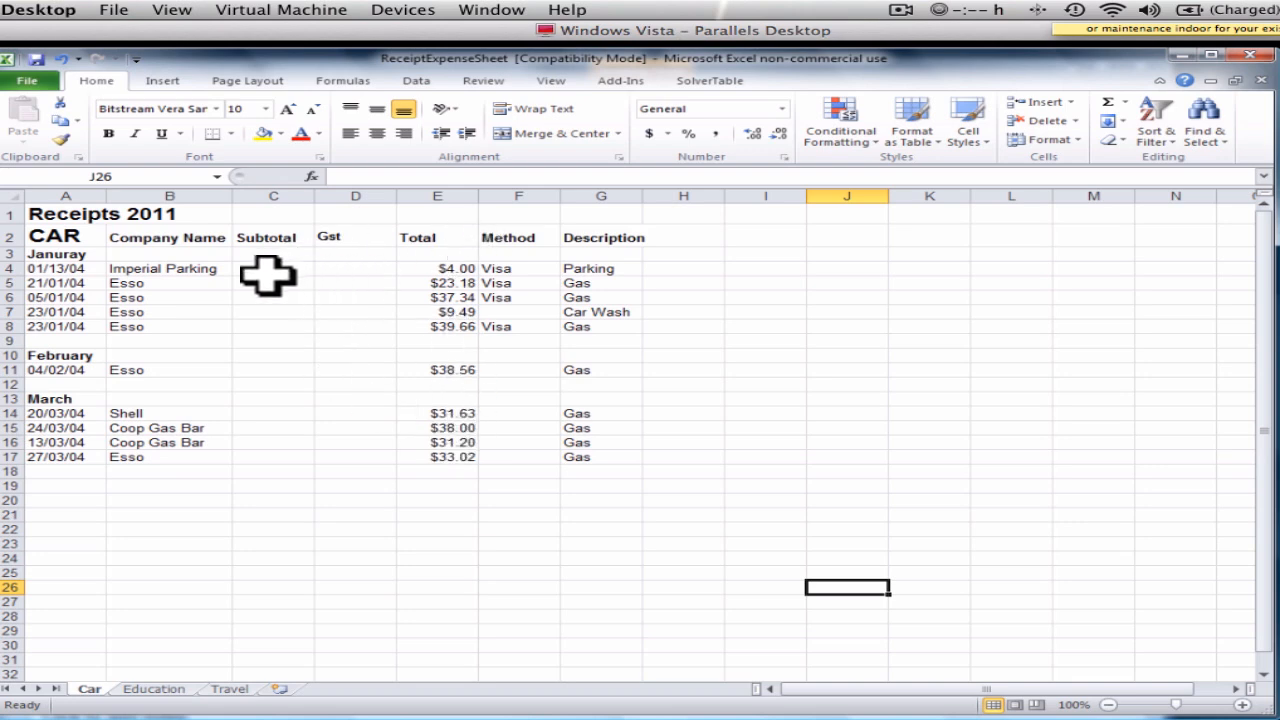
pyautogui.moveTo(455, 270)
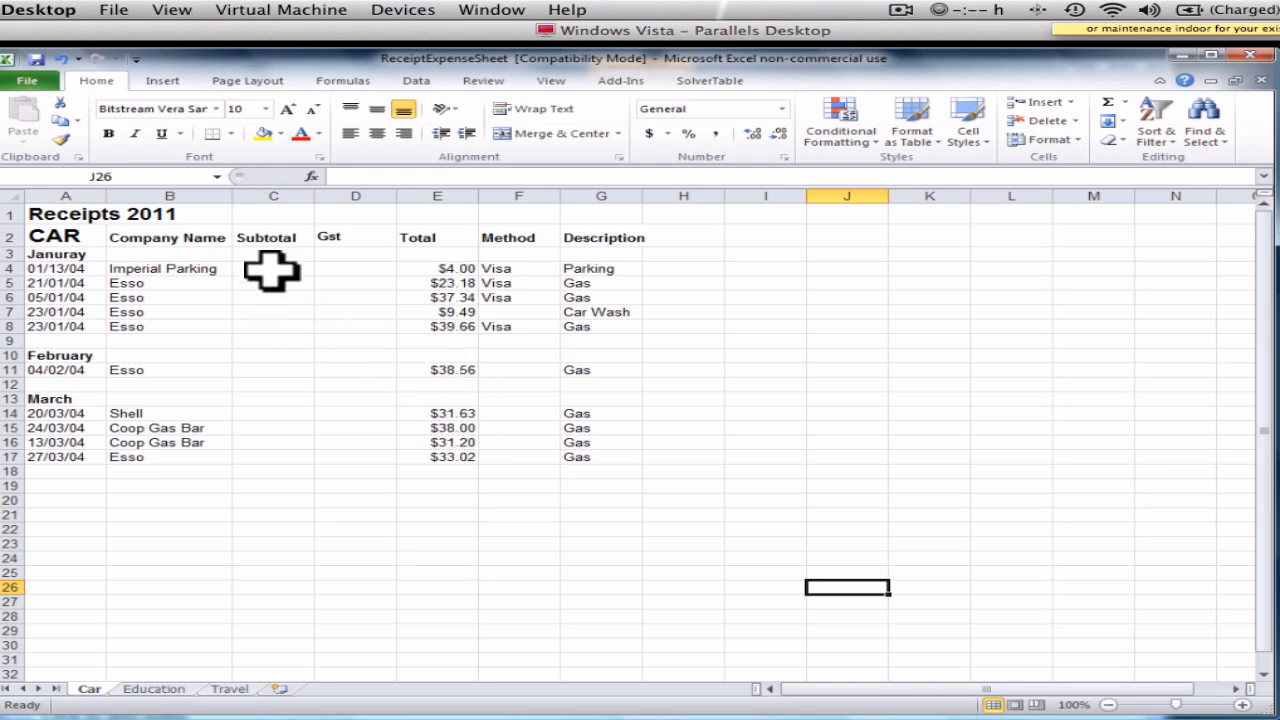
pyautogui.click(273, 268)
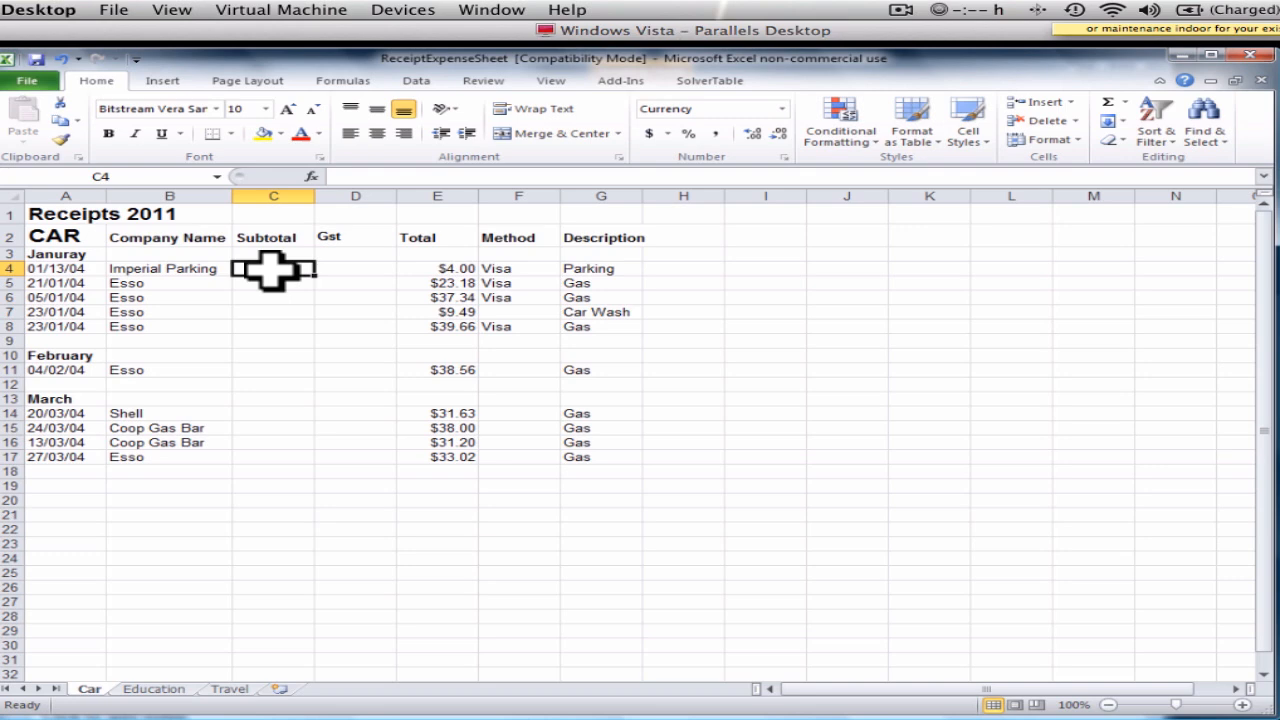
pyautogui.write('=')
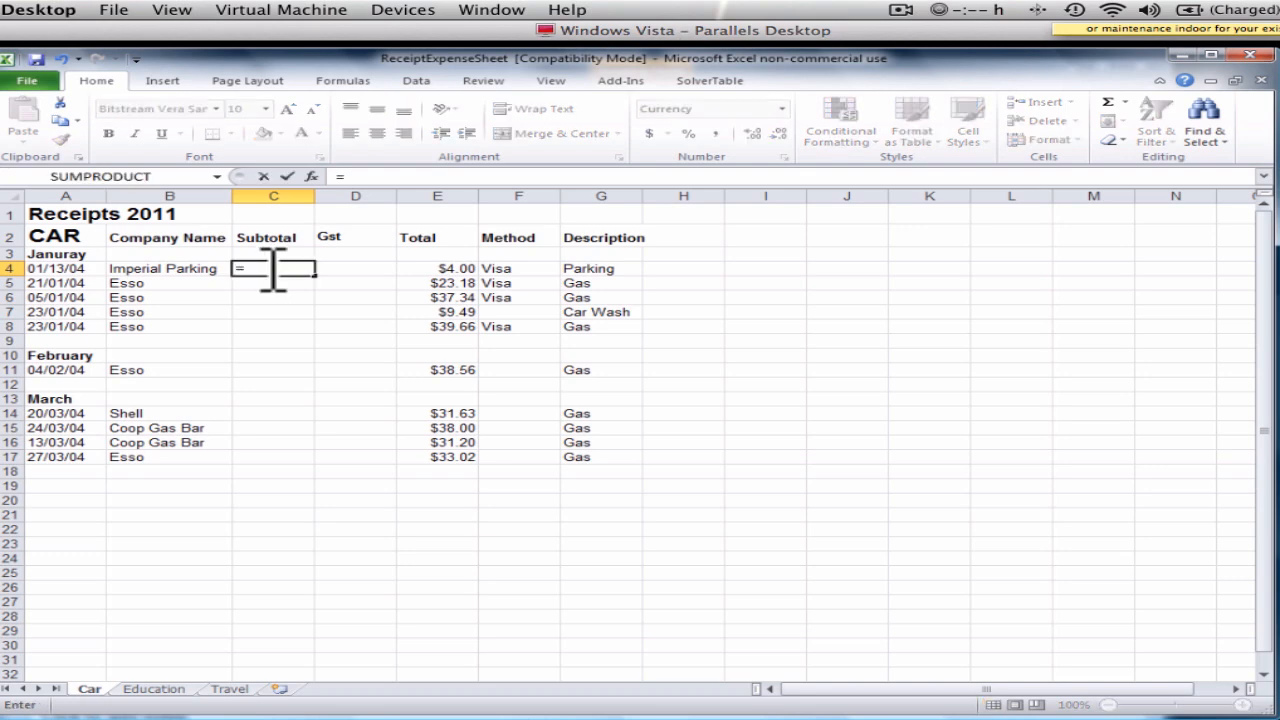
pyautogui.click(437, 268)
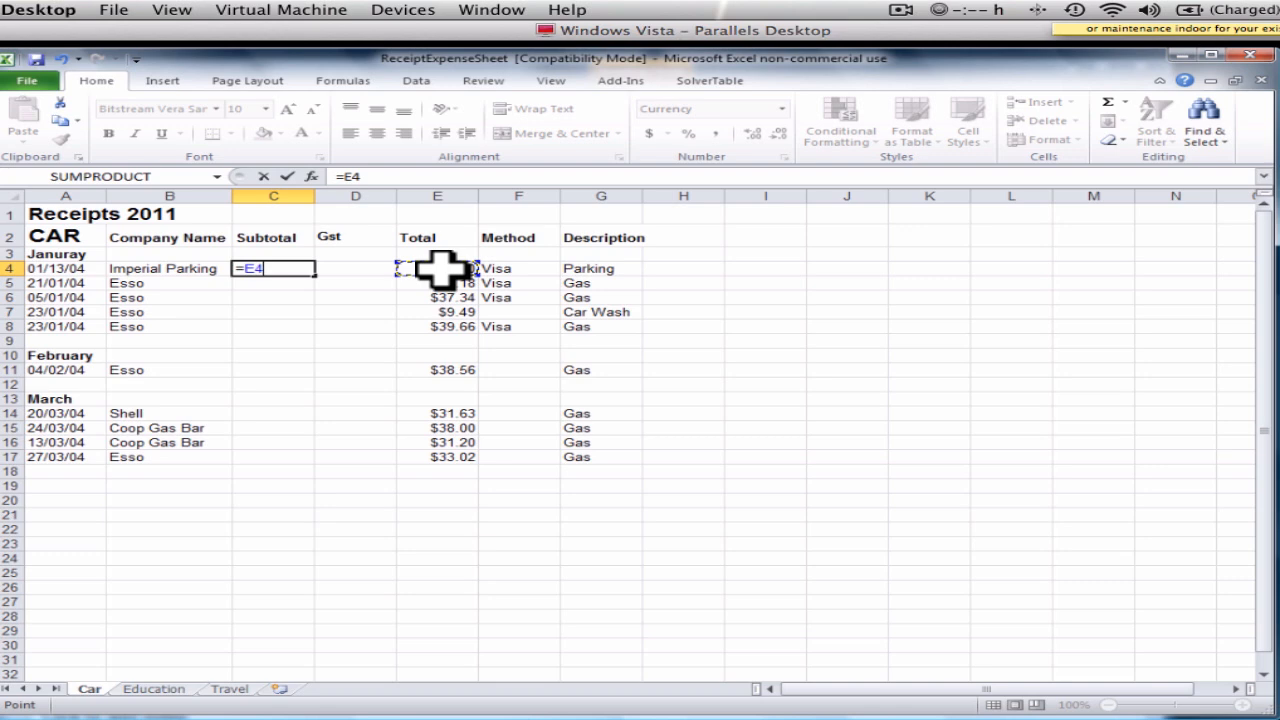
pyautogui.write('/')
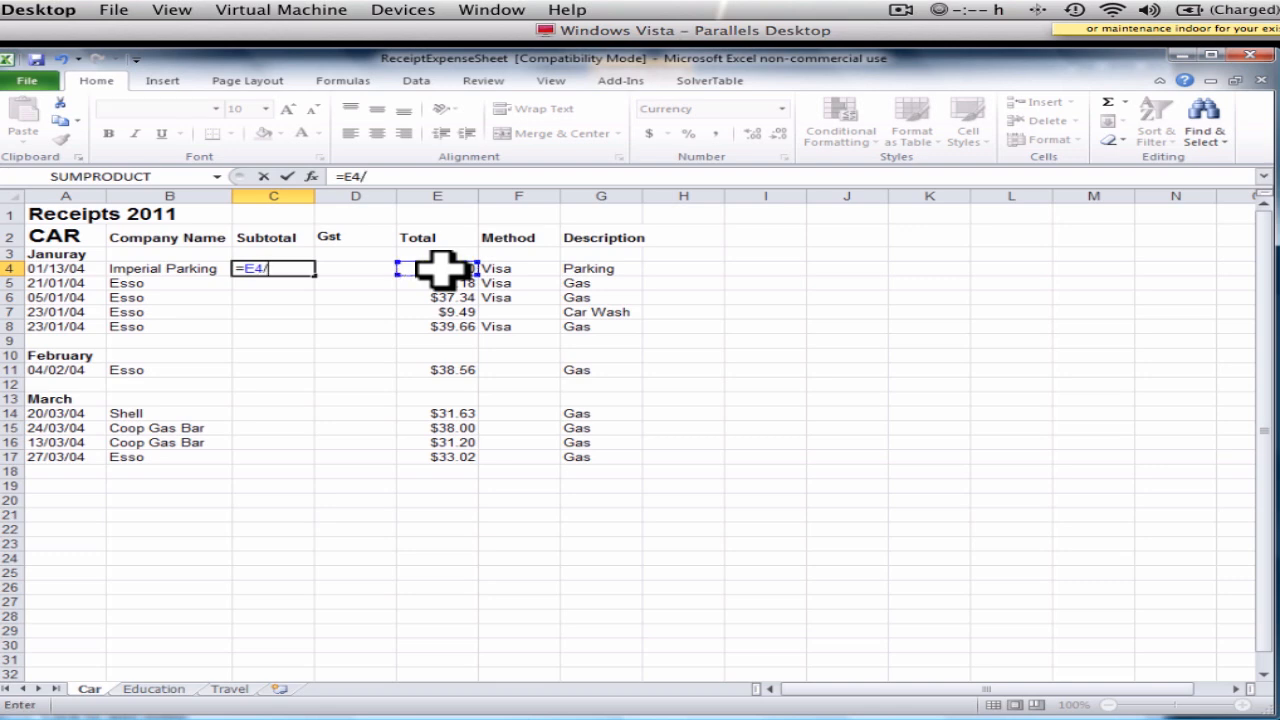
pyautogui.write('1.')
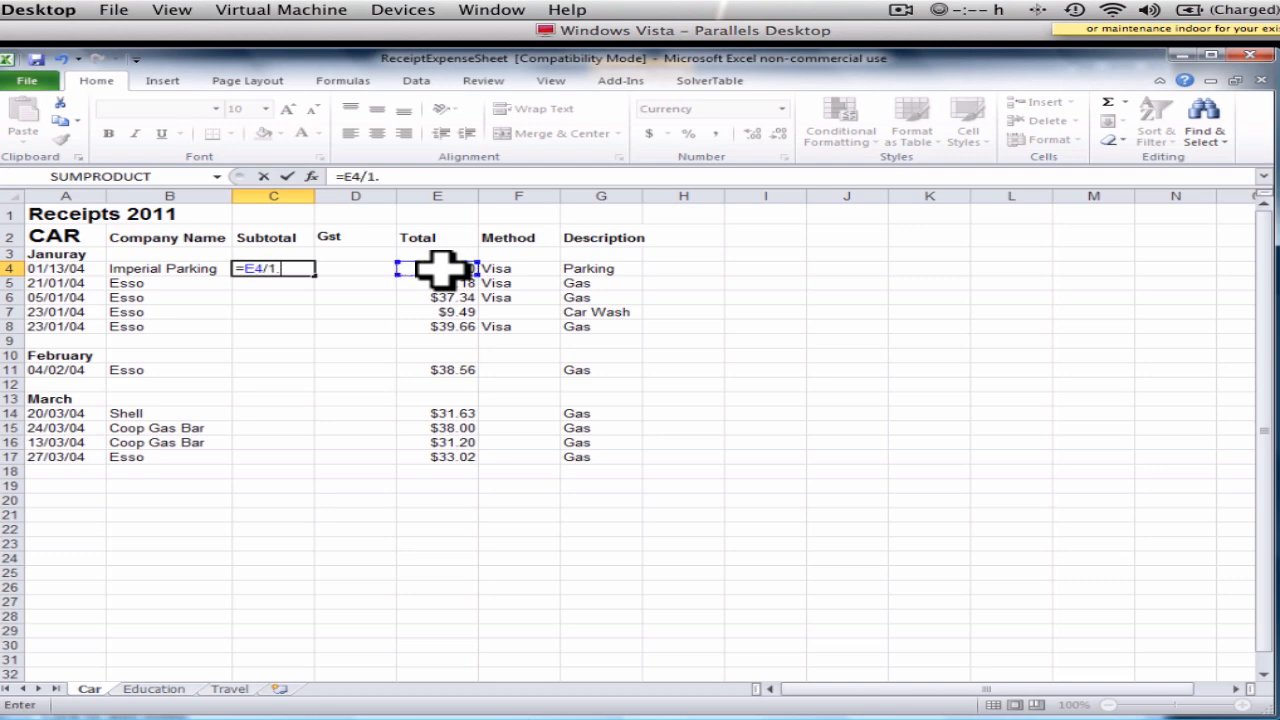
pyautogui.write('0')
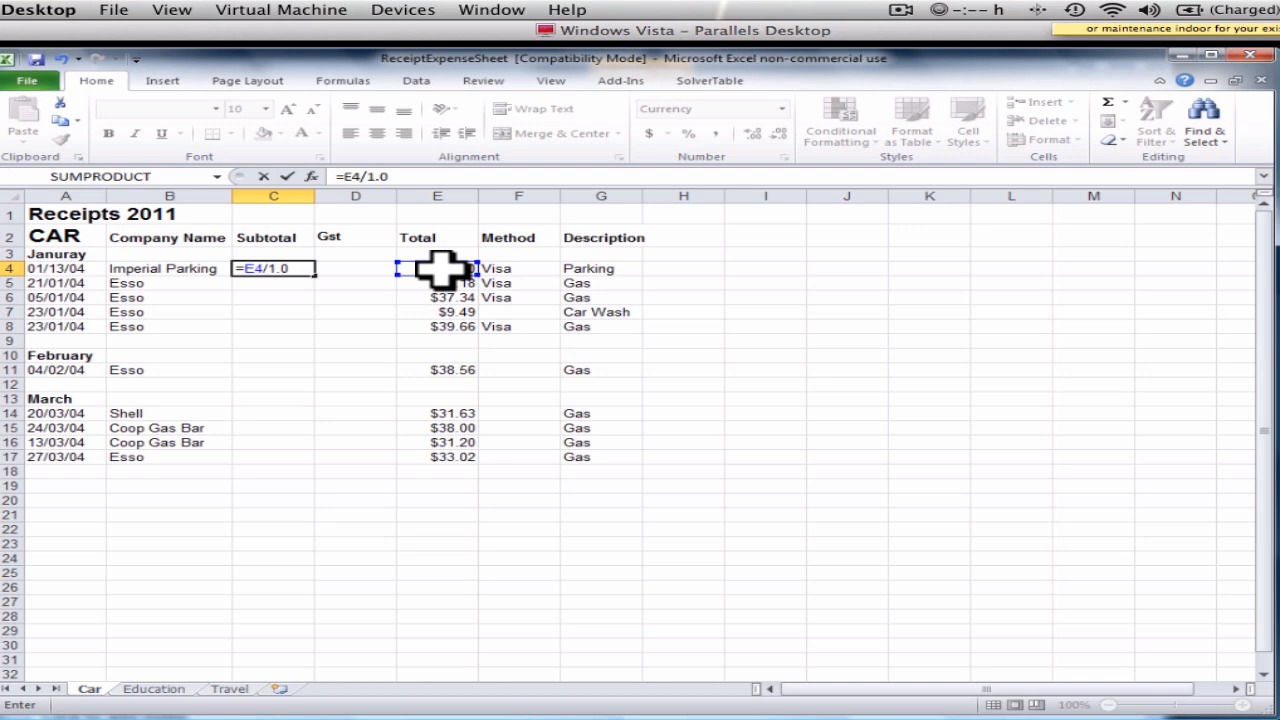
pyautogui.write('5')
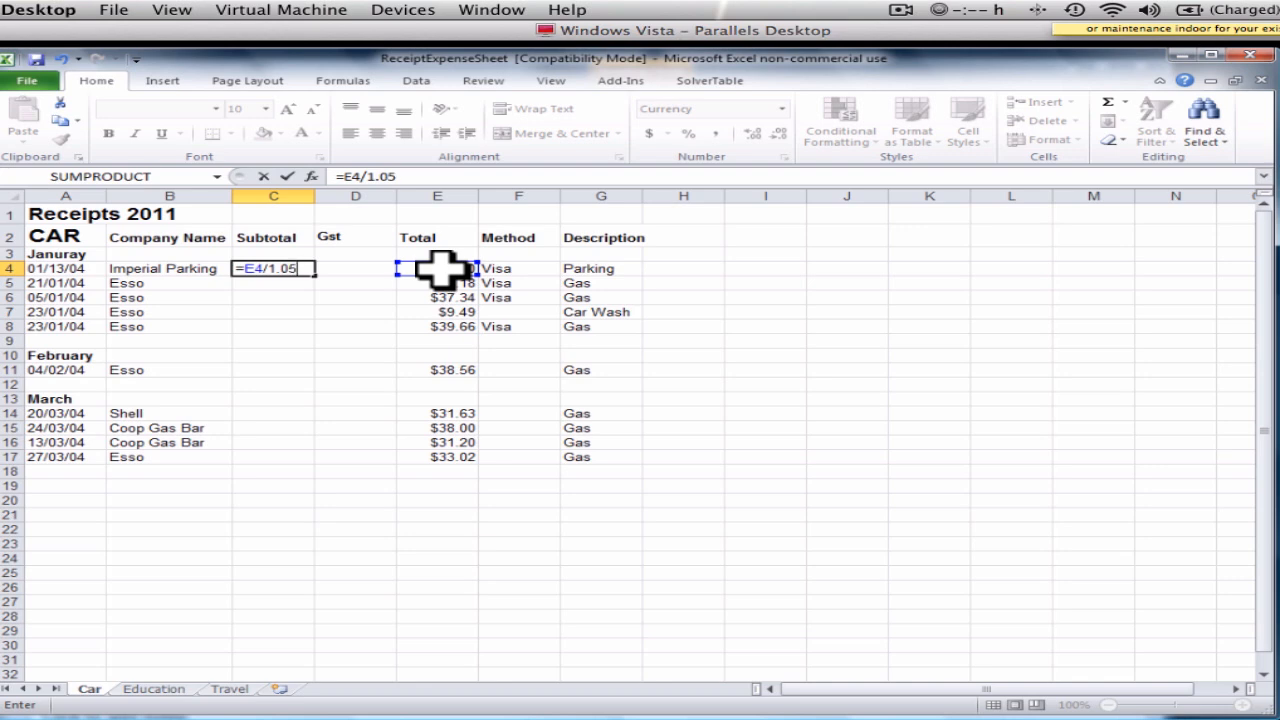
pyautogui.press('Enter')
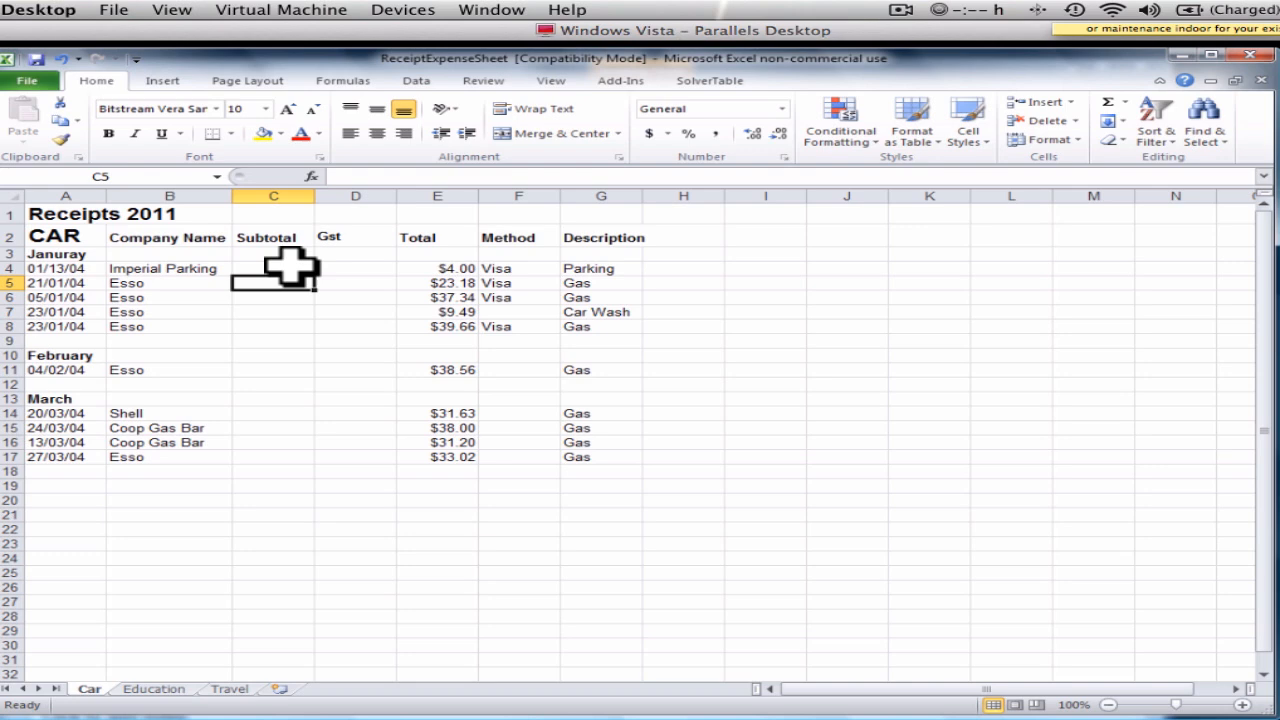
pyautogui.click(270, 268)
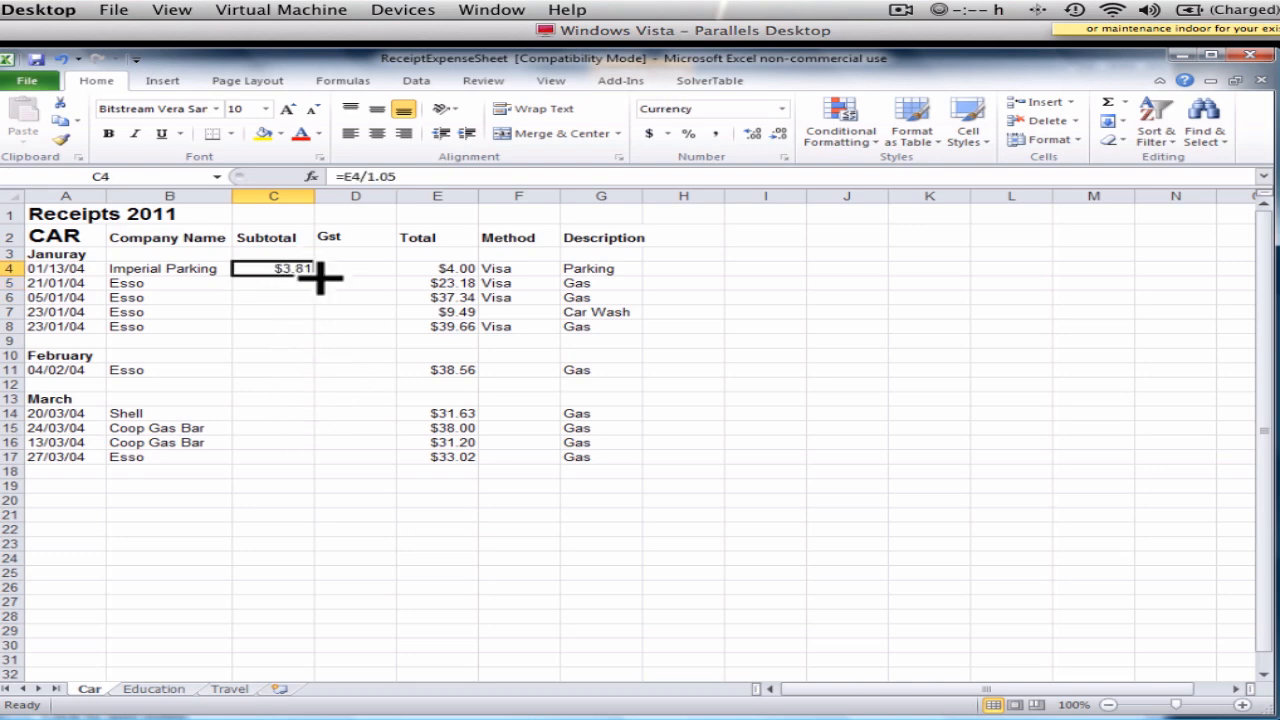
pyautogui.moveTo(320, 278)
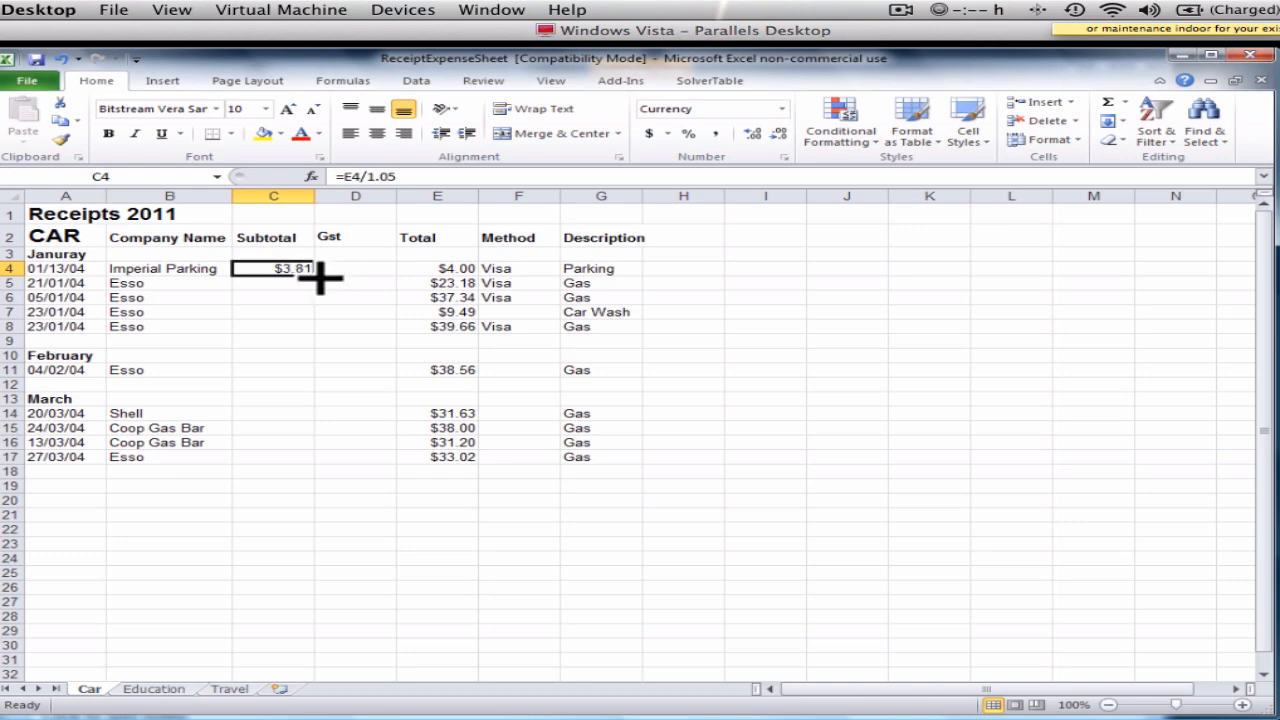
pyautogui.moveTo(320, 268); pyautogui.dragTo(273, 457)
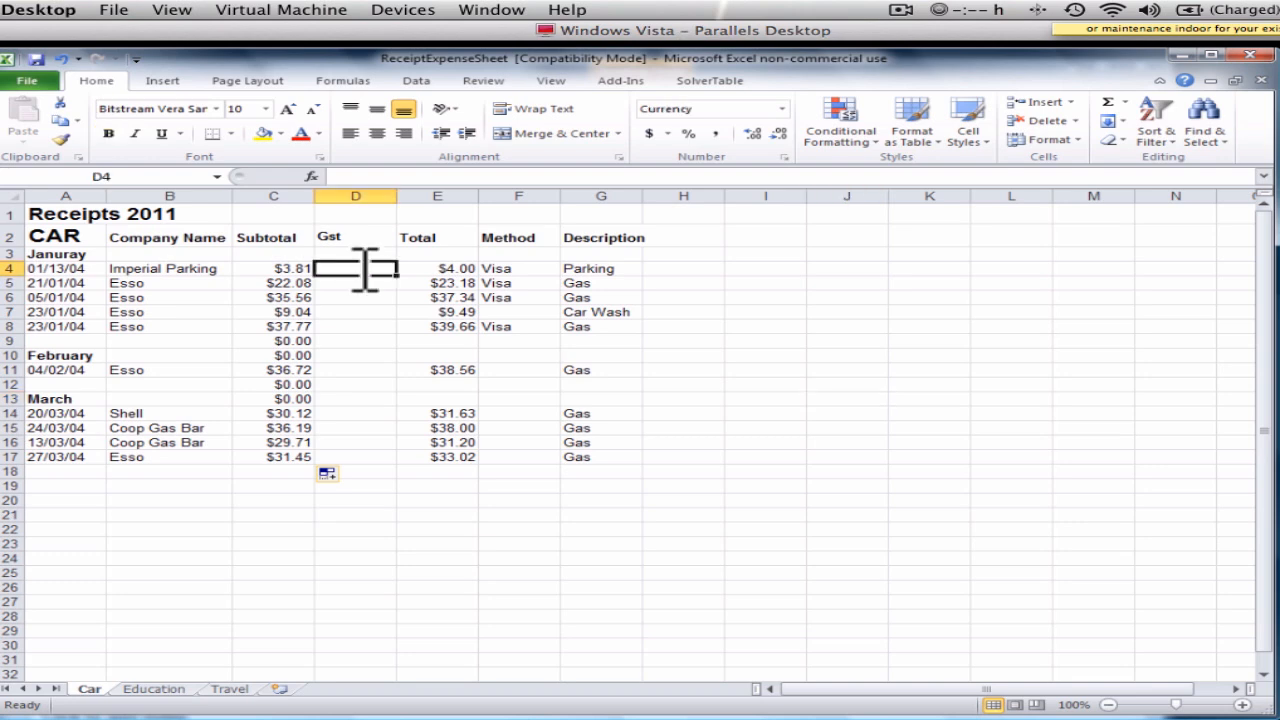
# Step: Enter the Gst formula (Total minus Subtotal) in D4 and extend it down column D
pyautogui.write('=E4-')
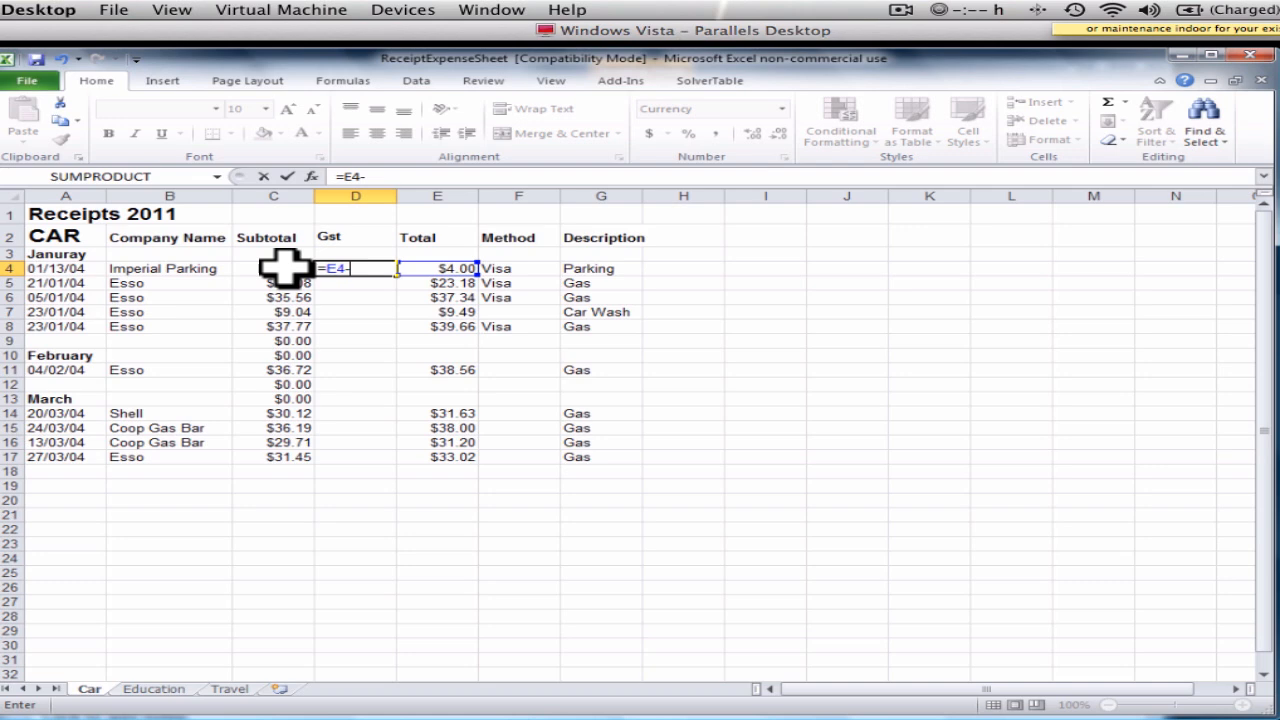
pyautogui.click(272, 268)
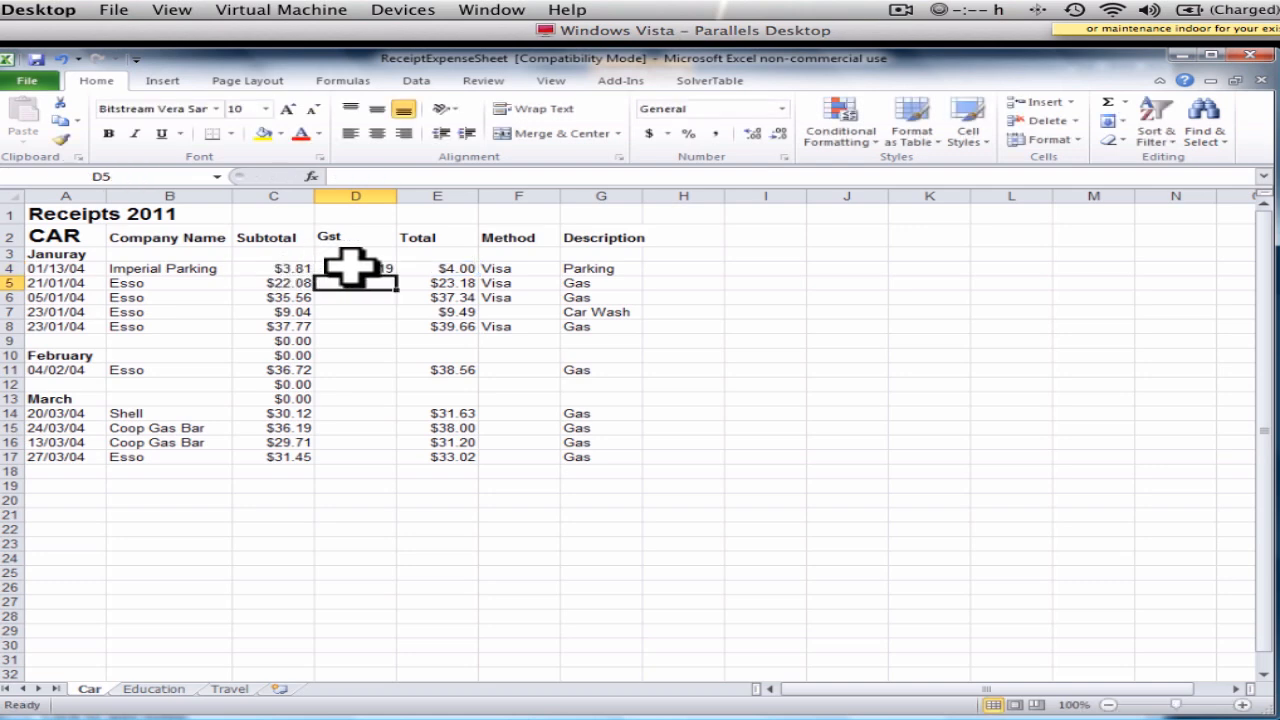
pyautogui.click(355, 268)
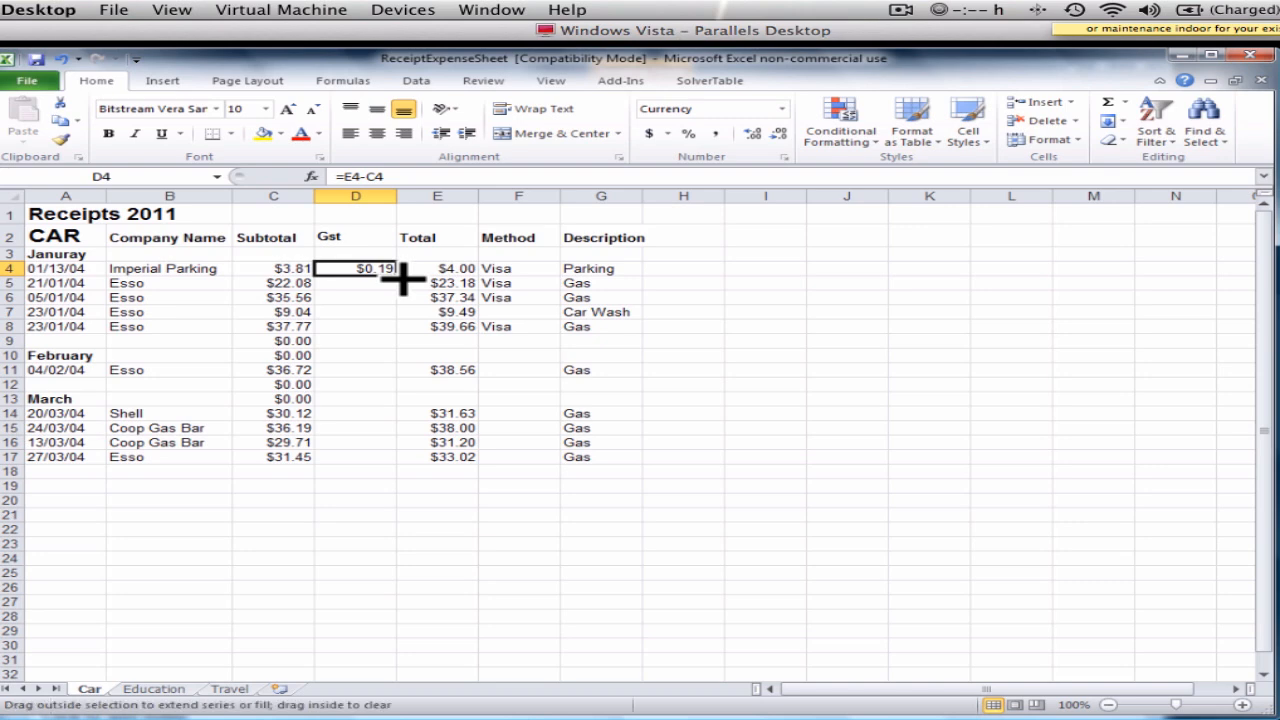
pyautogui.moveTo(400, 272); pyautogui.dragTo(400, 327)
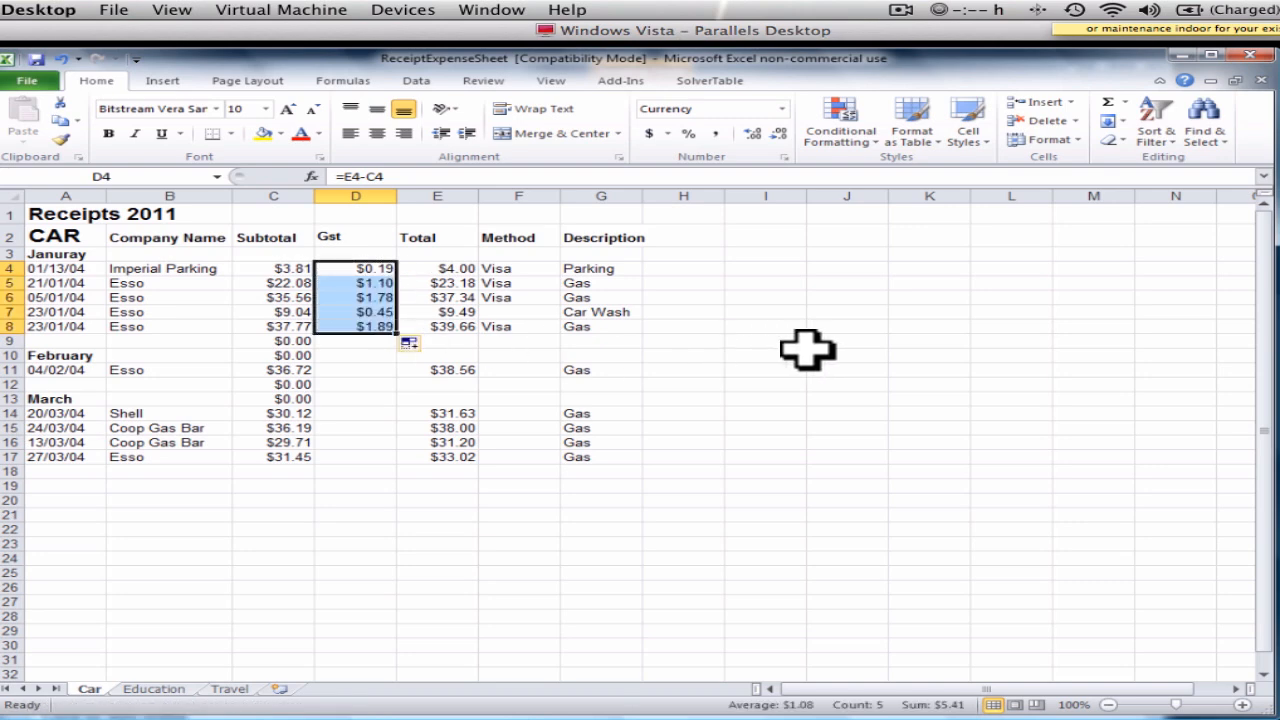
pyautogui.click(765, 355)
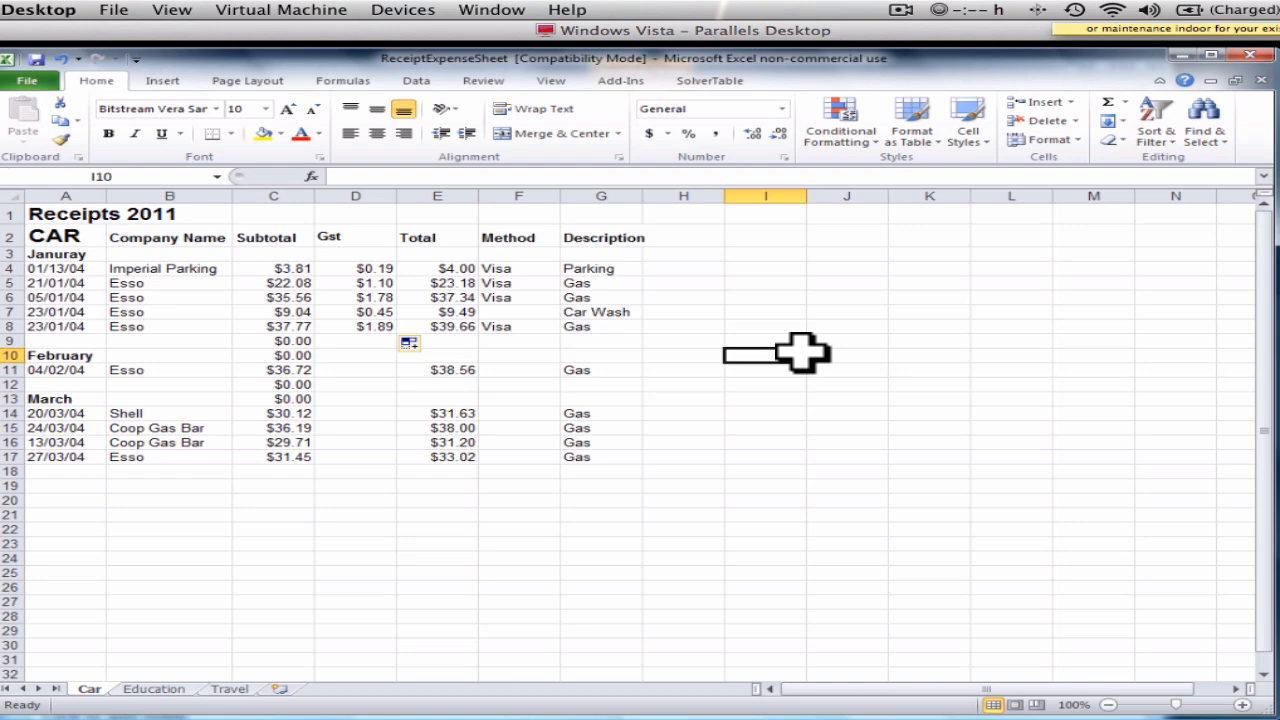
pyautogui.click(355, 268)
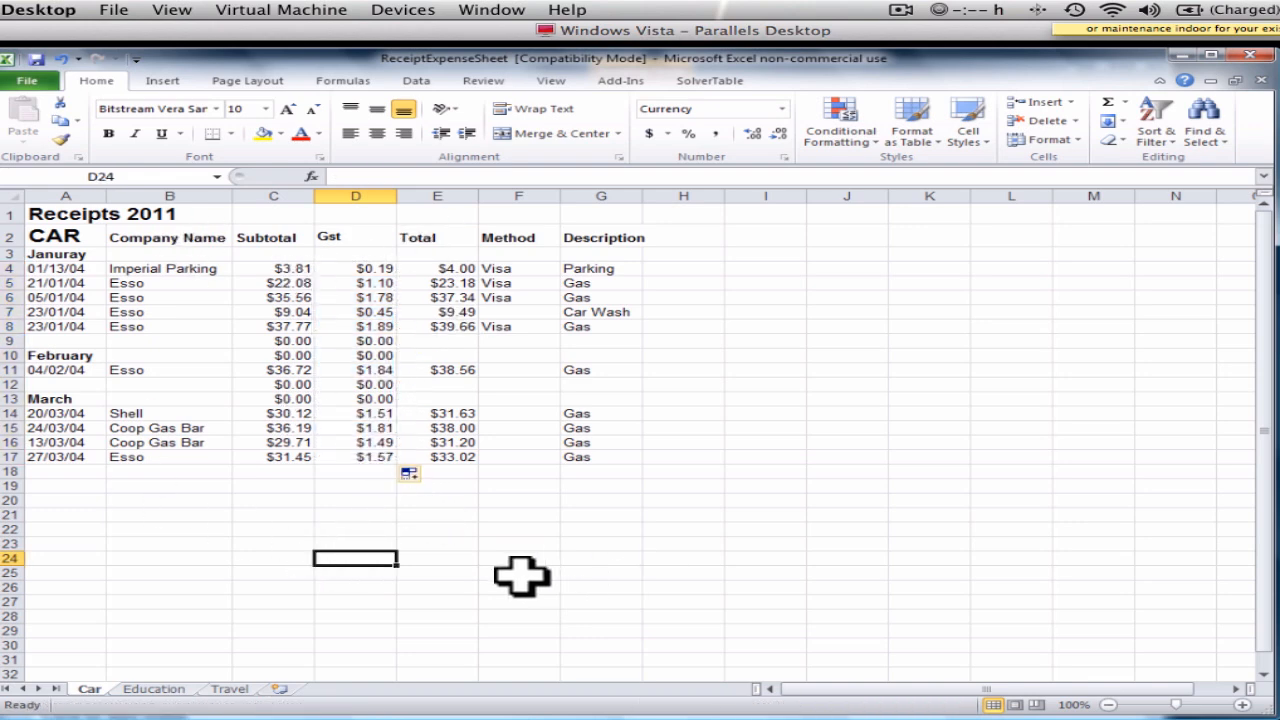
pyautogui.moveTo(430, 258)
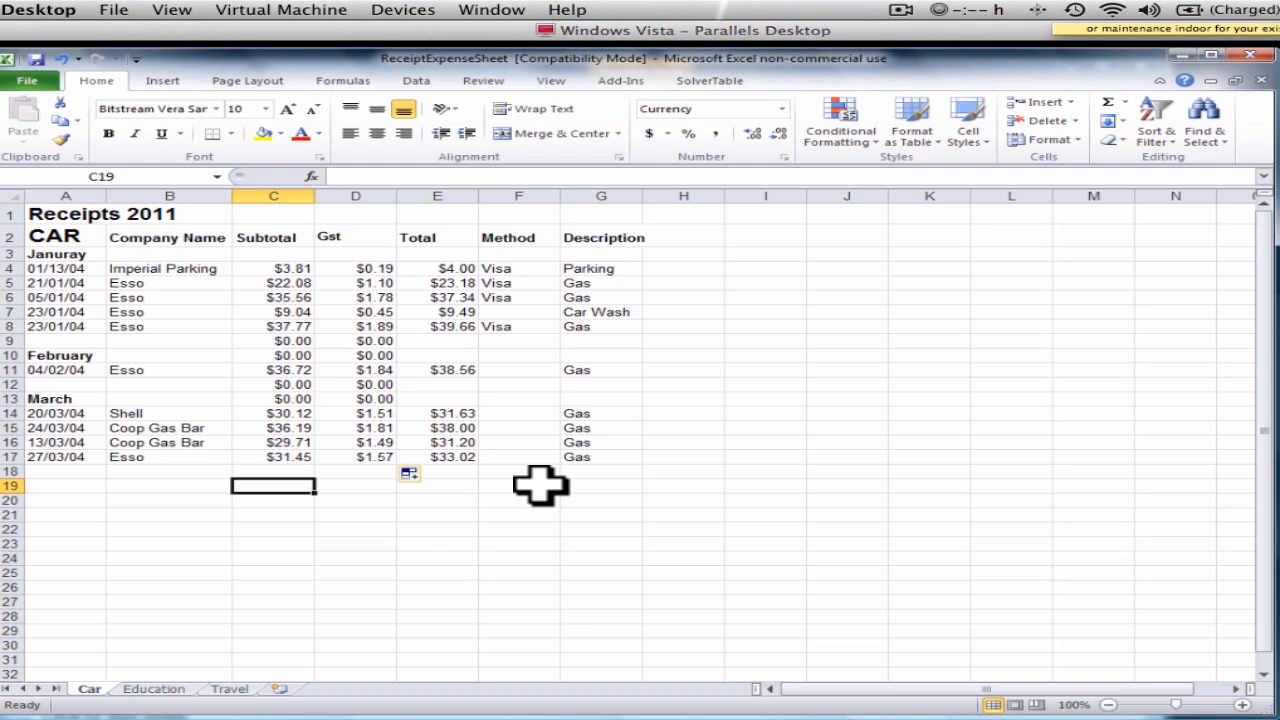
# Step: Enter =SUM(C4:C17) in C19 for a $272.46 subtotal
pyautogui.write('=su')
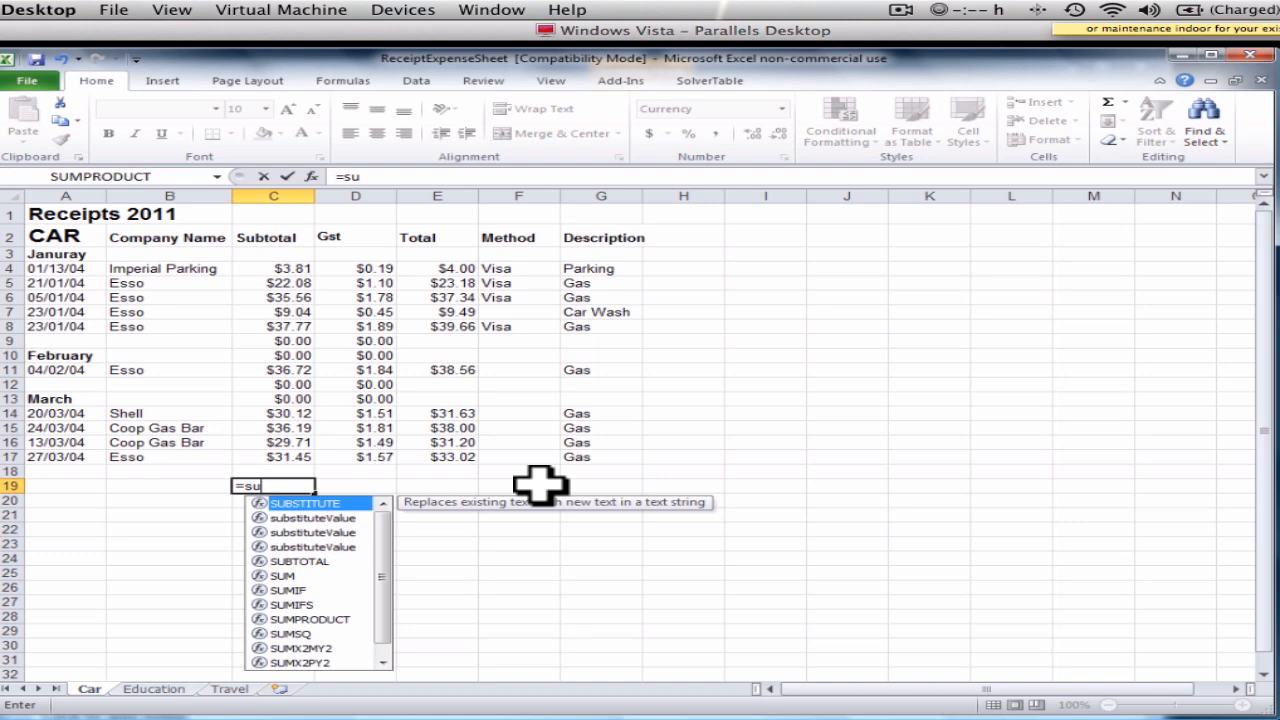
pyautogui.write('m')
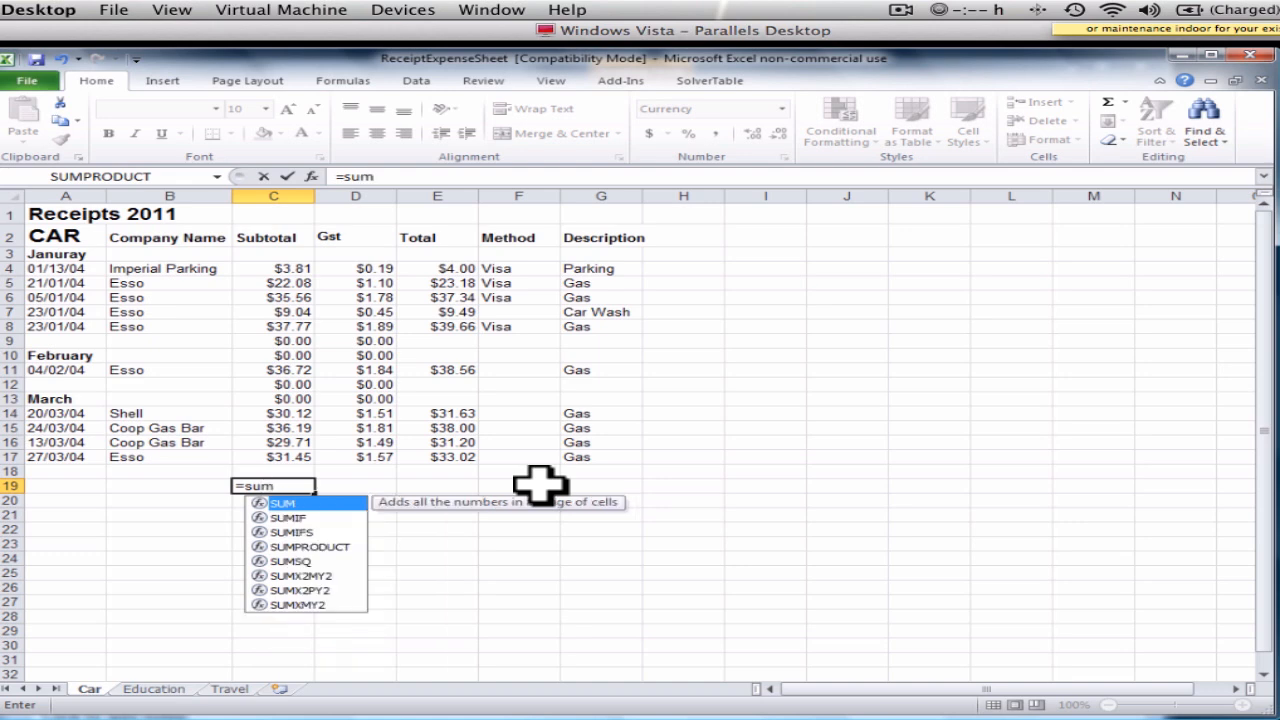
pyautogui.moveTo(305, 515)
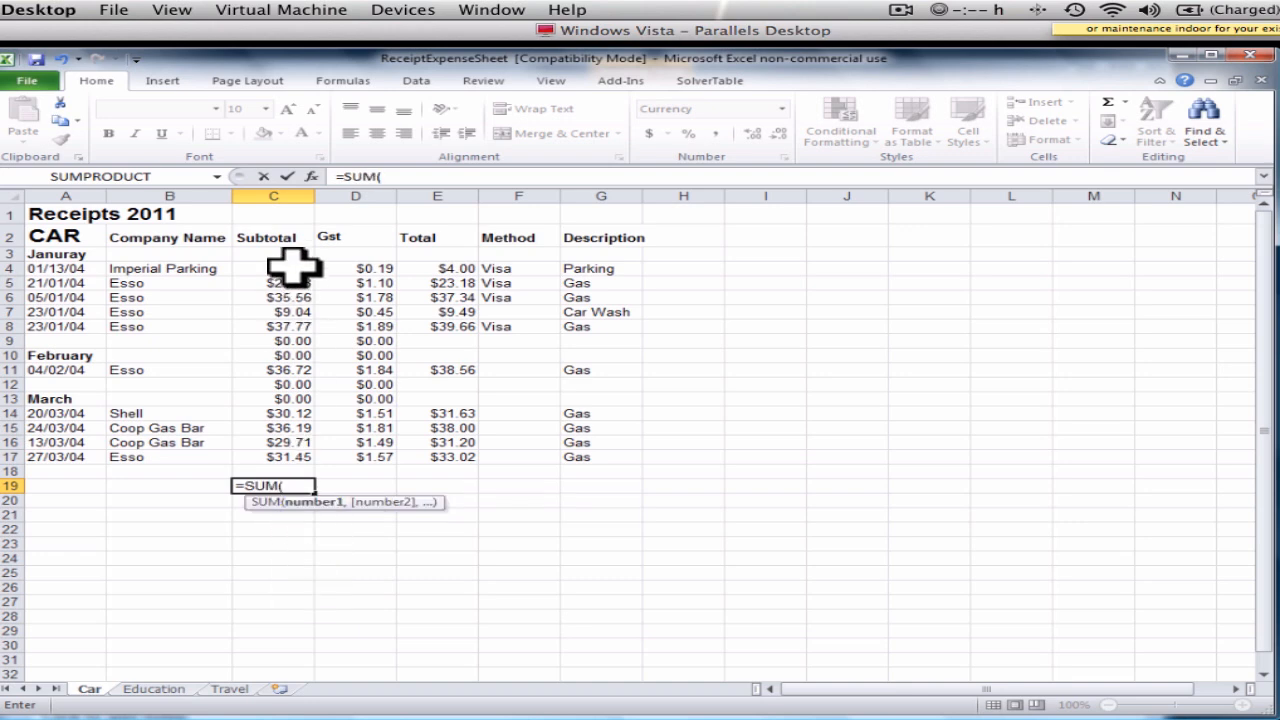
pyautogui.moveTo(273, 268); pyautogui.dragTo(273, 457)
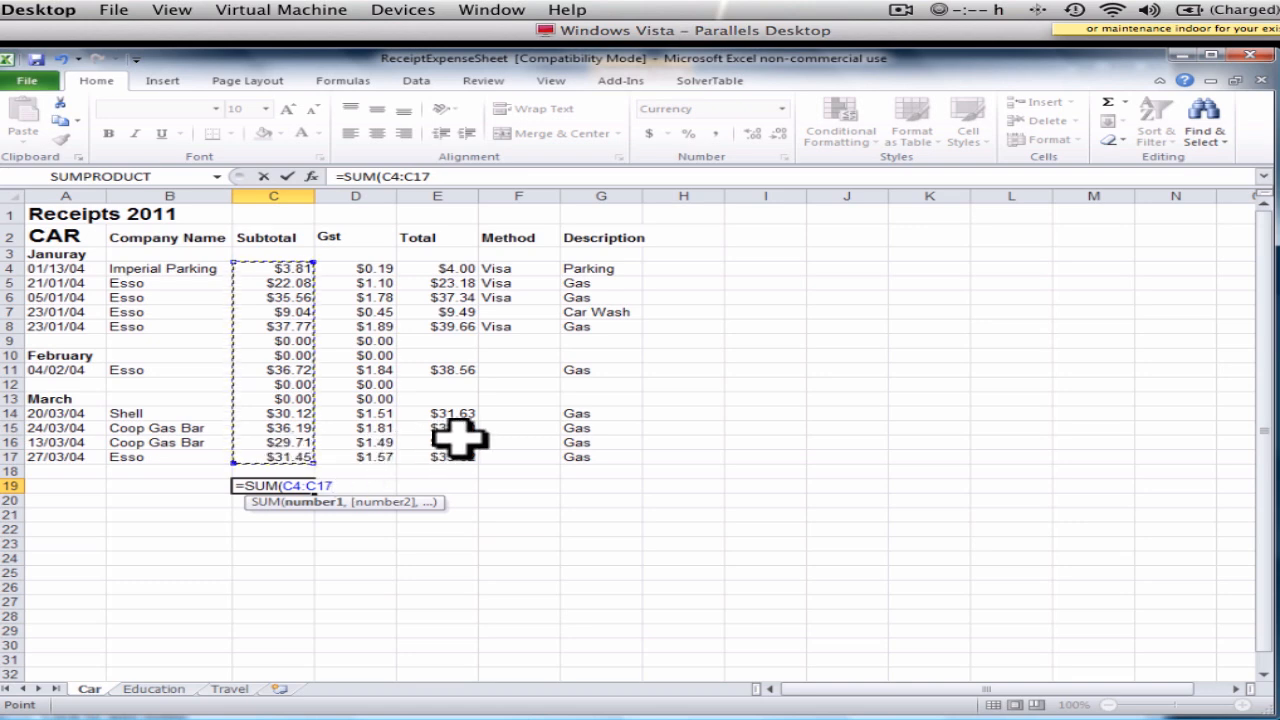
pyautogui.press('Enter')
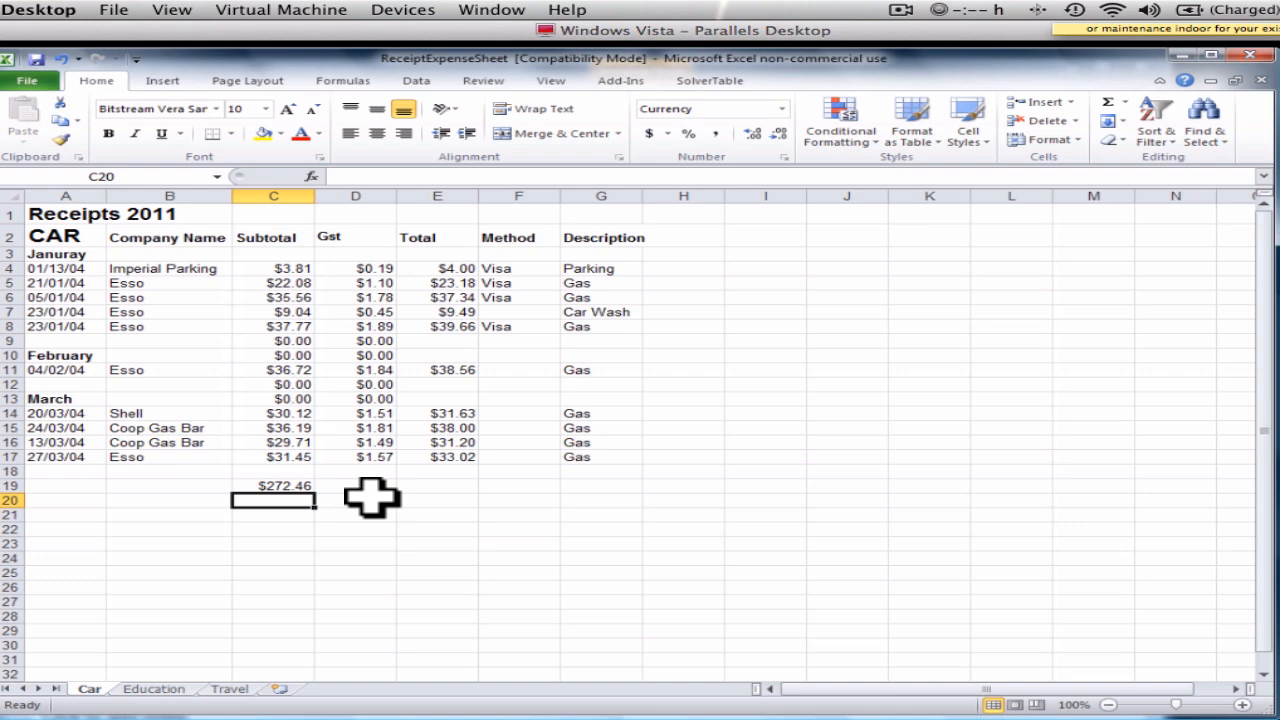
pyautogui.moveTo(372, 268)
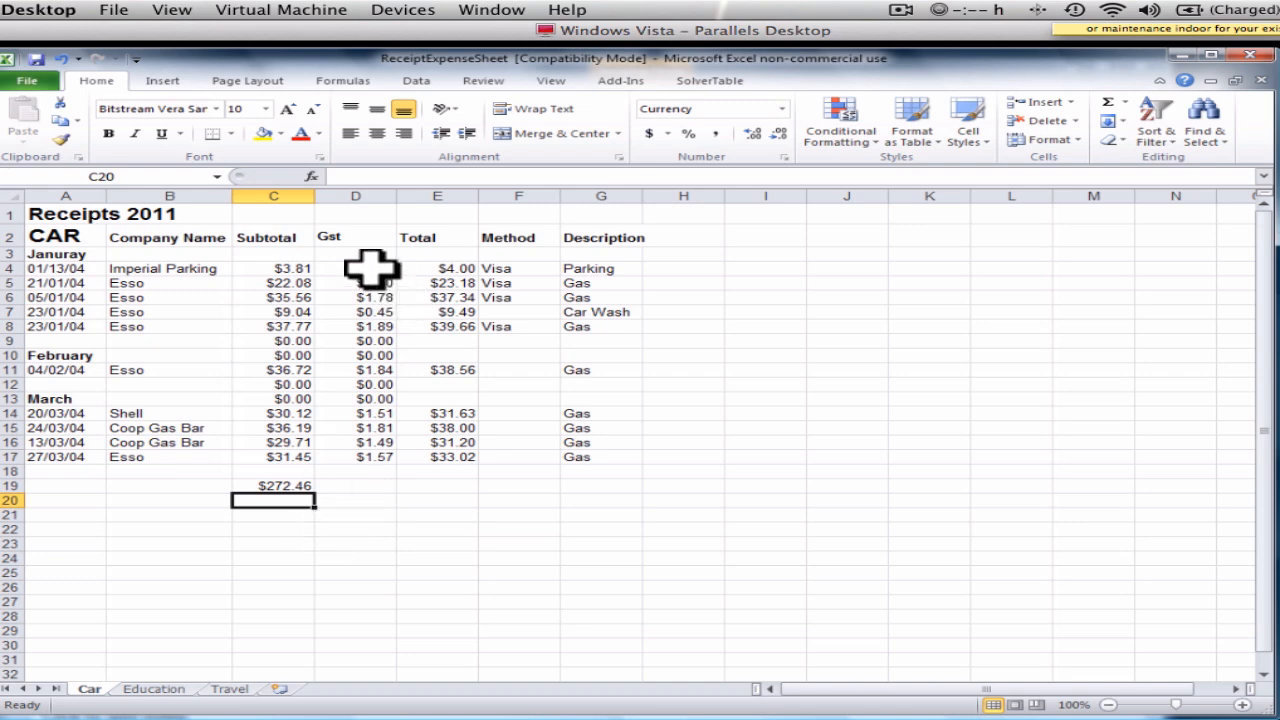
# Step: AutoSum the Gst amounts D4:D17 and move the $13.62 result to D19
pyautogui.click(355, 268)
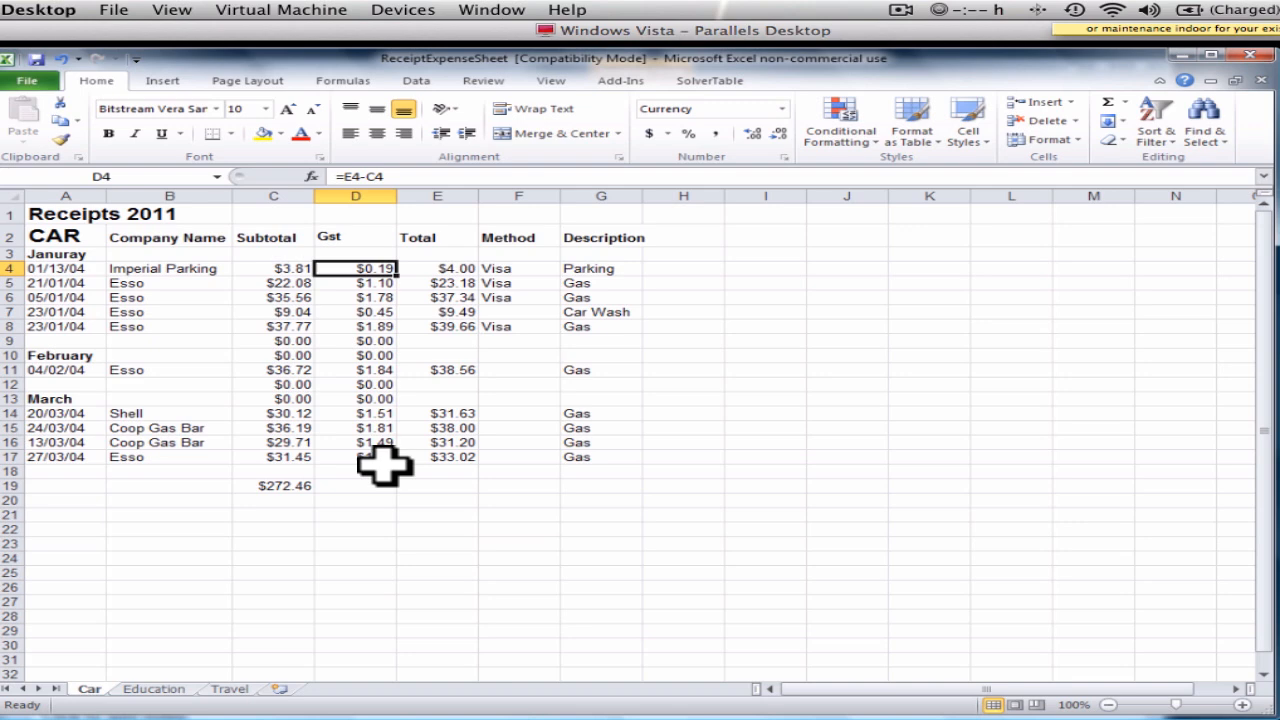
pyautogui.moveTo(355, 268); pyautogui.dragTo(355, 457)
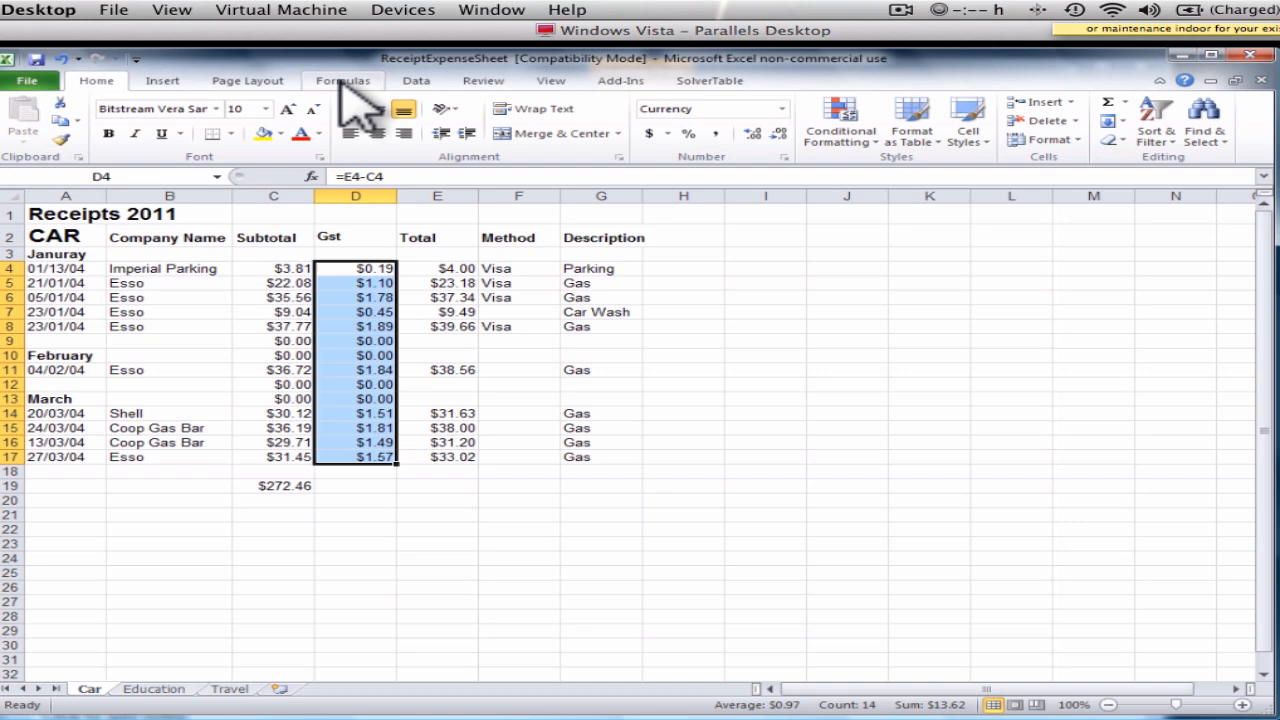
pyautogui.click(343, 81)
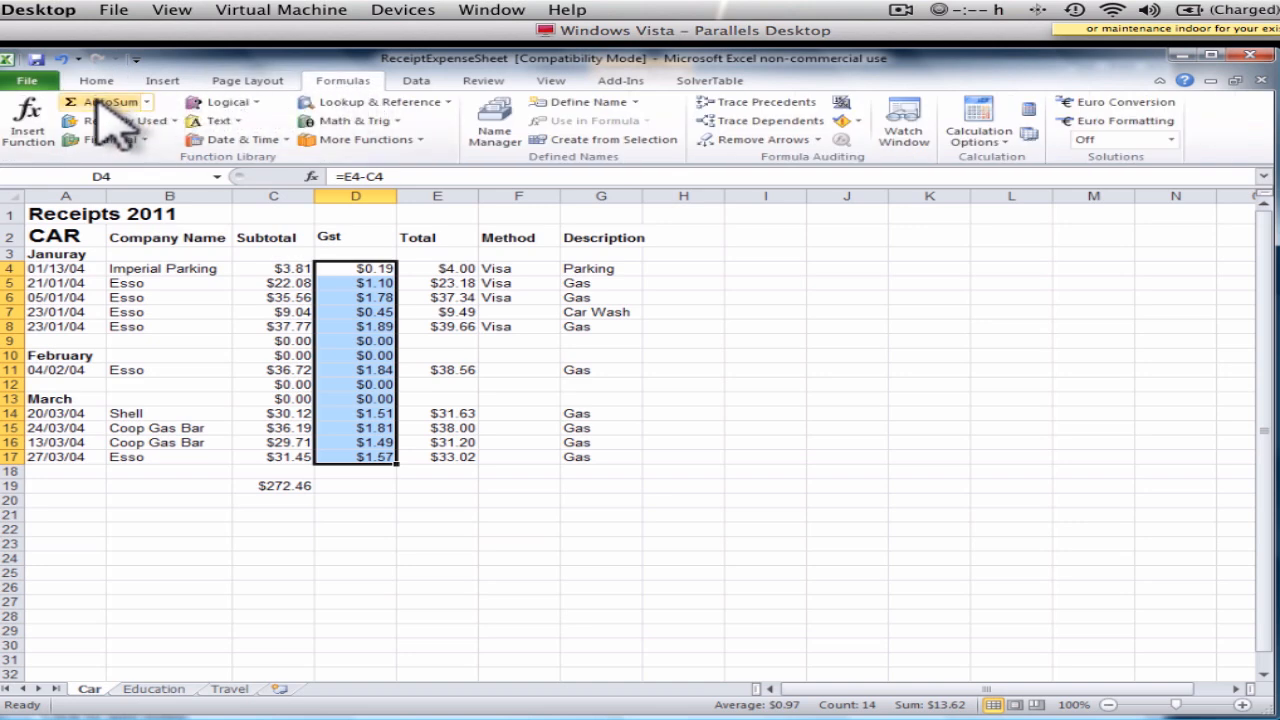
pyautogui.click(97, 103)
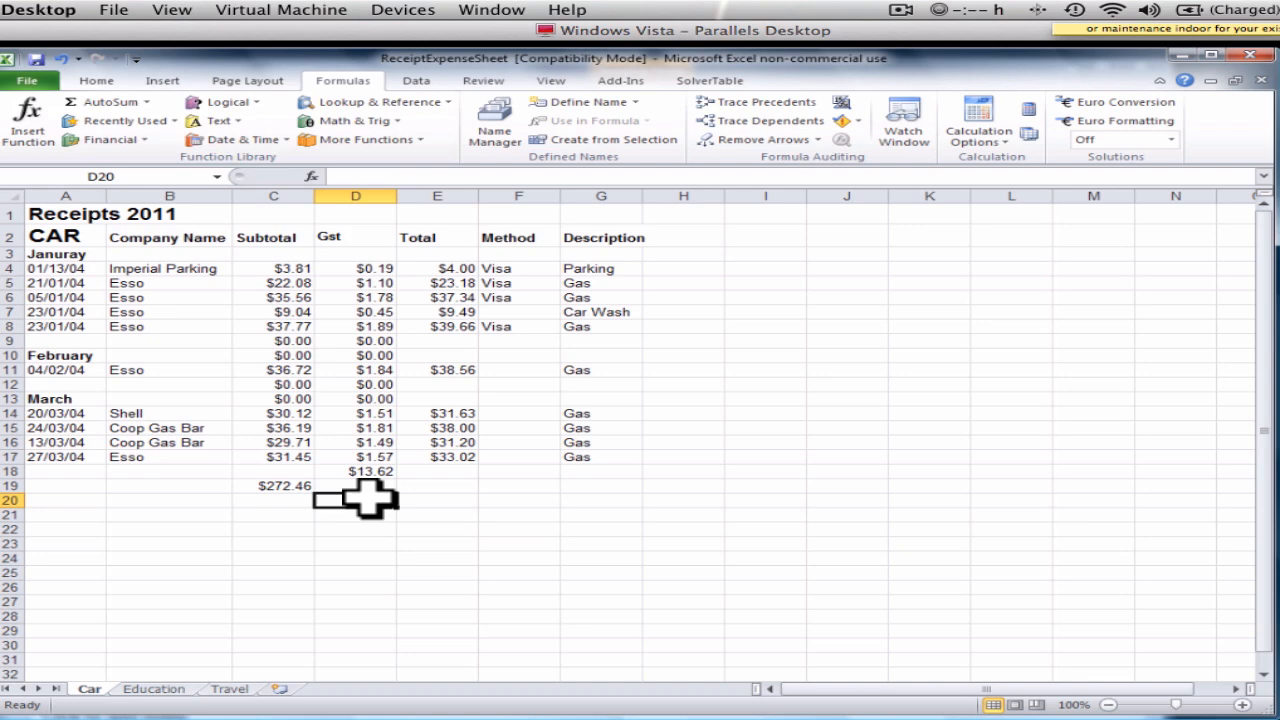
pyautogui.click(355, 471)
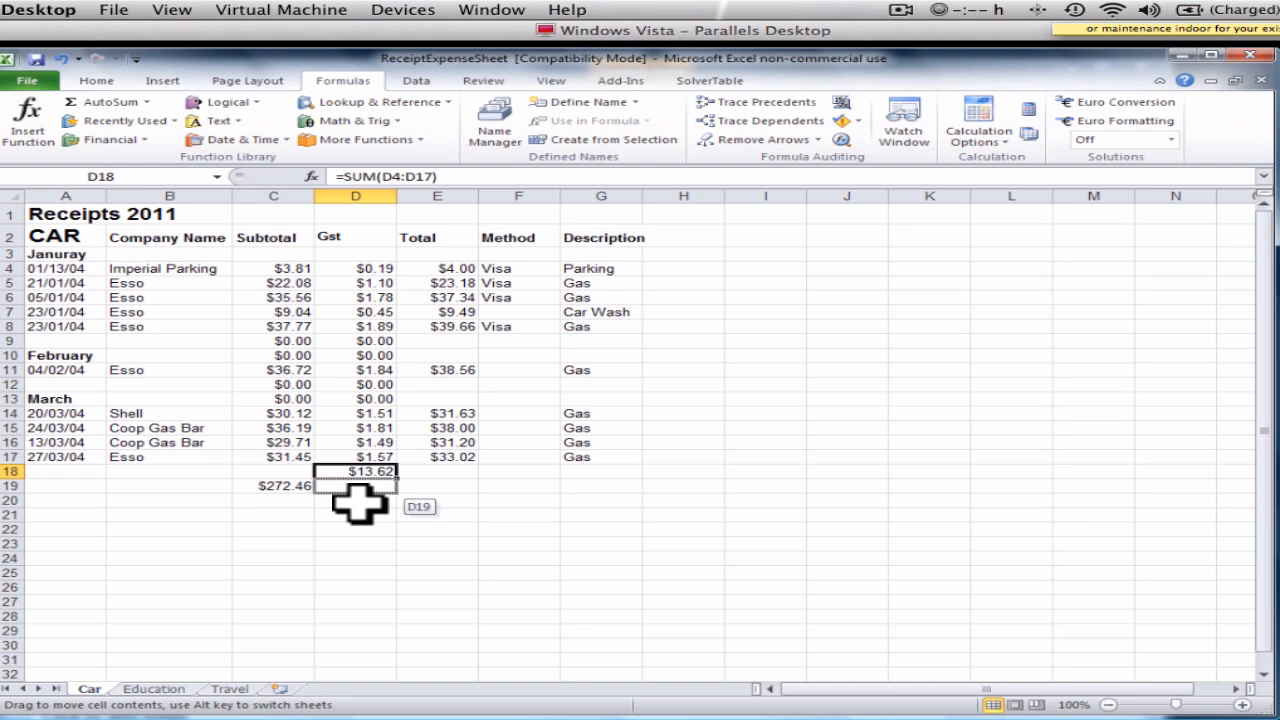
pyautogui.click(437, 486)
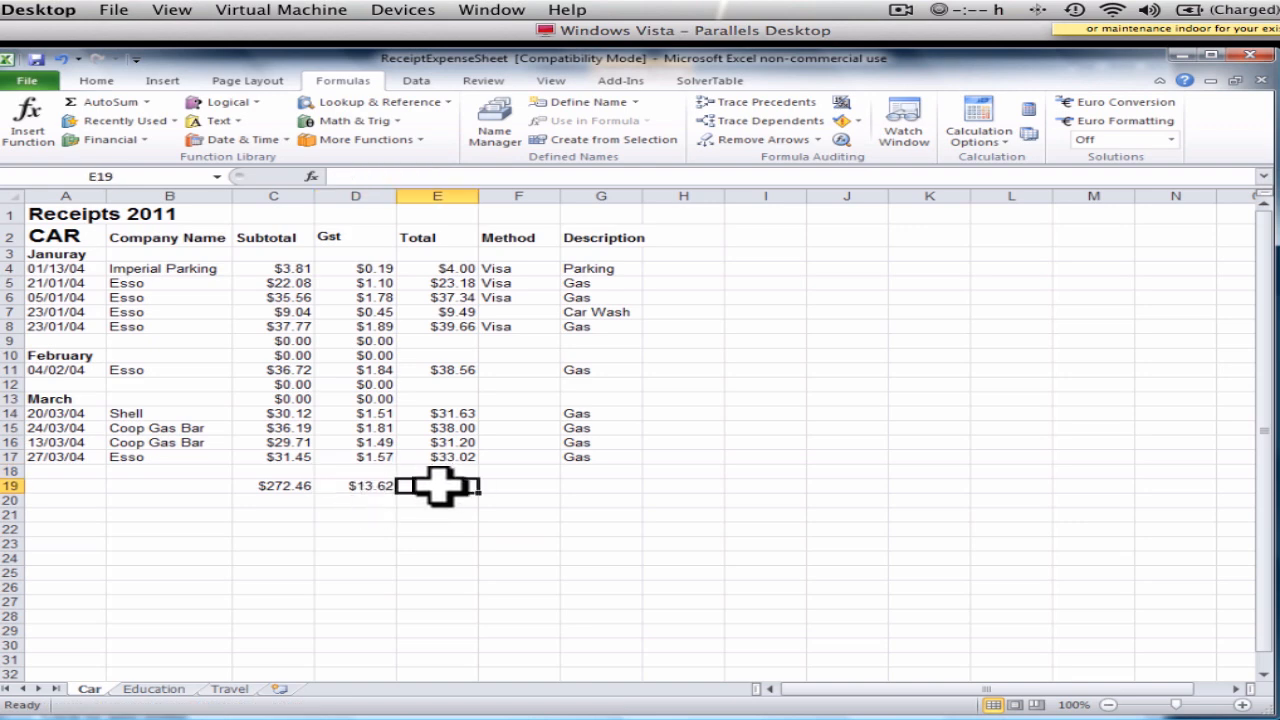
pyautogui.moveTo(460, 495)
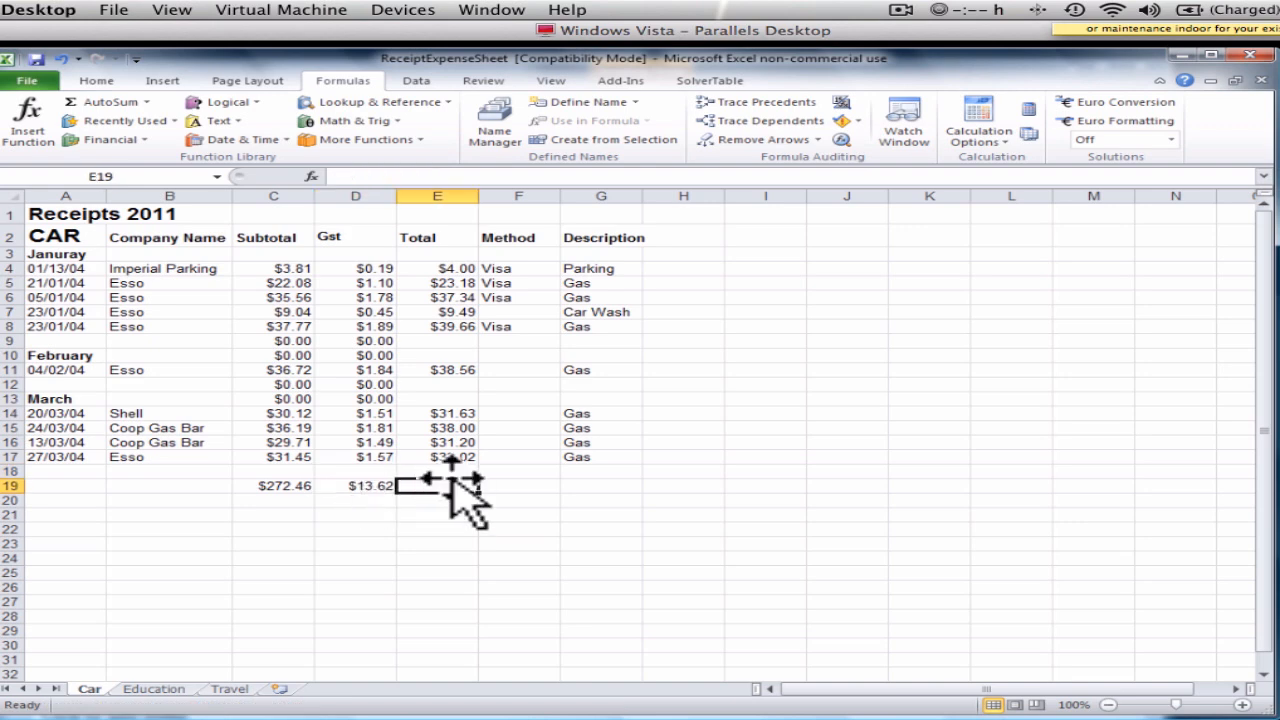
# Step: Sum the Total amounts E4:E17 in E19, giving $286.08
pyautogui.write('=s')
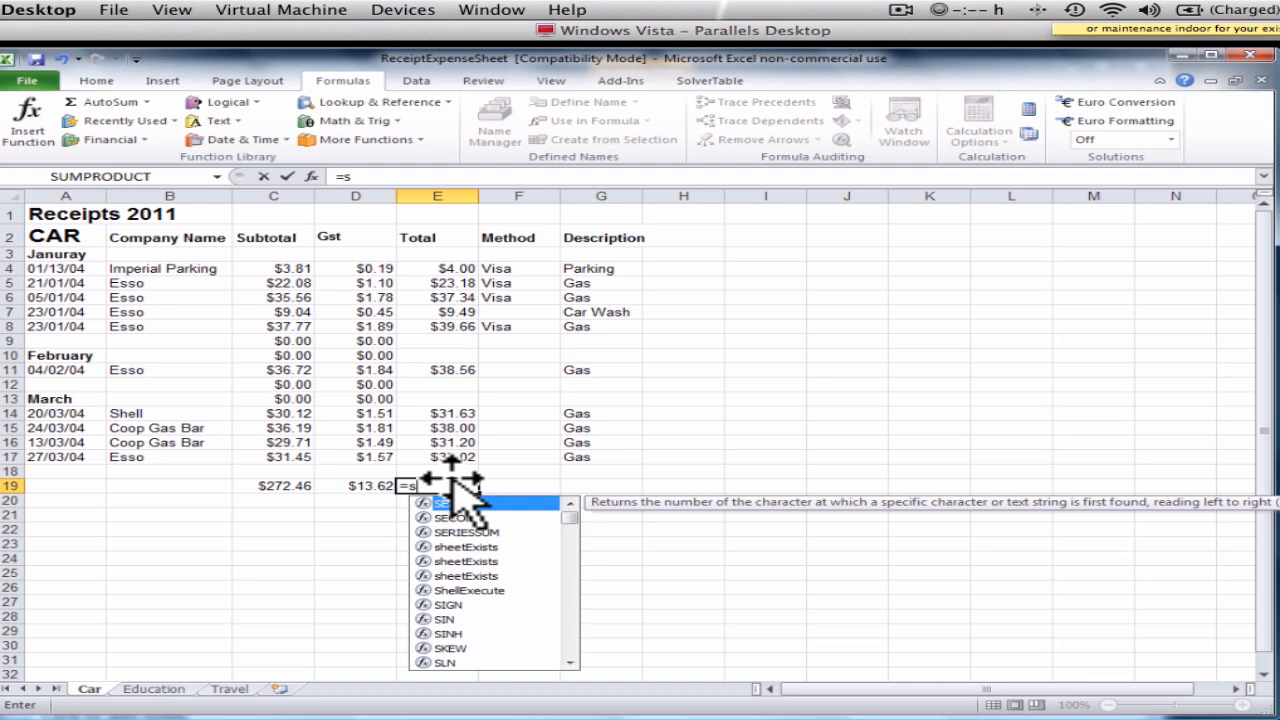
pyautogui.write('um(')
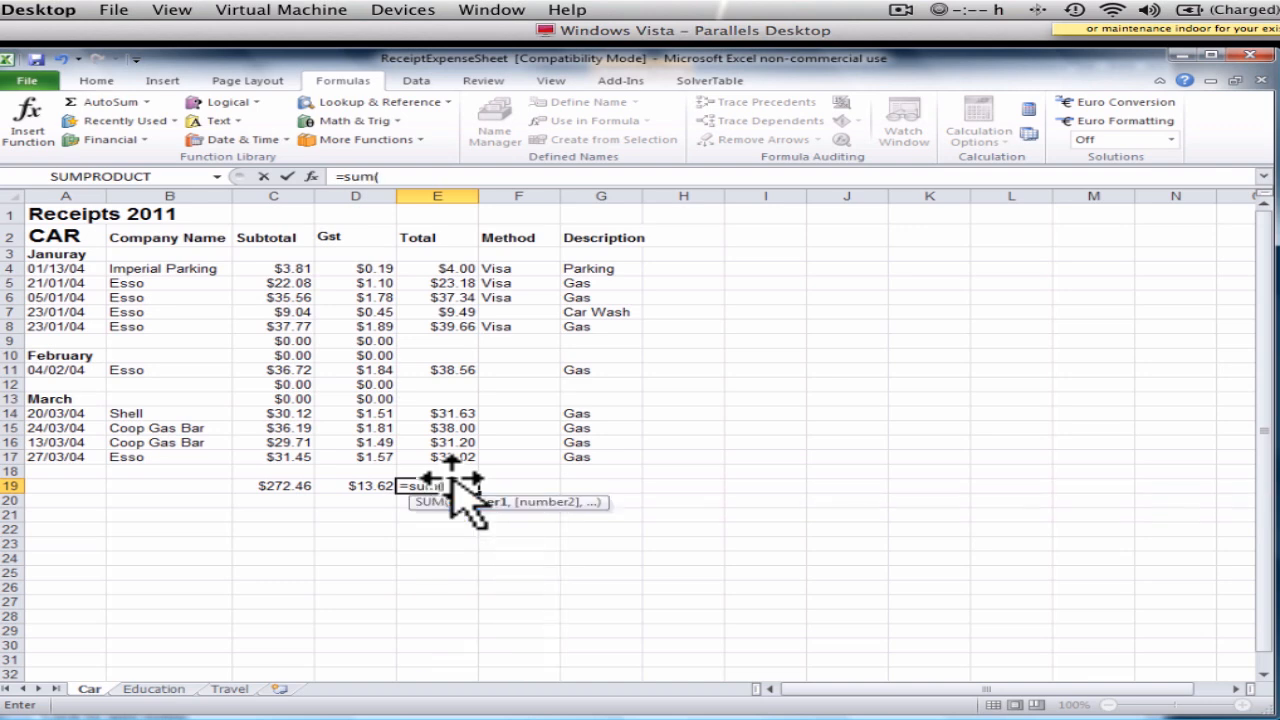
pyautogui.moveTo(437, 268)
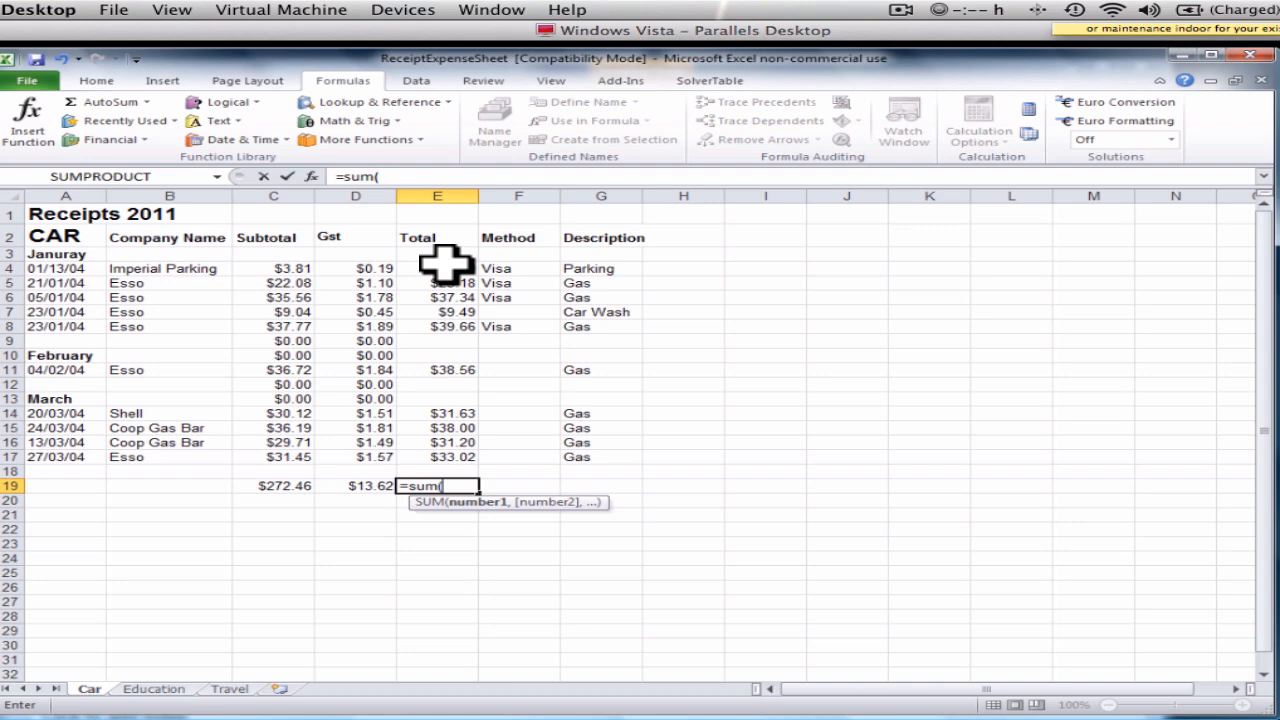
pyautogui.moveTo(437, 268); pyautogui.dragTo(437, 457)
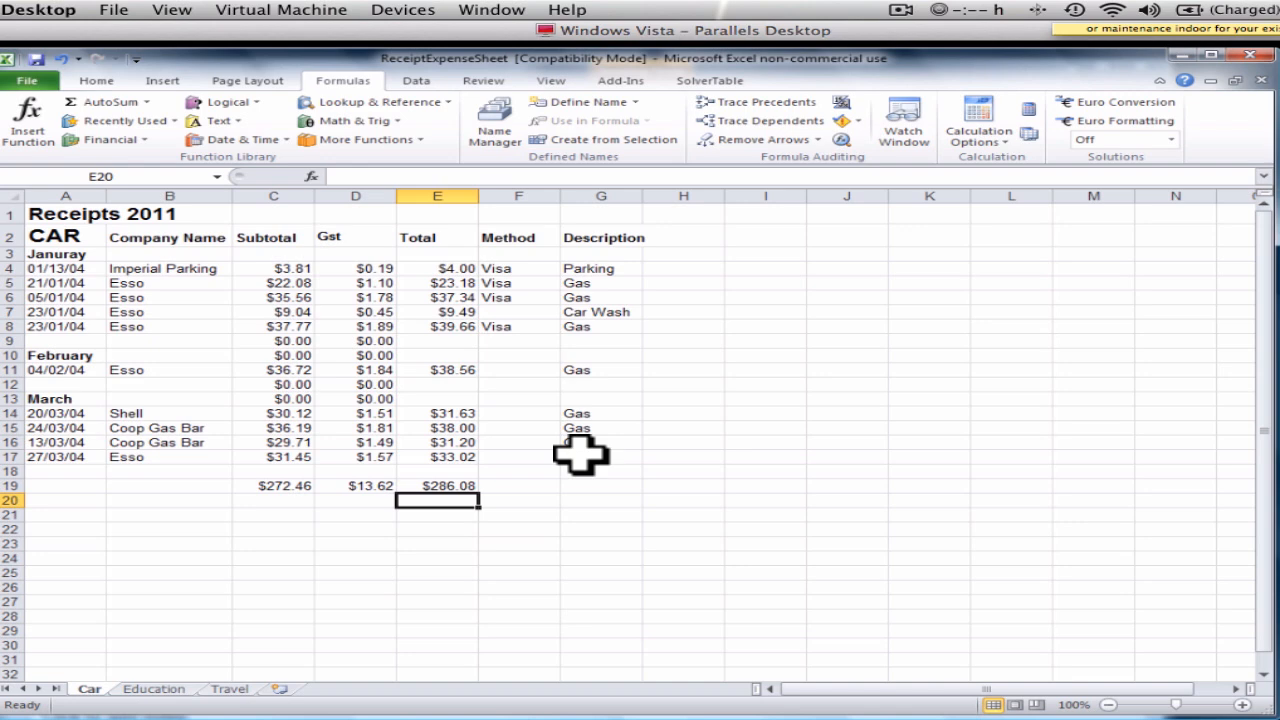
pyautogui.moveTo(350, 501)
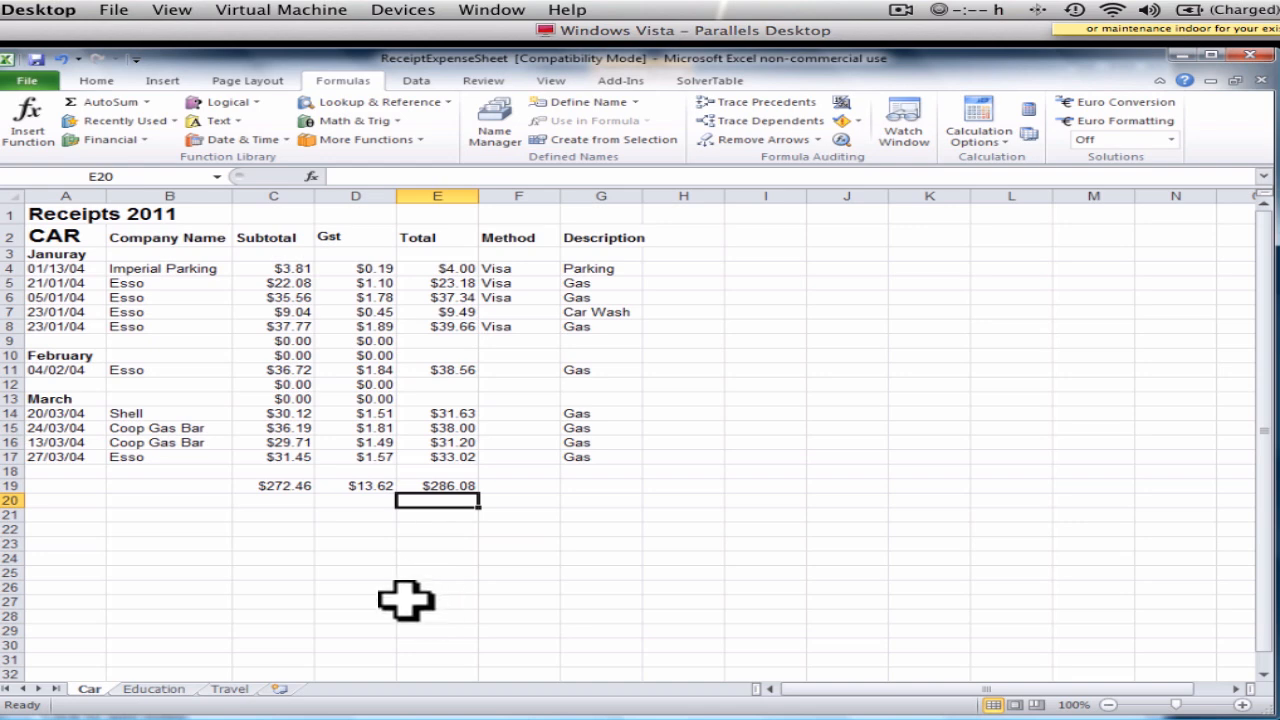
pyautogui.moveTo(250, 705)
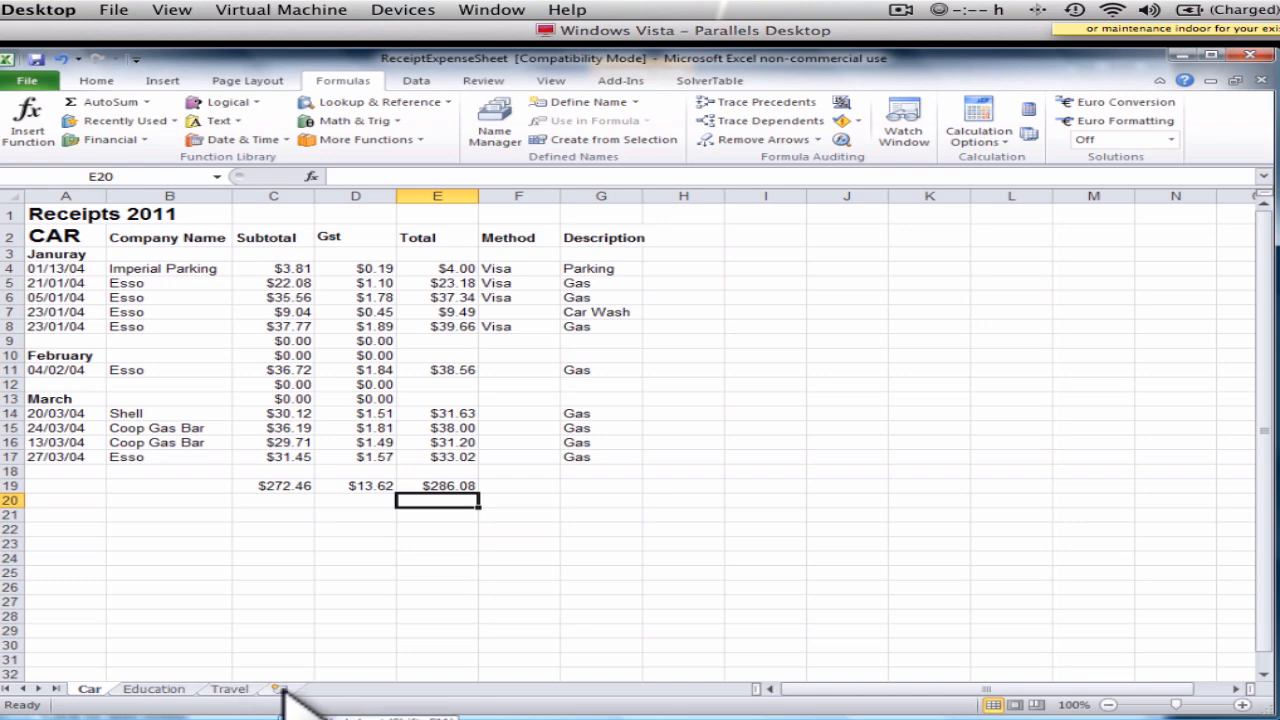
# Step: Insert a new sheet and paste in Car's title, headings and Imperial Parking row
pyautogui.click(270, 689)
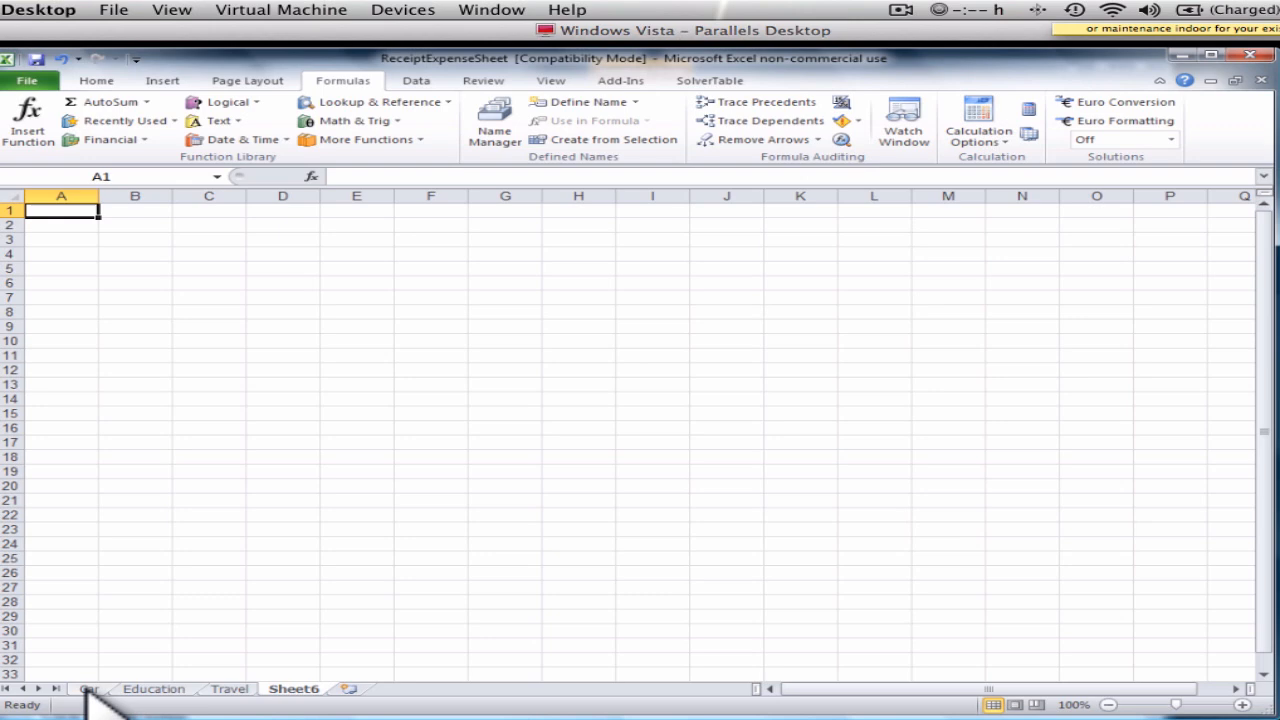
pyautogui.click(91, 689)
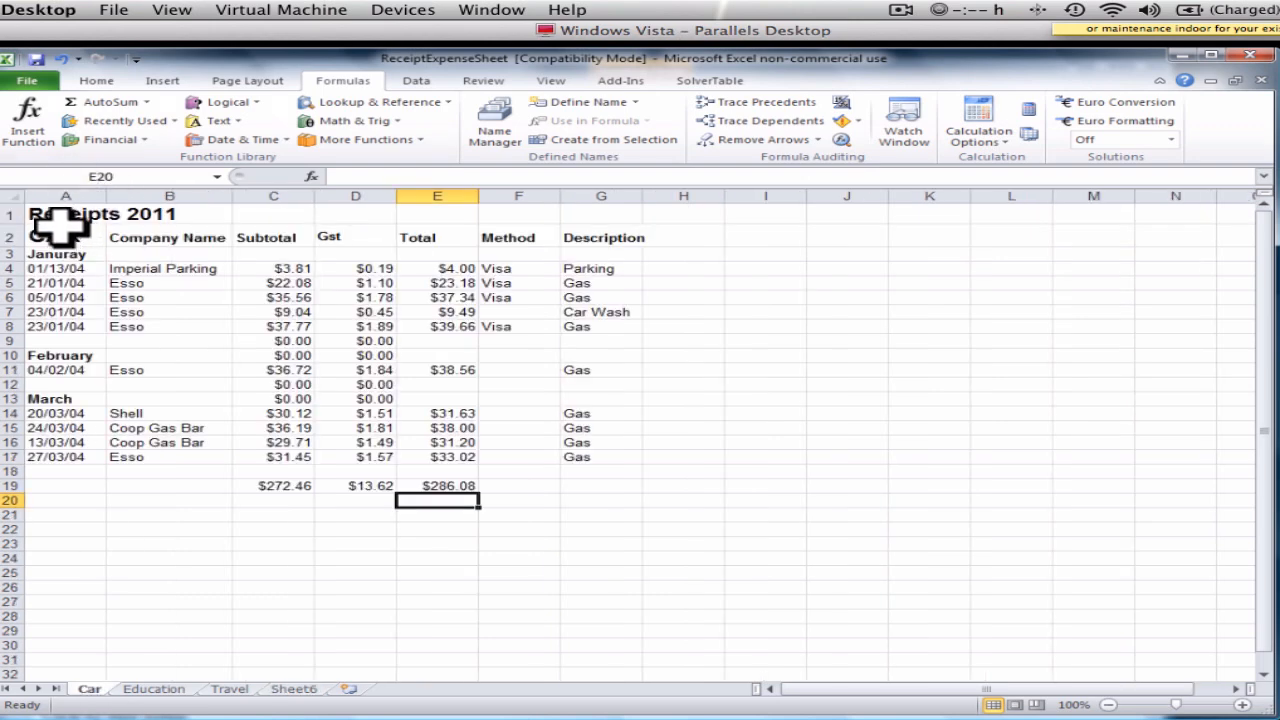
pyautogui.click(64, 237)
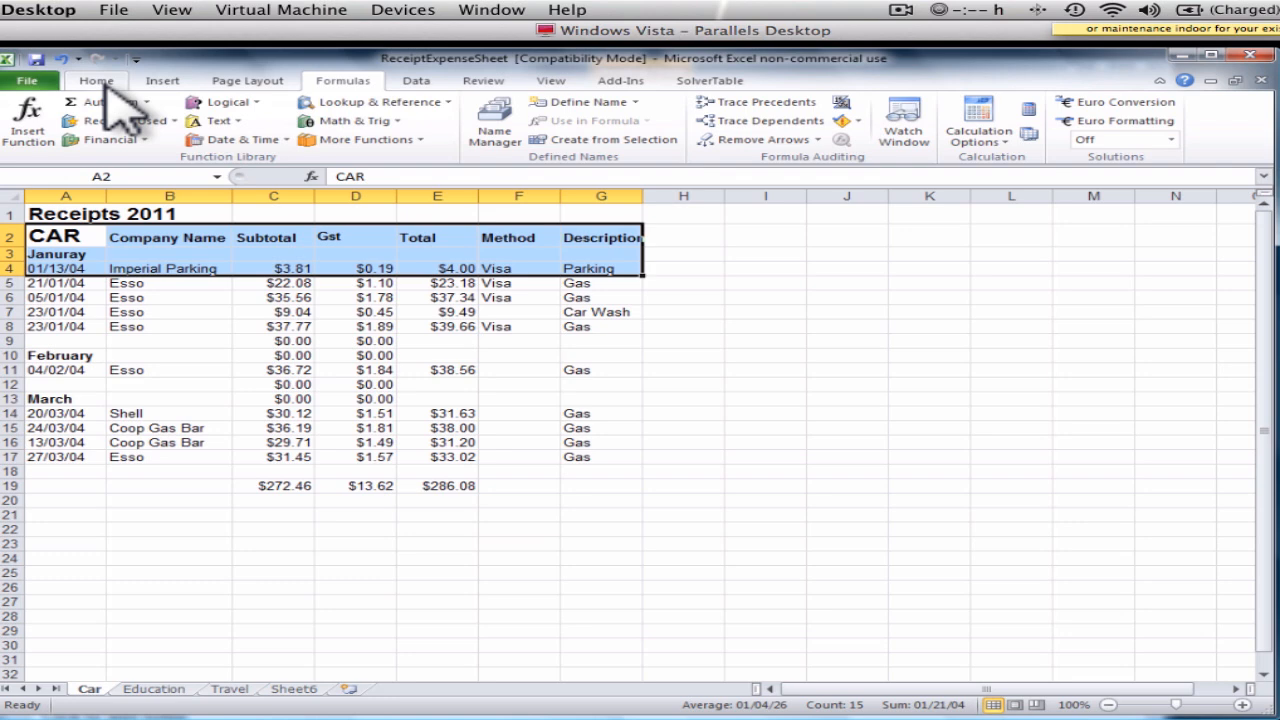
pyautogui.click(95, 78)
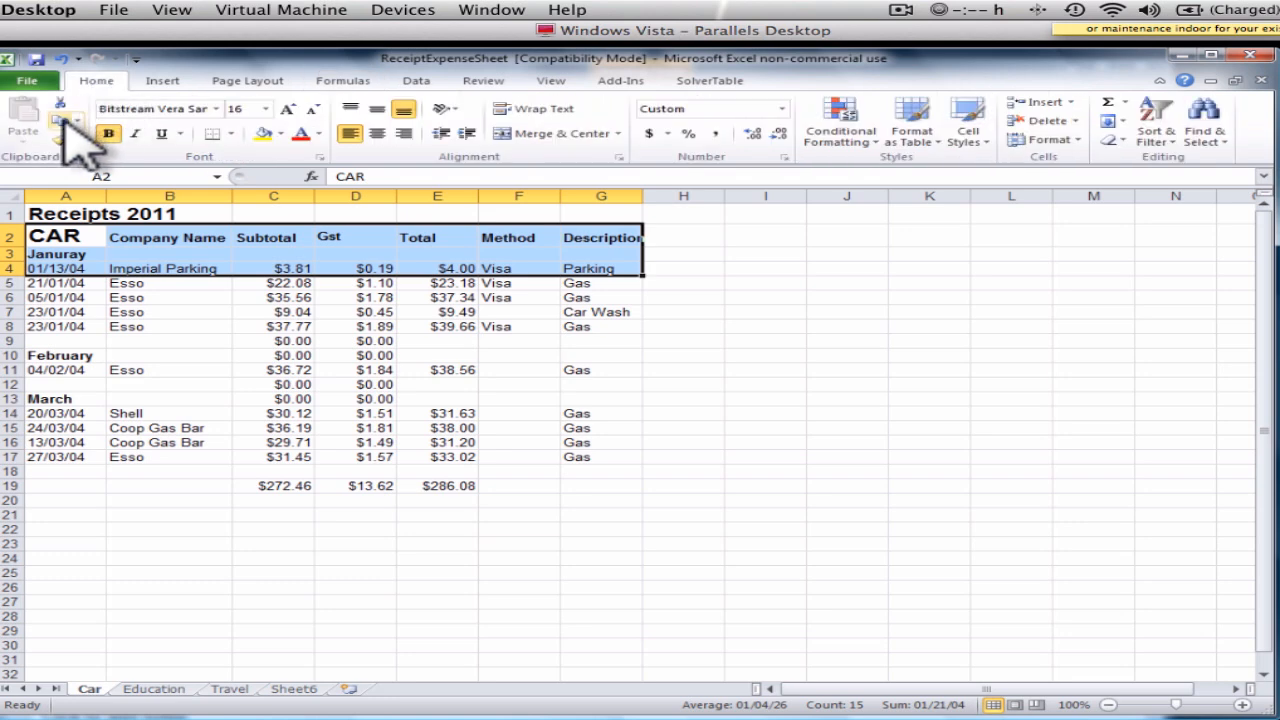
pyautogui.click(51, 118)
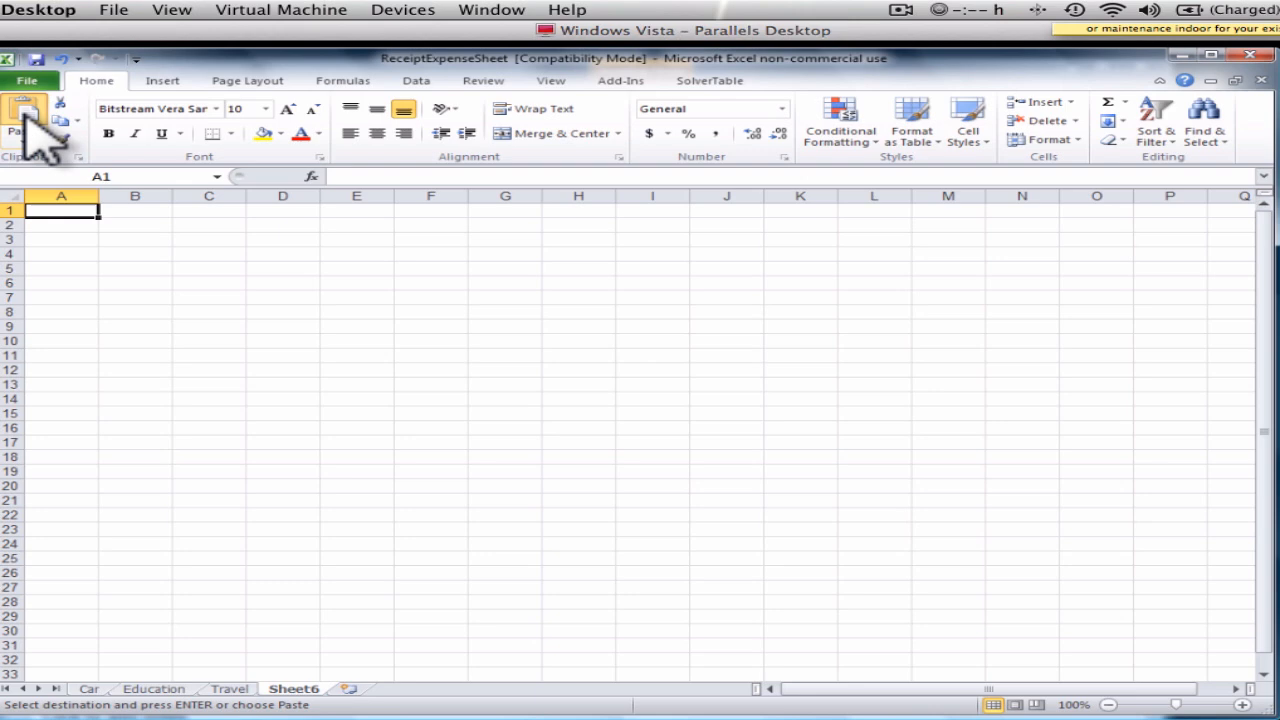
pyautogui.click(20, 110)
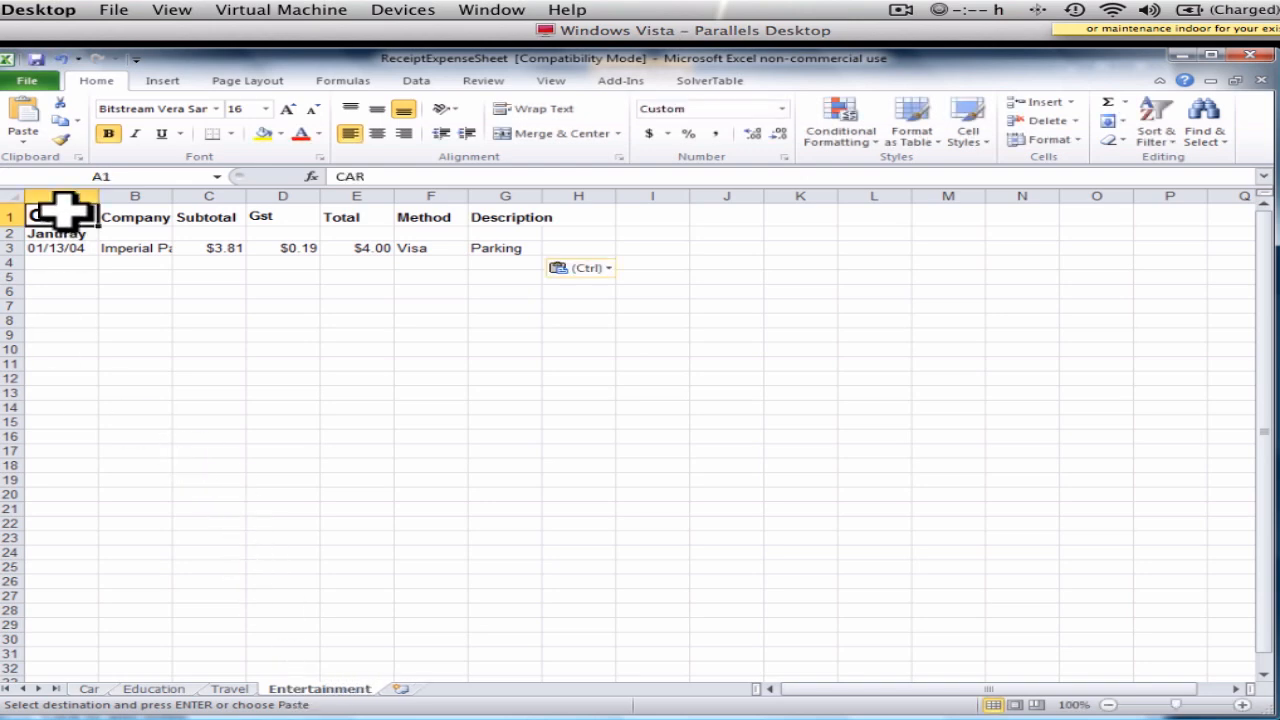
# Step: Type 'Entertainment' to rename the new sheet and its title
pyautogui.write('Entertainment')
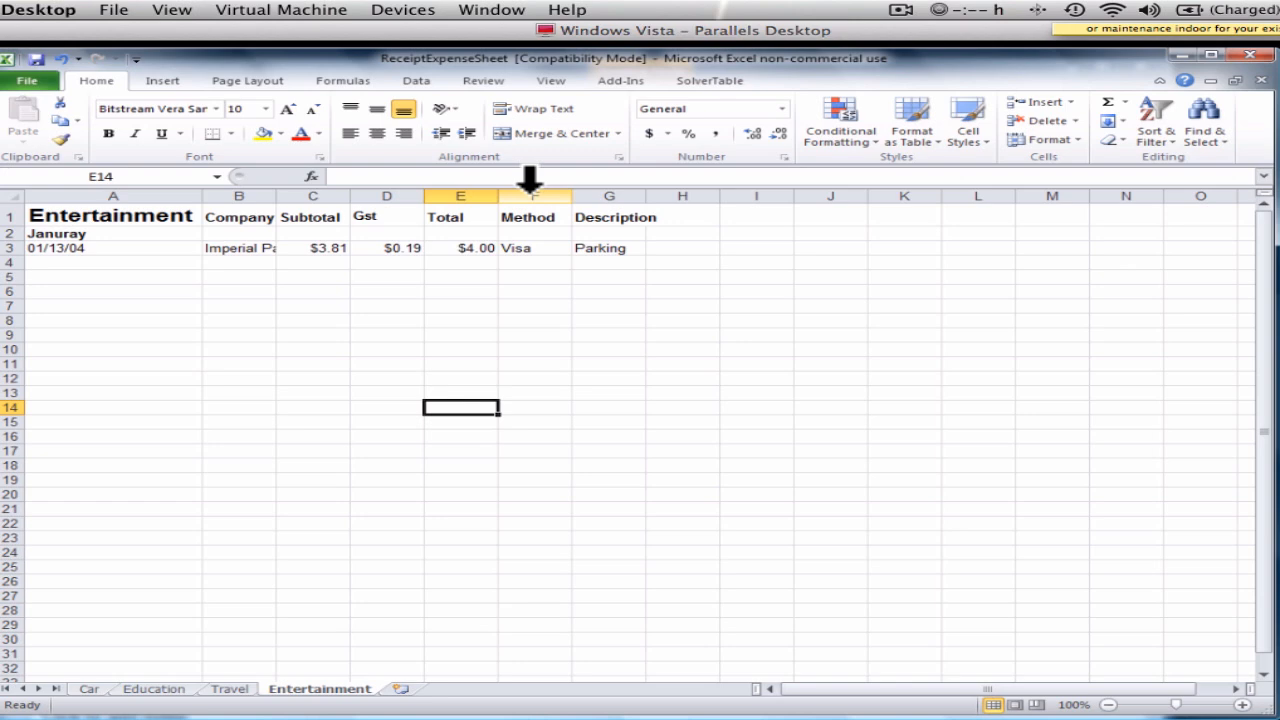
# Step: Insert a new blank column before the Method column
pyautogui.click(533, 195)
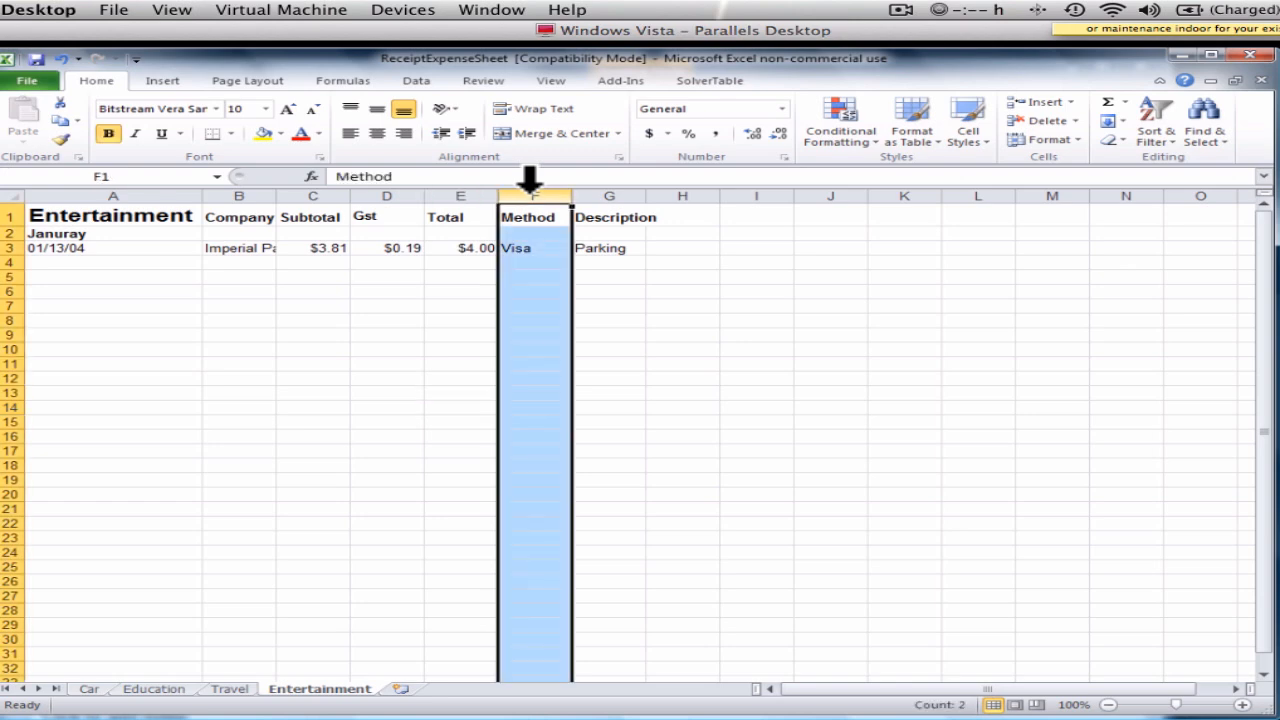
pyautogui.moveTo(1040, 110)
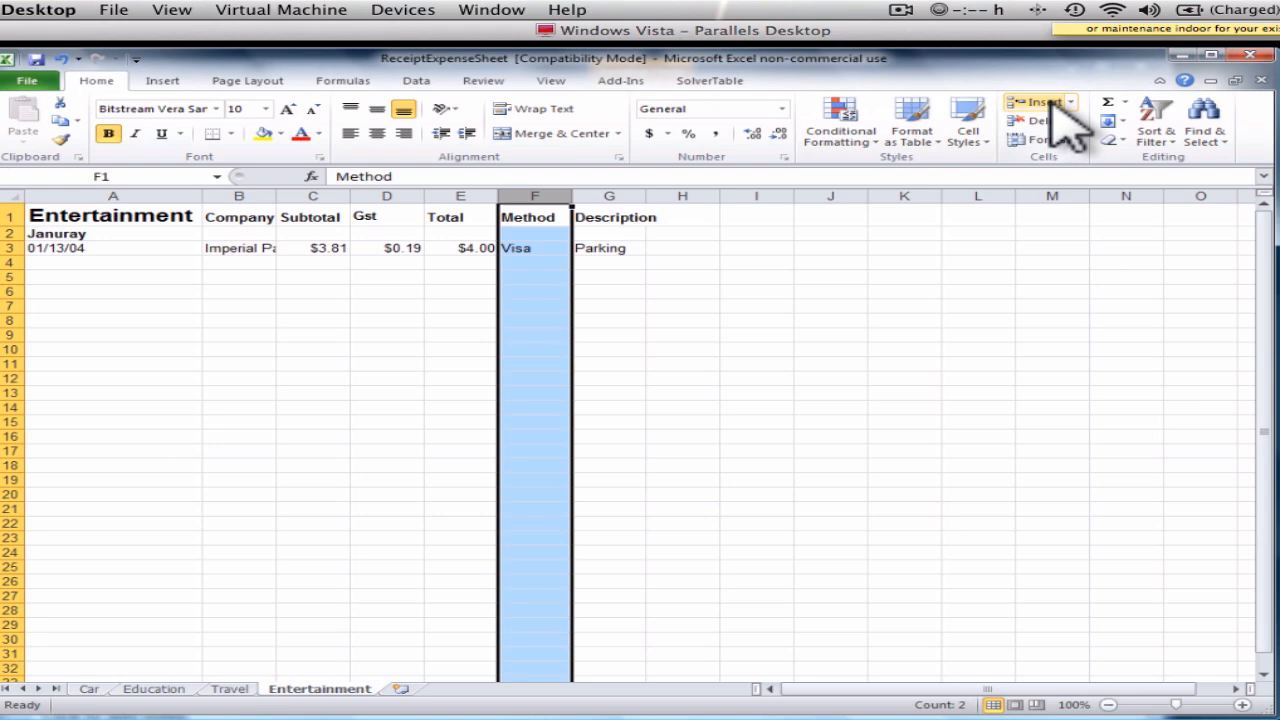
pyautogui.click(1068, 102)
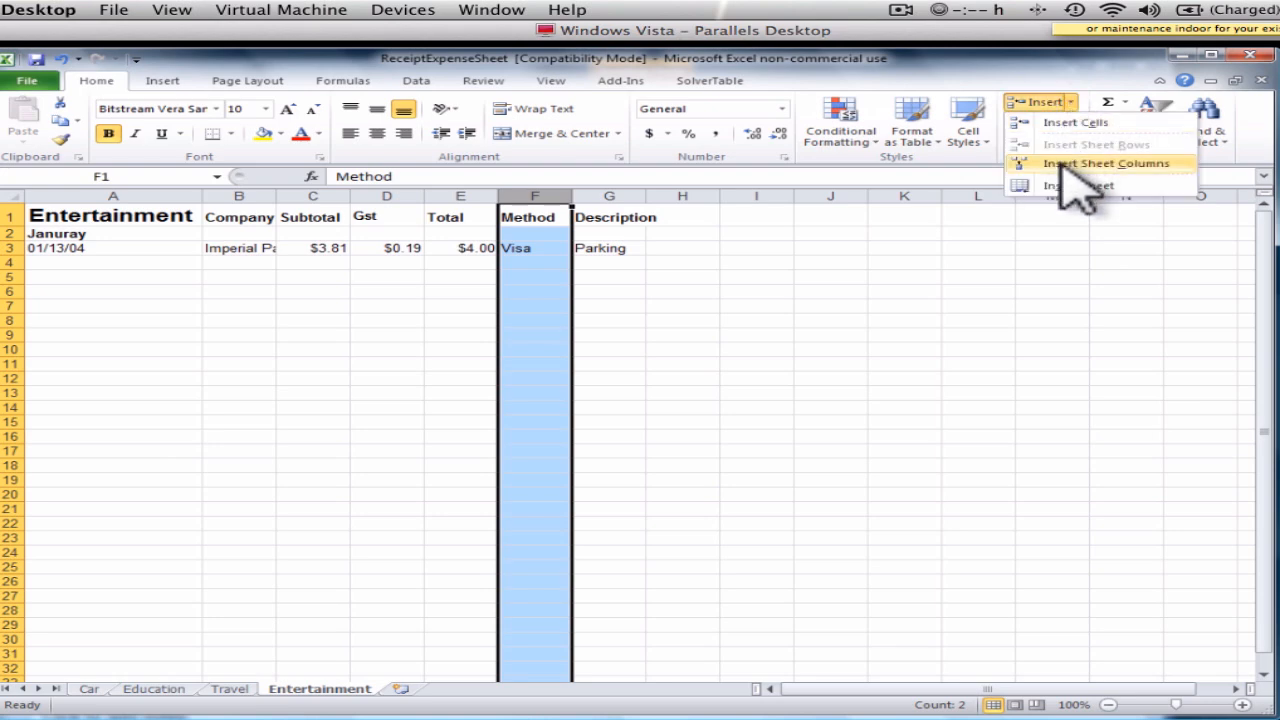
pyautogui.click(1102, 162)
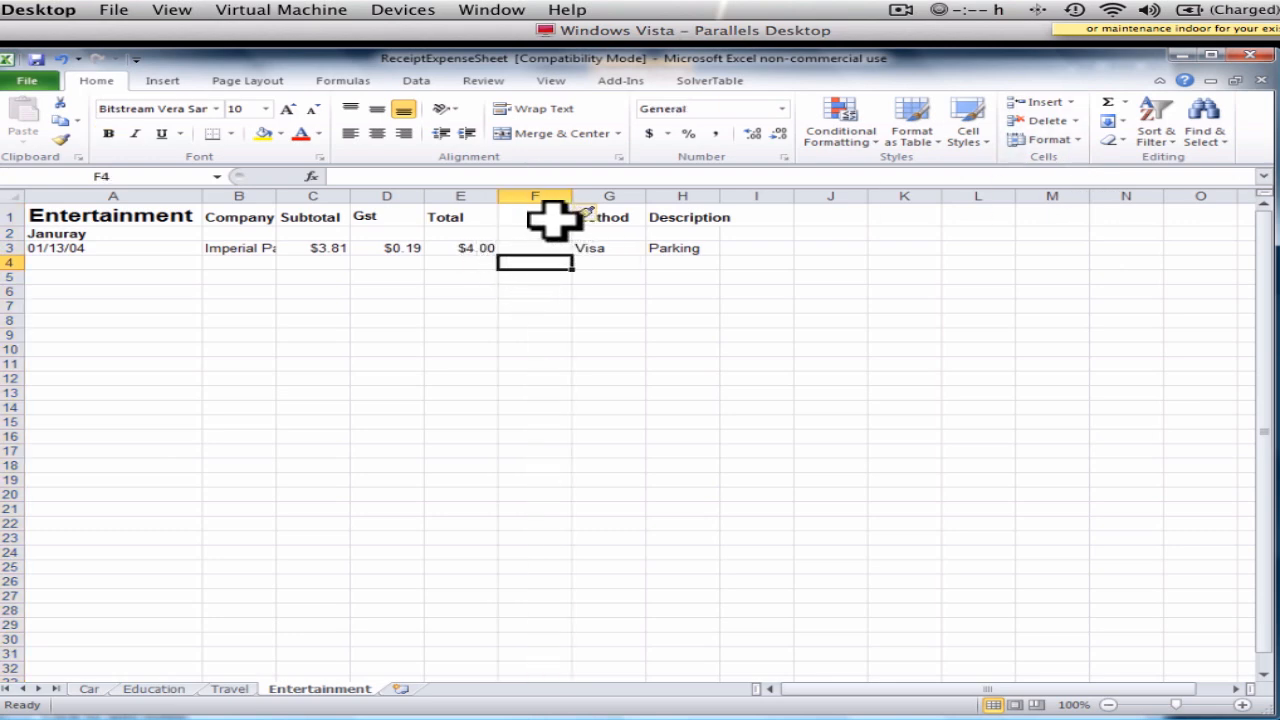
# Step: Head the new column 'Tip' and rename the first company to Joe tomatoes
pyautogui.click(534, 215)
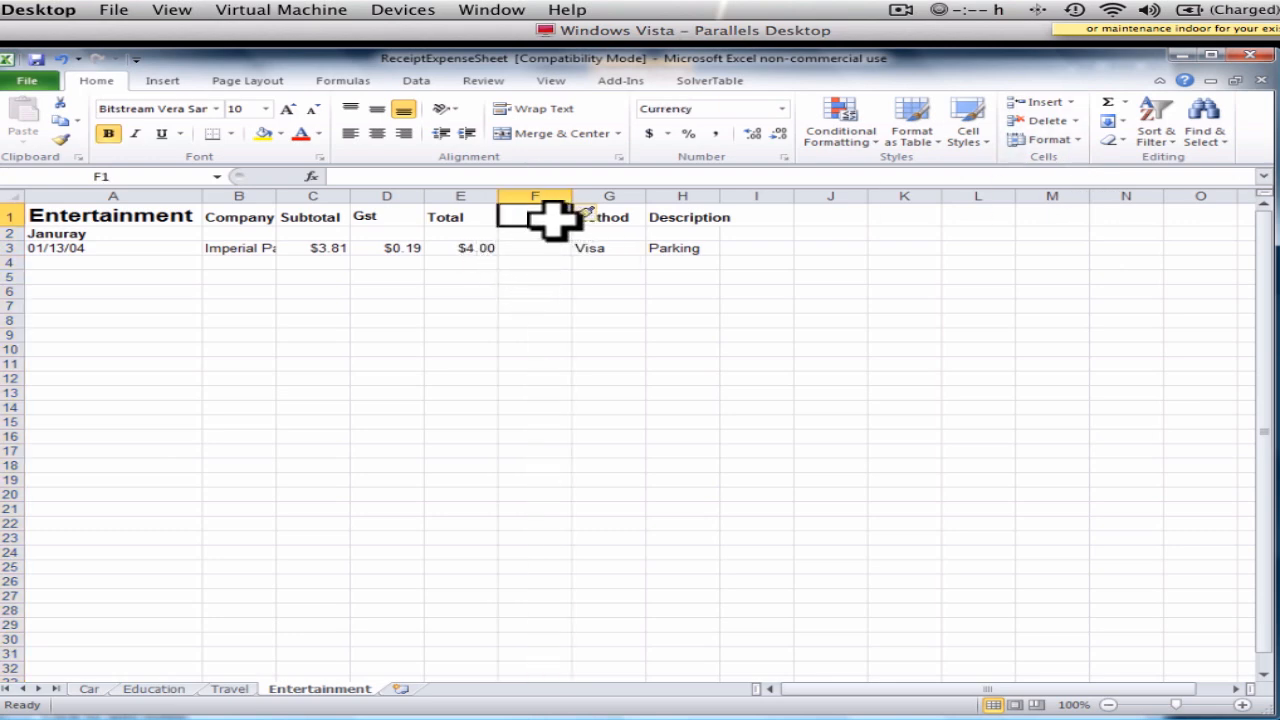
pyautogui.write('Tip')
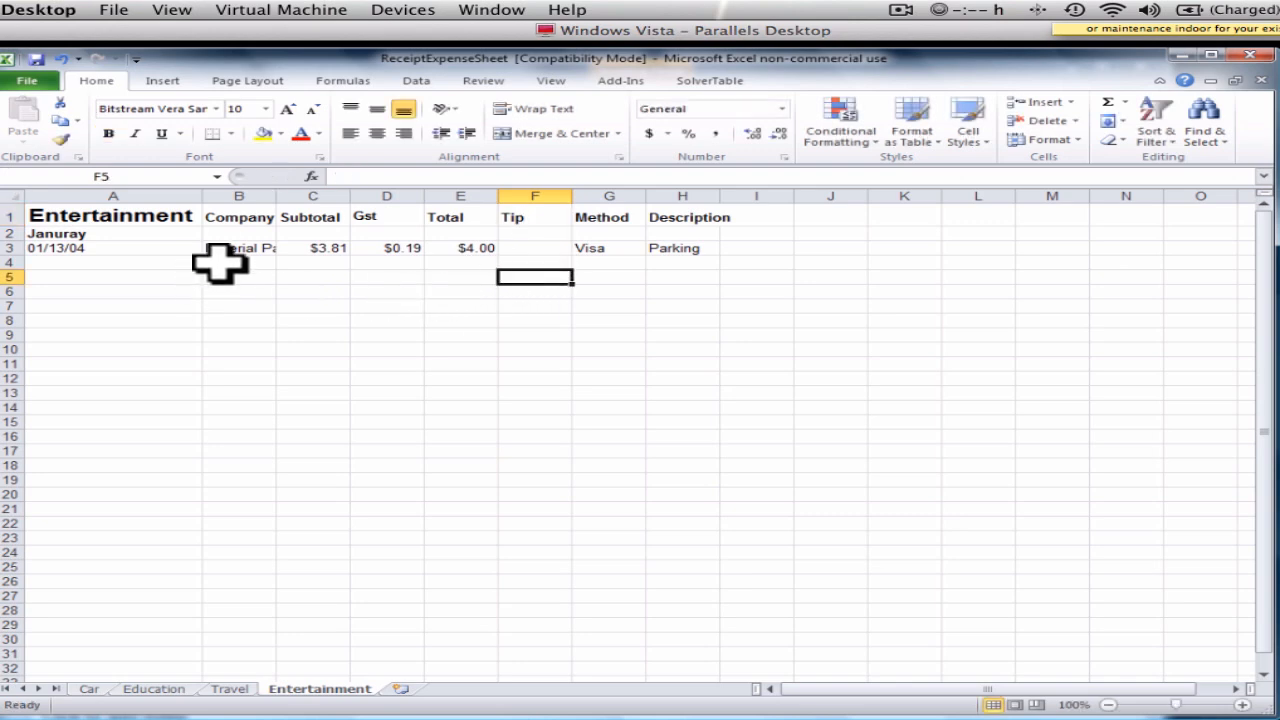
pyautogui.click(238, 247)
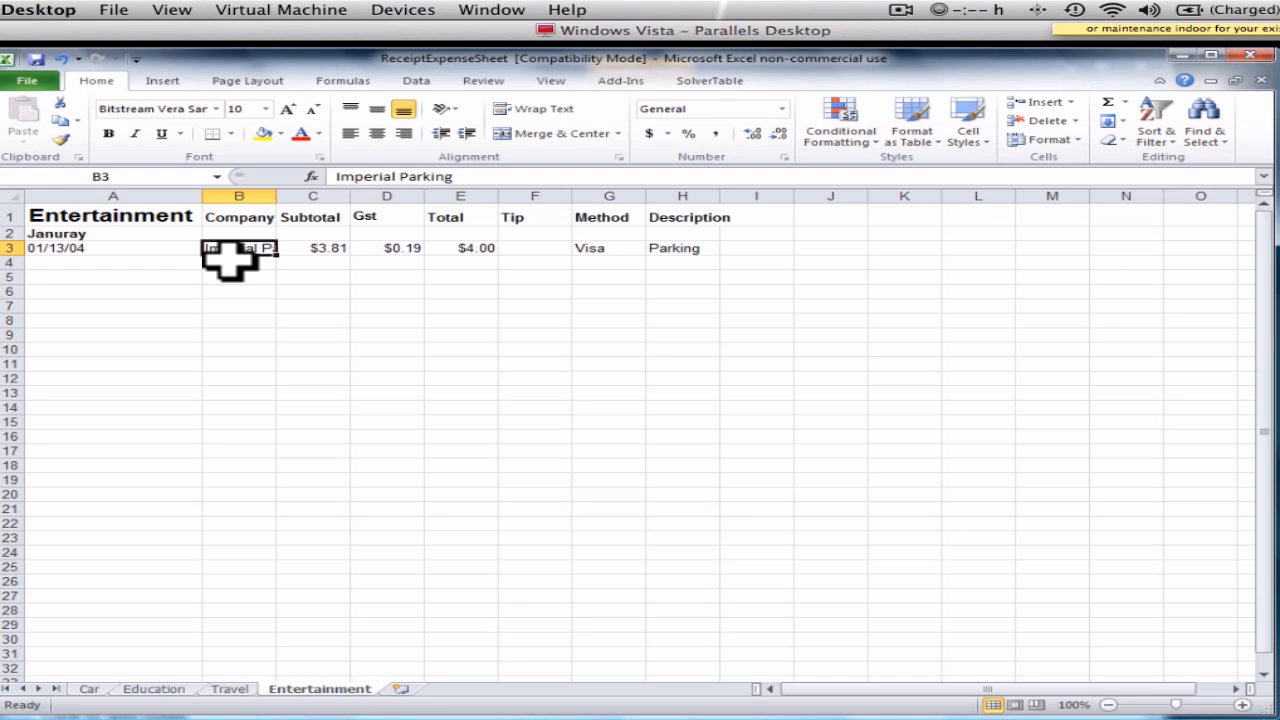
pyautogui.write('Joe tomatoes')
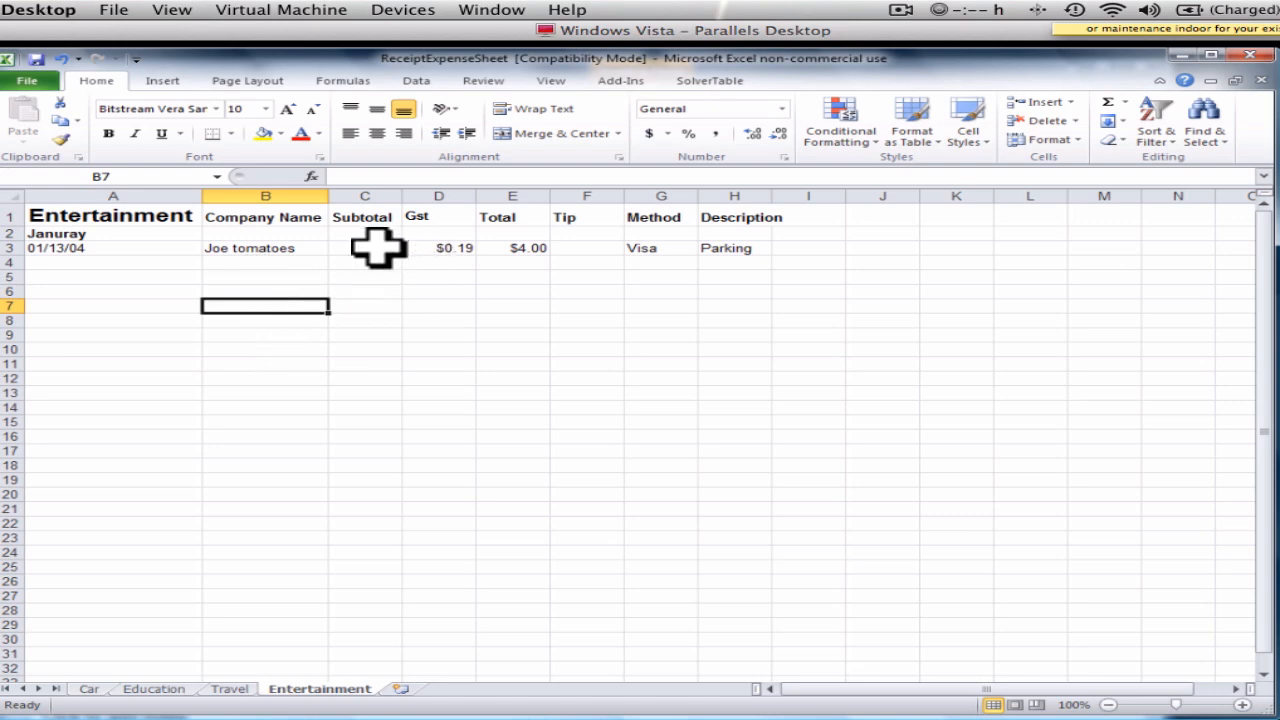
# Step: Enter a 32 total and a 5.00 tip for the Joe tomatoes receipt
pyautogui.click(364, 247)
pyautogui.write('$3.81')
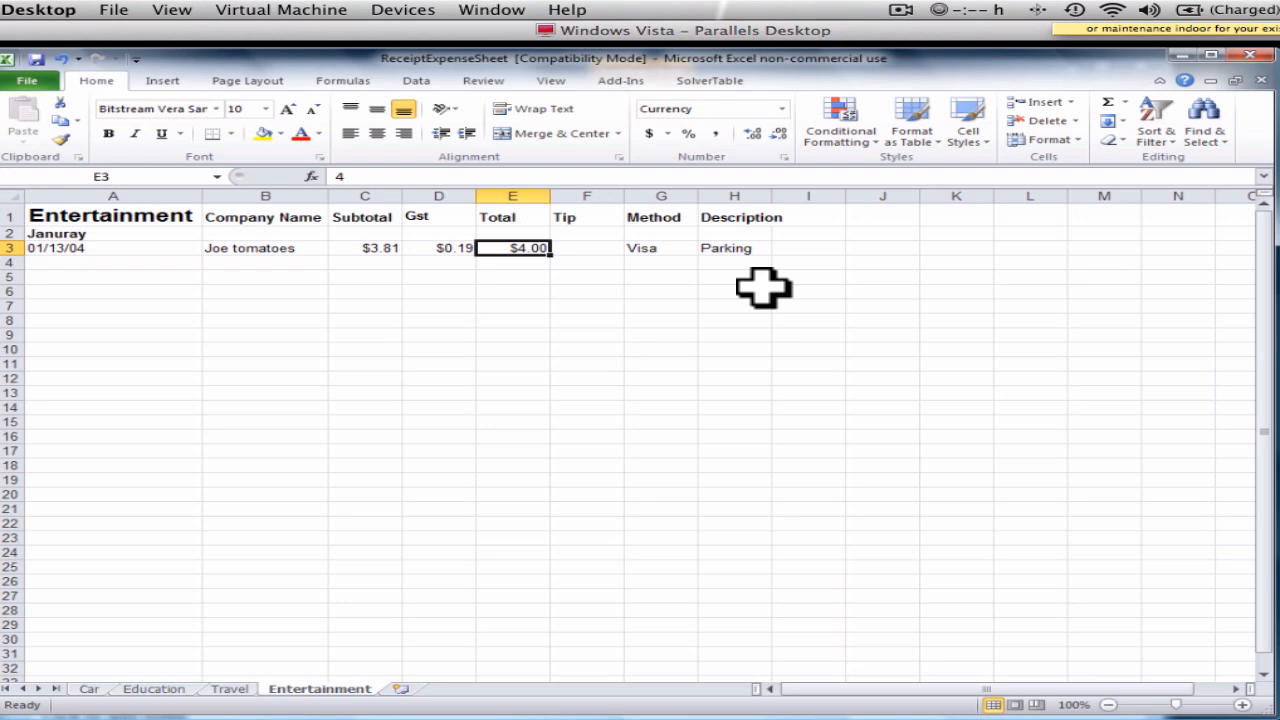
pyautogui.moveTo(770, 291)
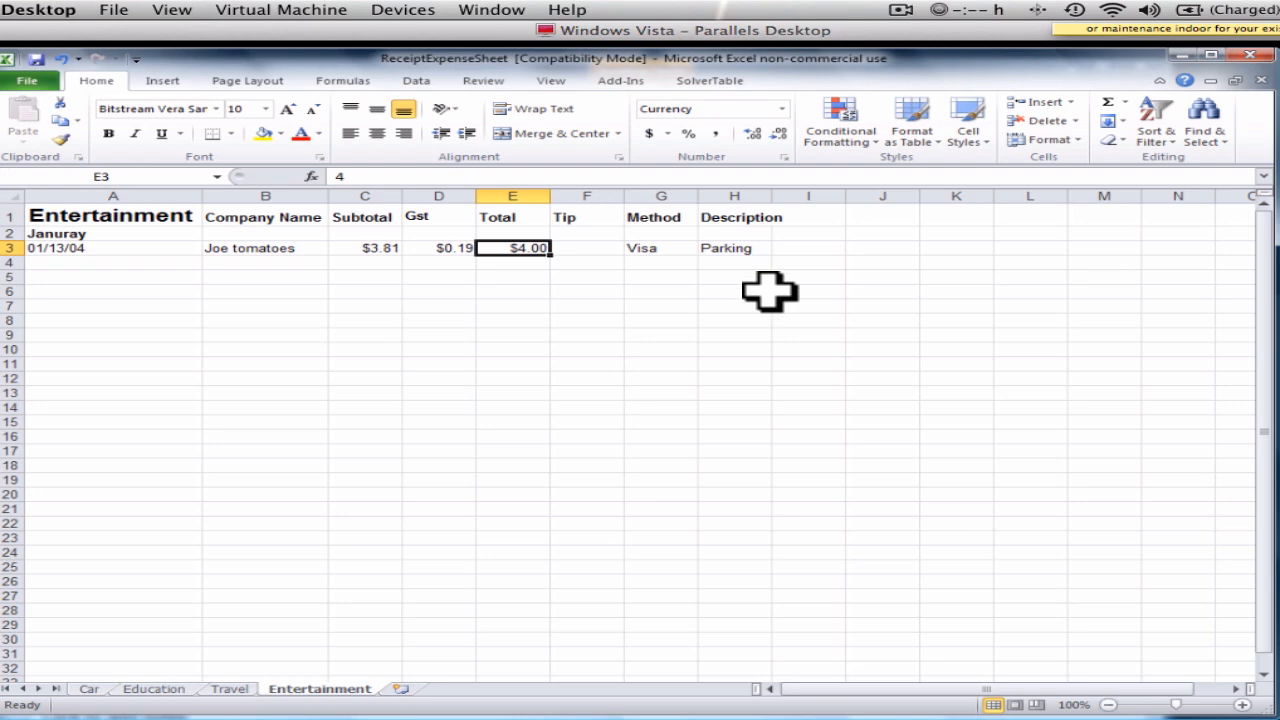
pyautogui.write('32')
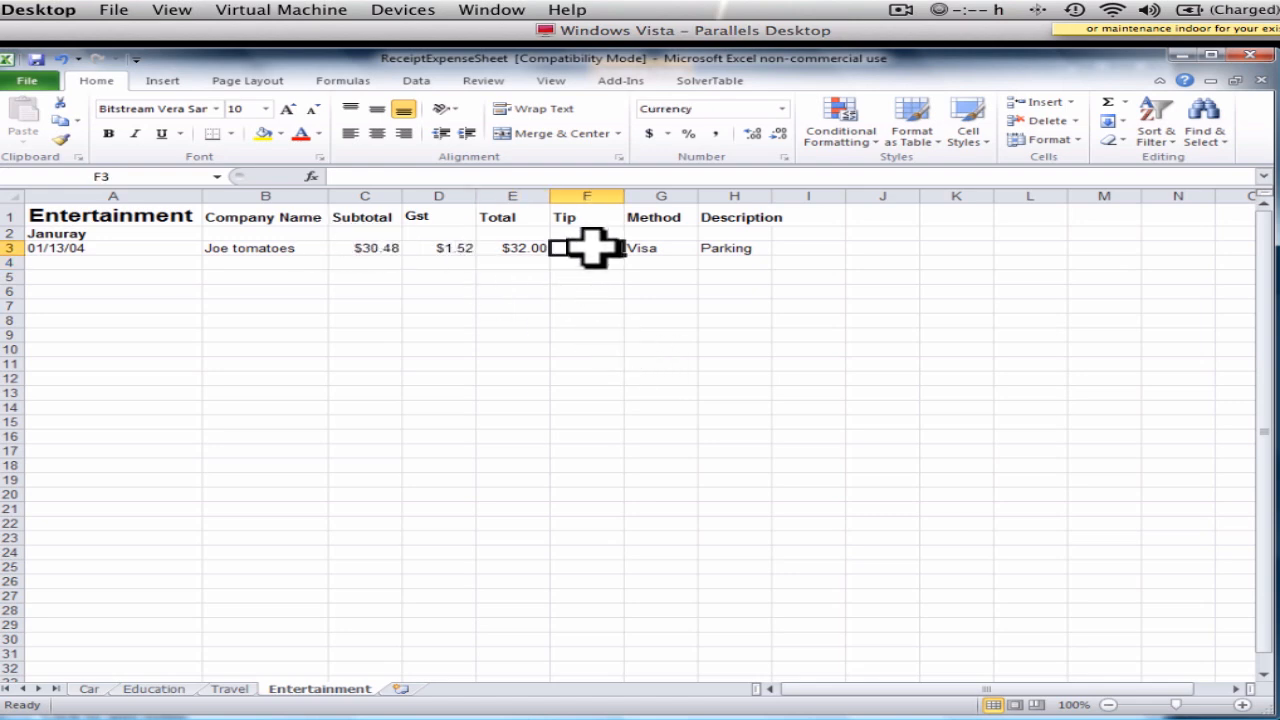
pyautogui.write('5.00')
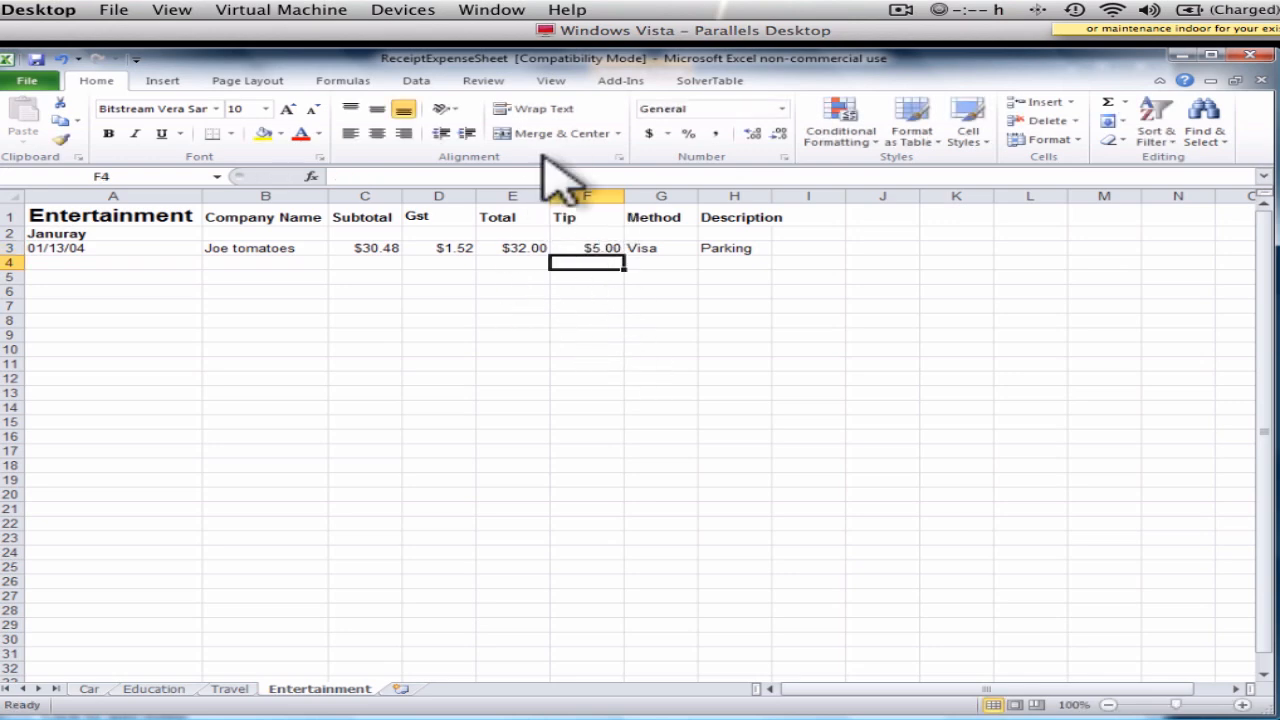
pyautogui.moveTo(225, 260)
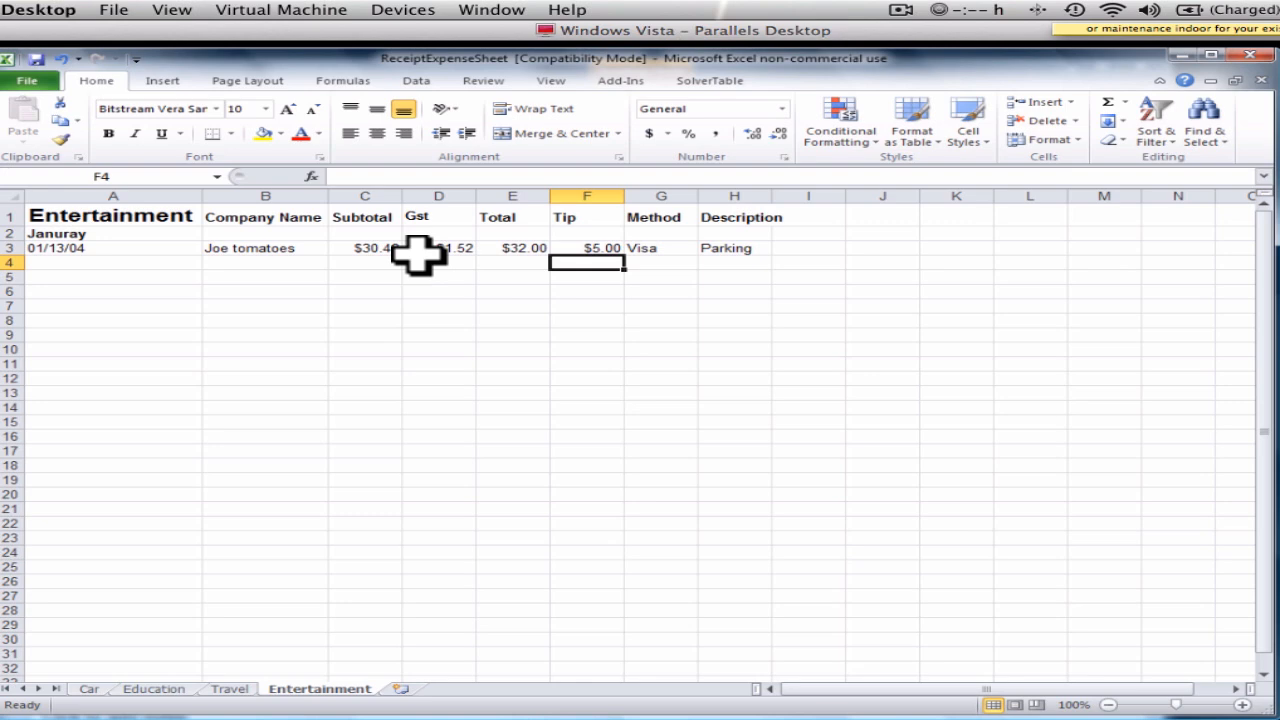
pyautogui.moveTo(331, 275)
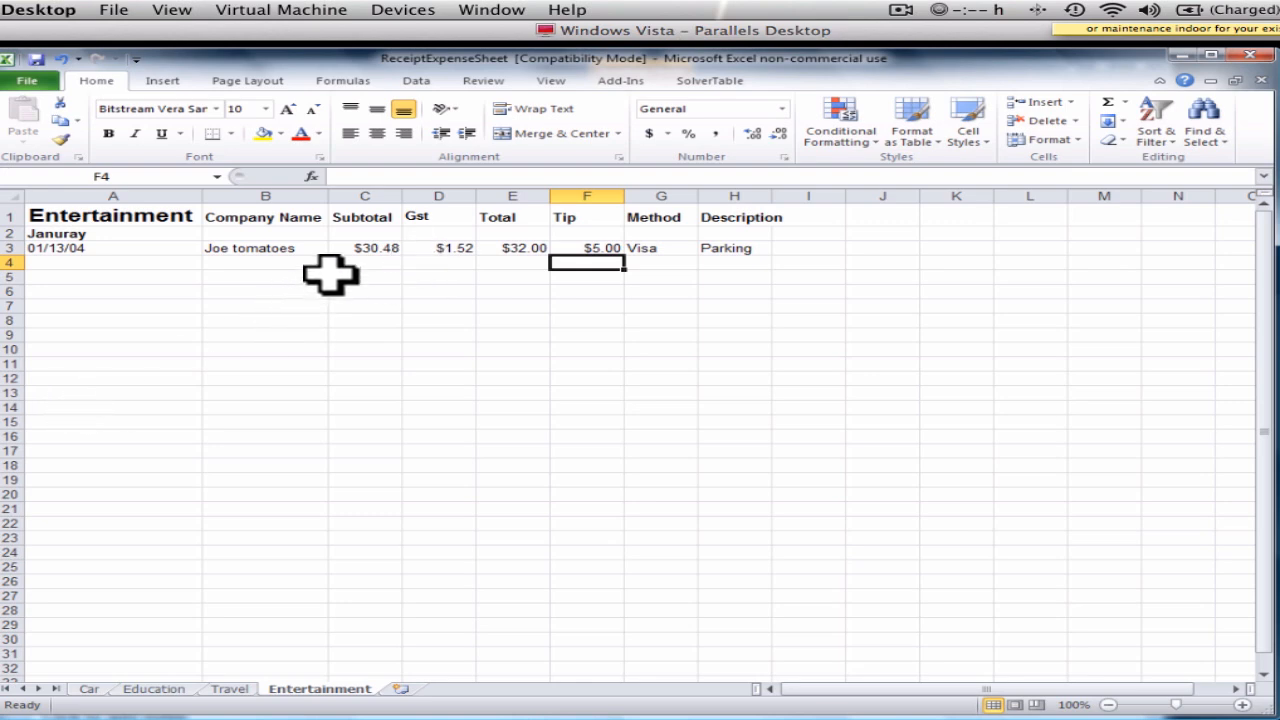
# Step: Add Rea's with total 80 and tip 8, filling subtotal and GST formulas down
pyautogui.click(265, 262)
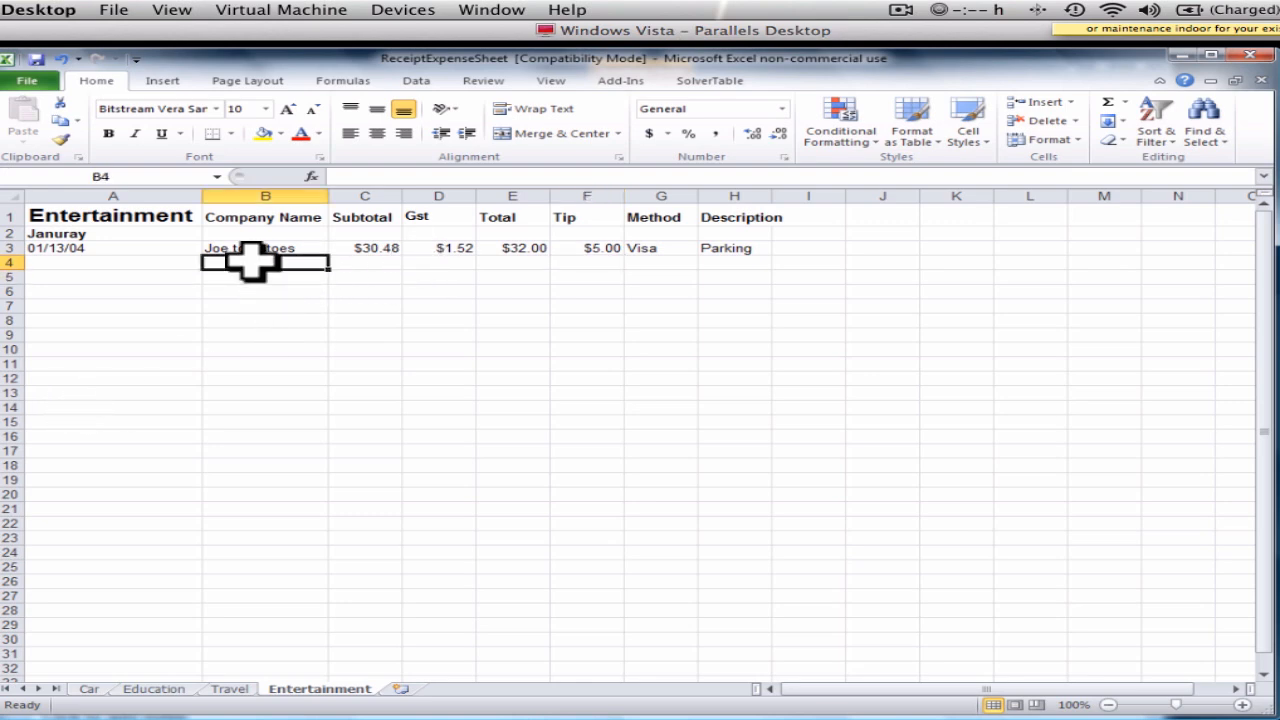
pyautogui.write("Rea's")
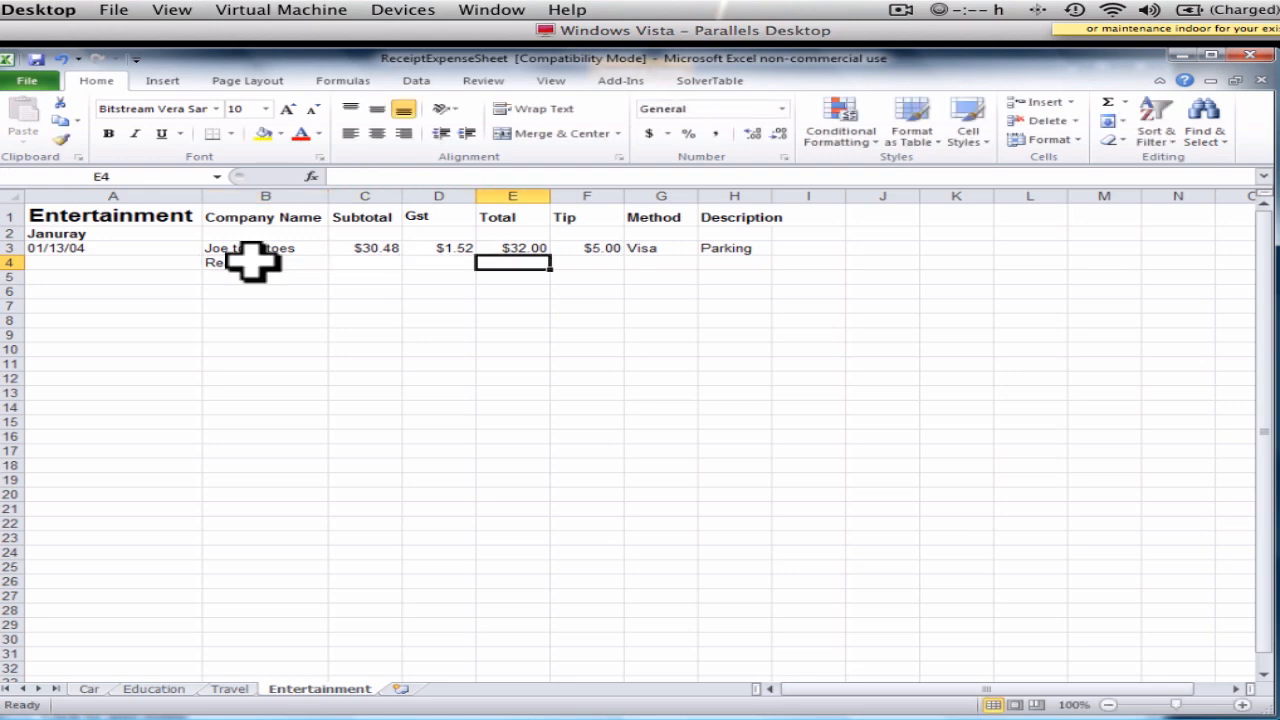
pyautogui.write('80')
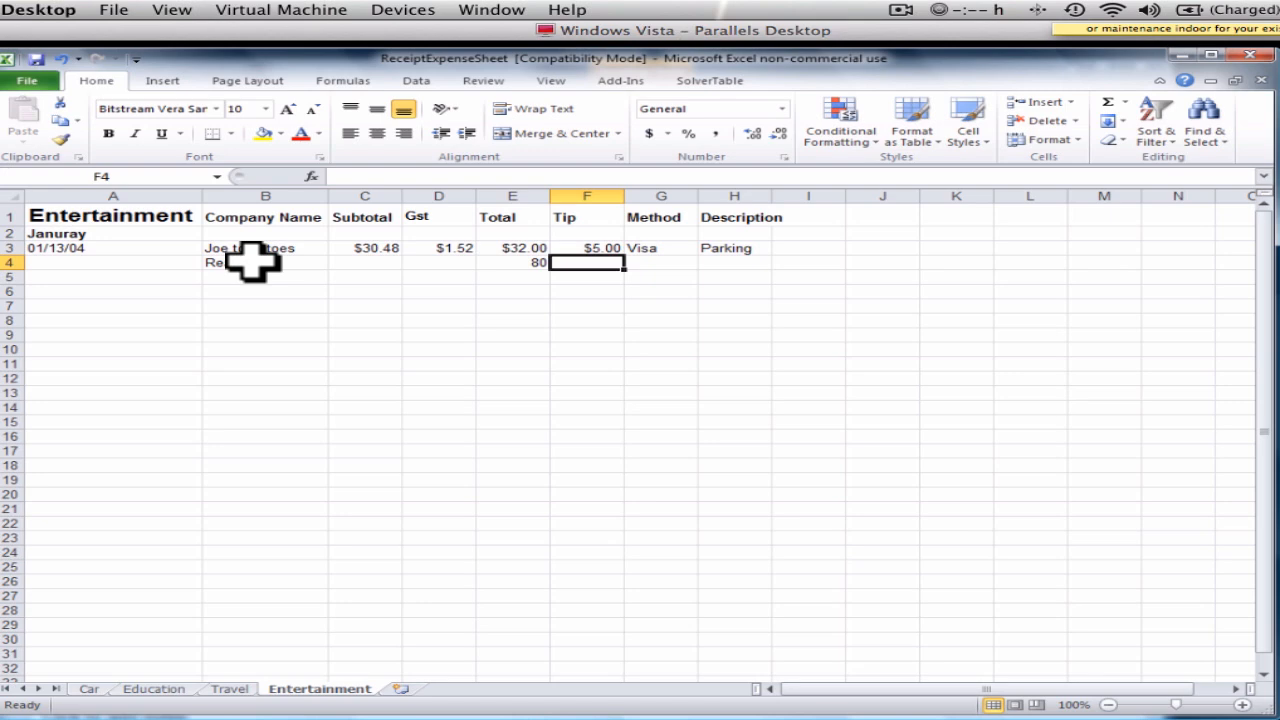
pyautogui.write('8.')
pyautogui.click(265, 277)
pyautogui.write('\\')
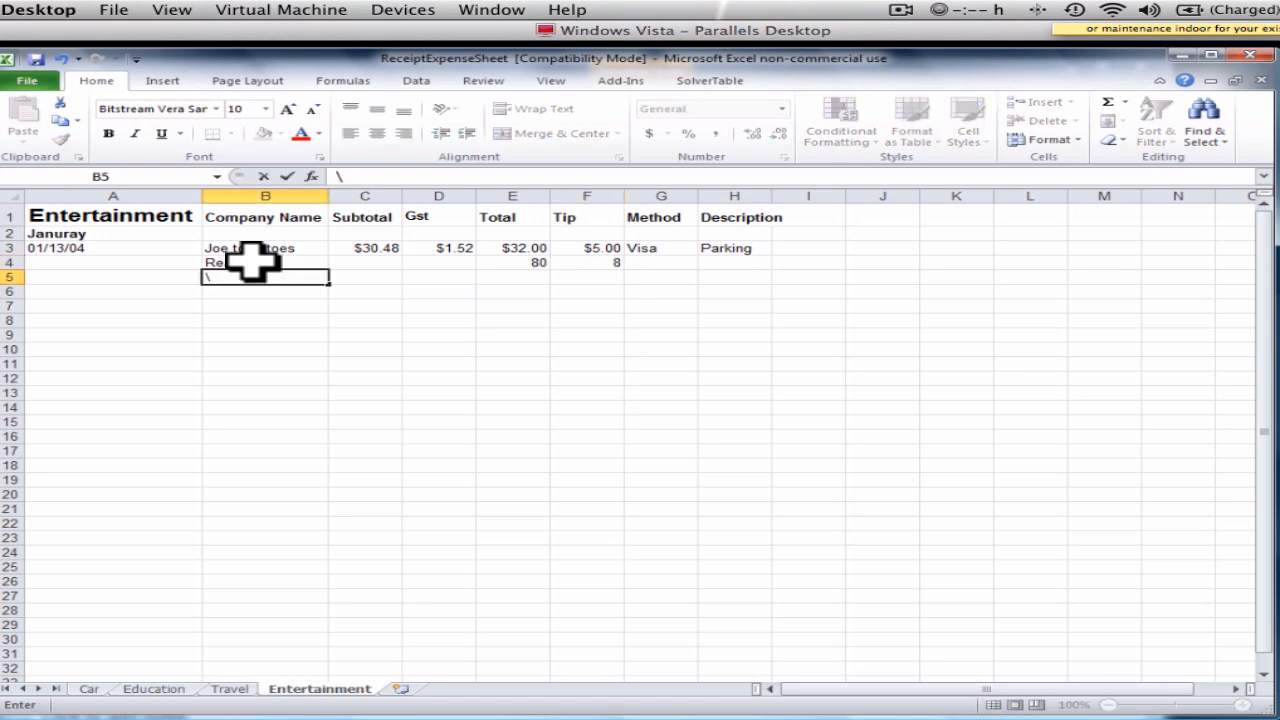
pyautogui.click(656, 248)
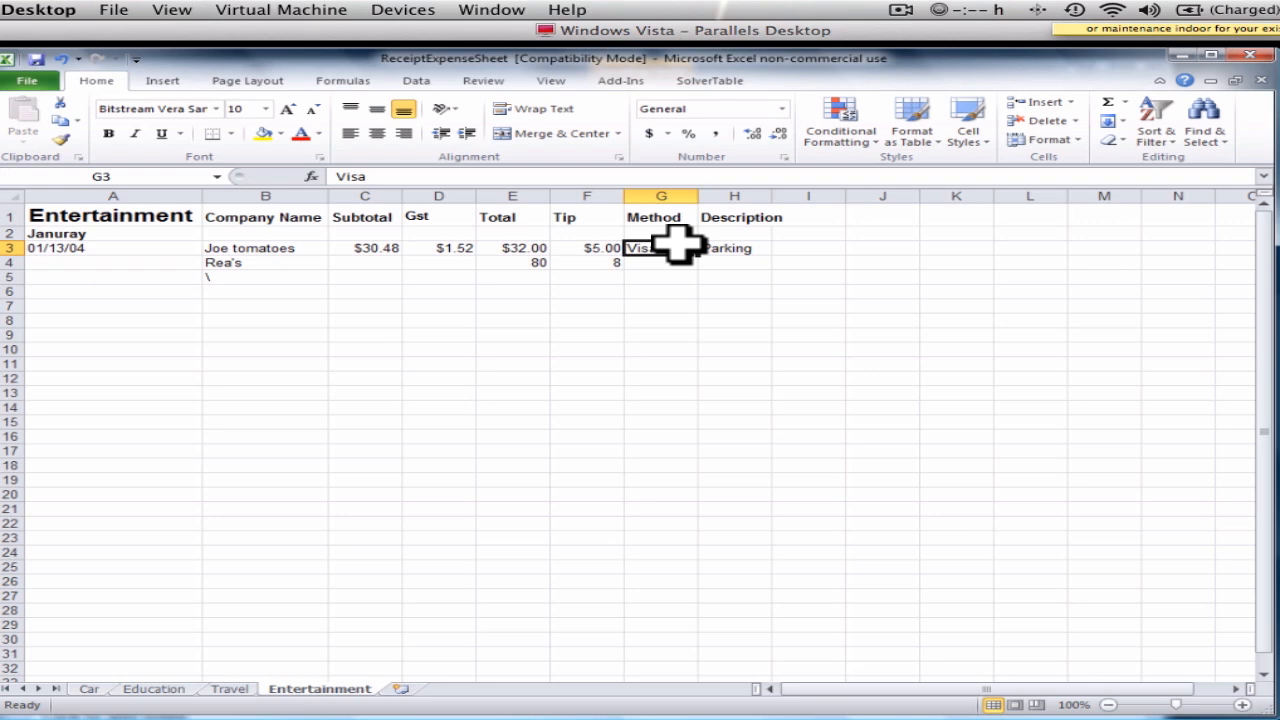
pyautogui.moveTo(377, 280)
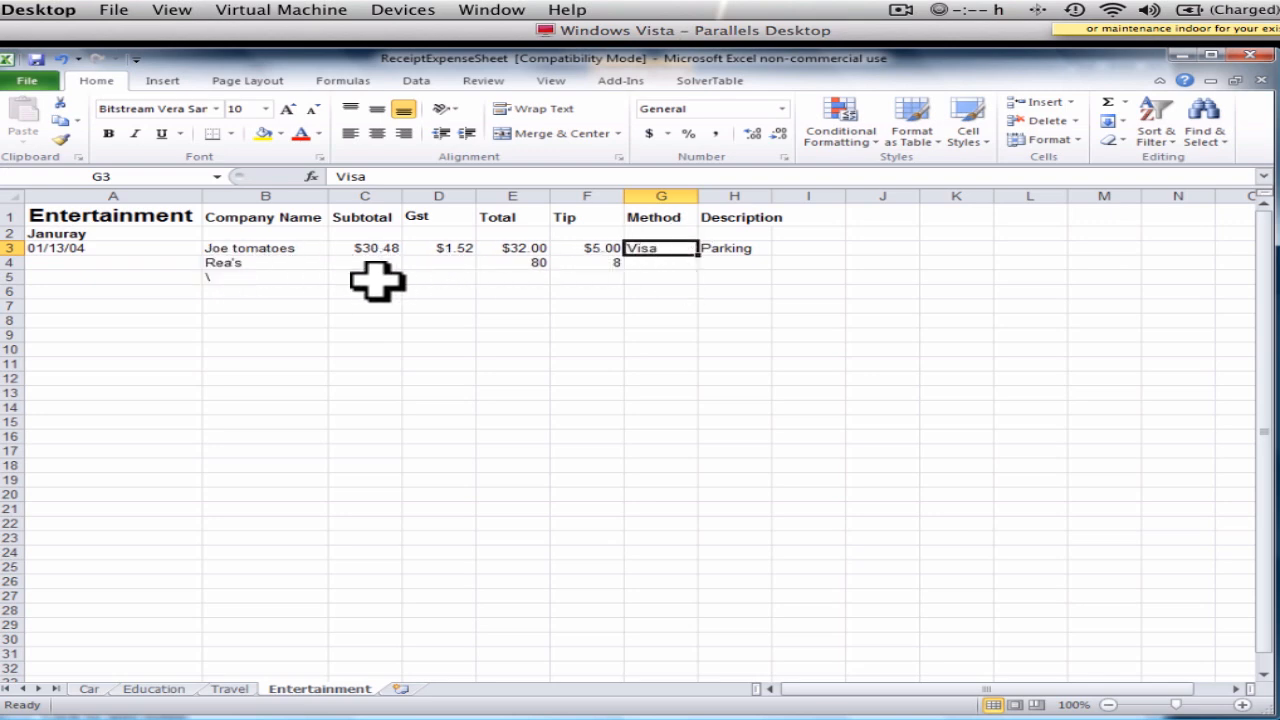
pyautogui.click(366, 247)
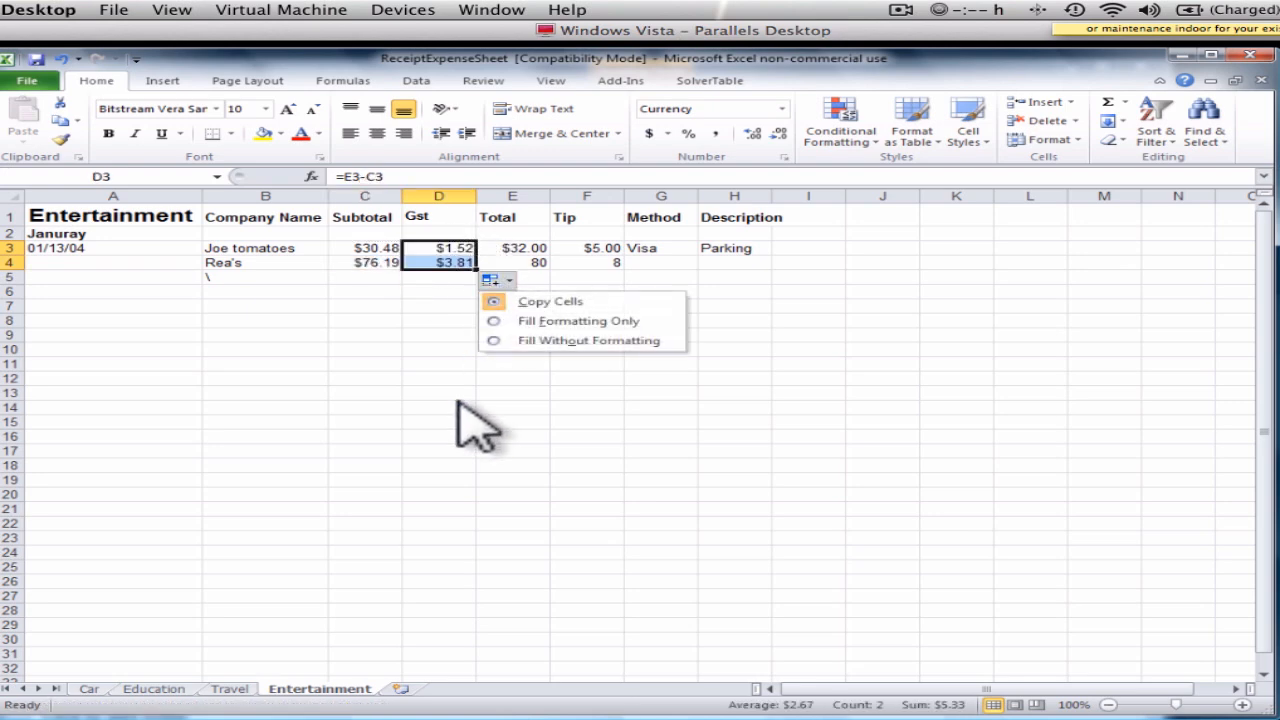
pyautogui.click(439, 436)
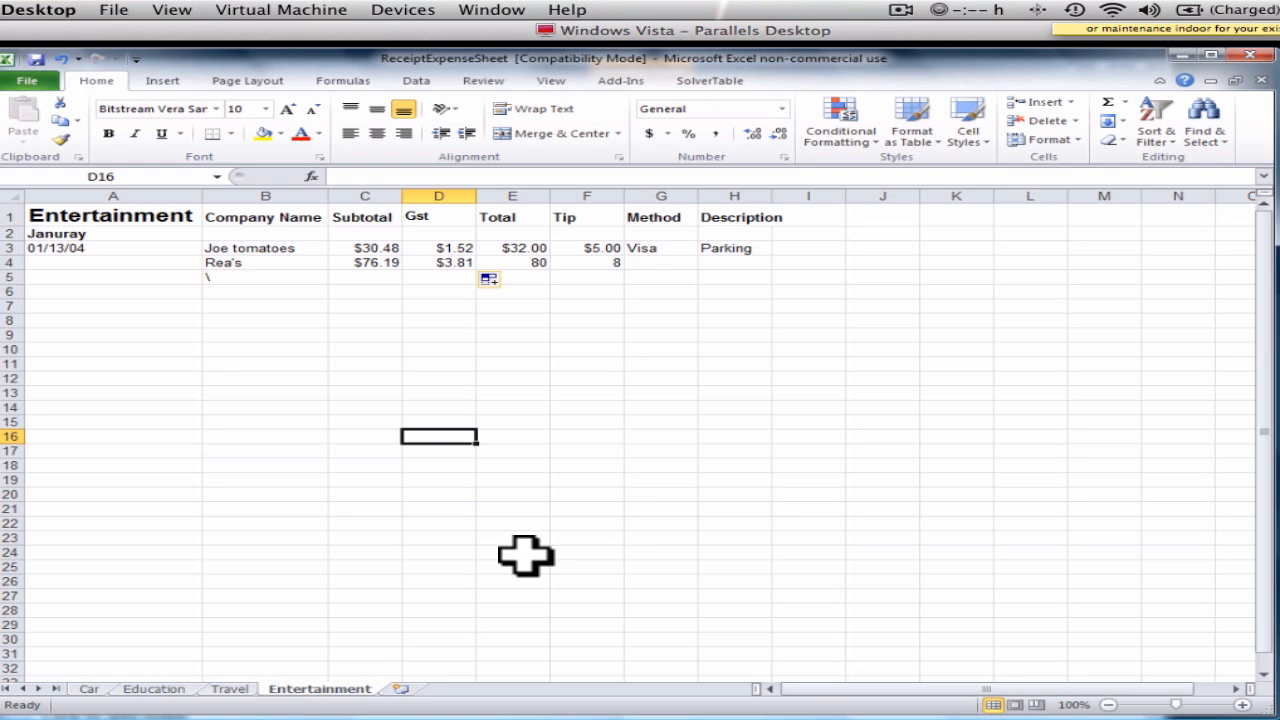
pyautogui.moveTo(555, 235)
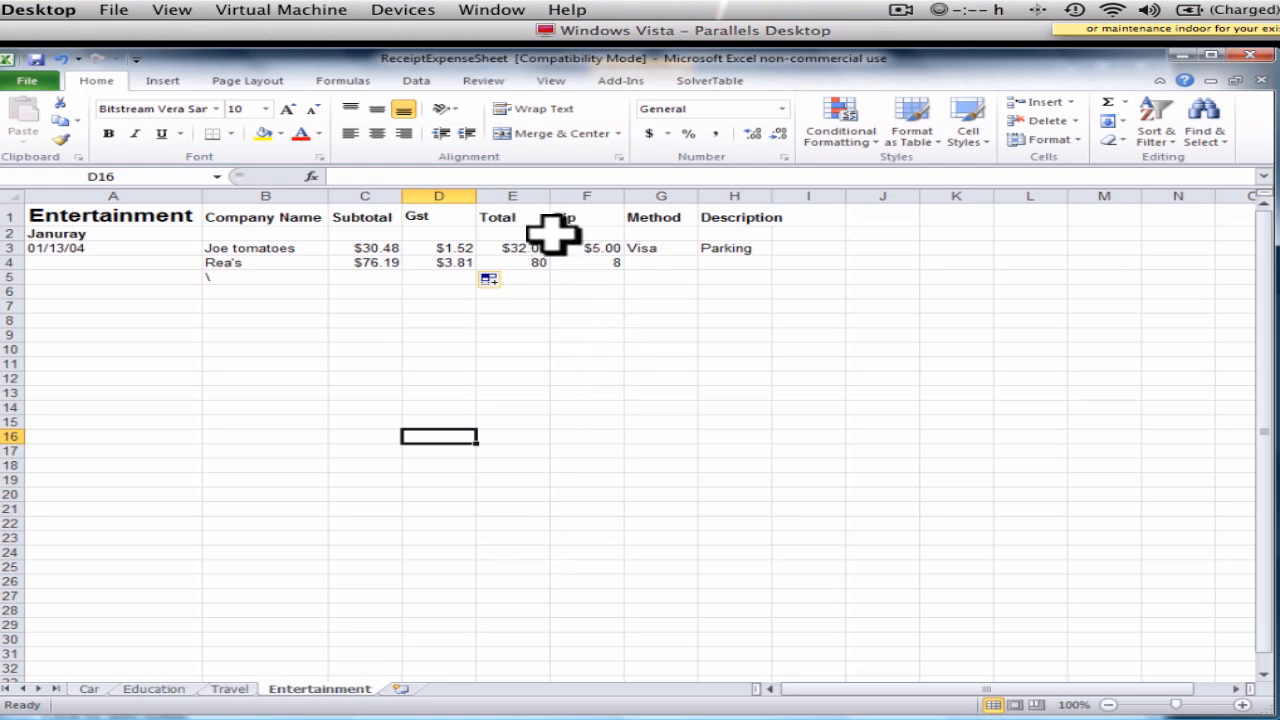
pyautogui.moveTo(573, 248)
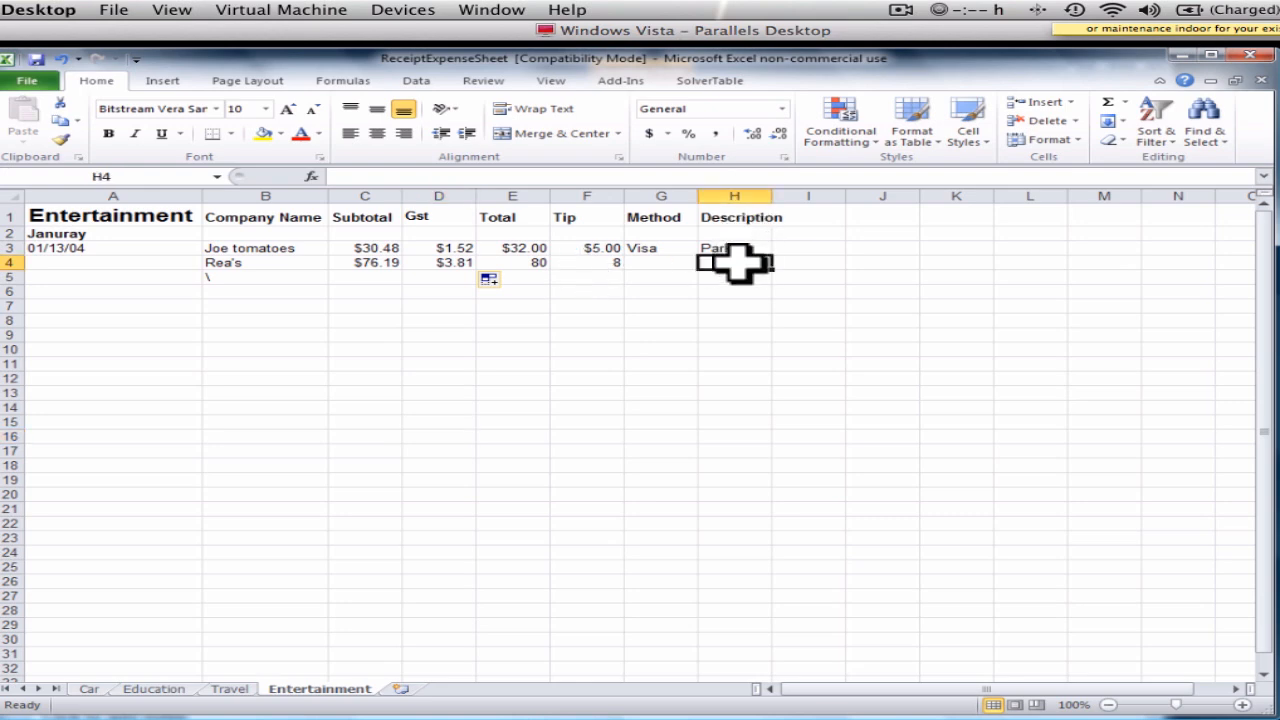
# Step: Describe Rea's as 'Meeting with Web Developer' and Joe tomatoes as 'Meeting with Student.'
pyautogui.write('Mett')
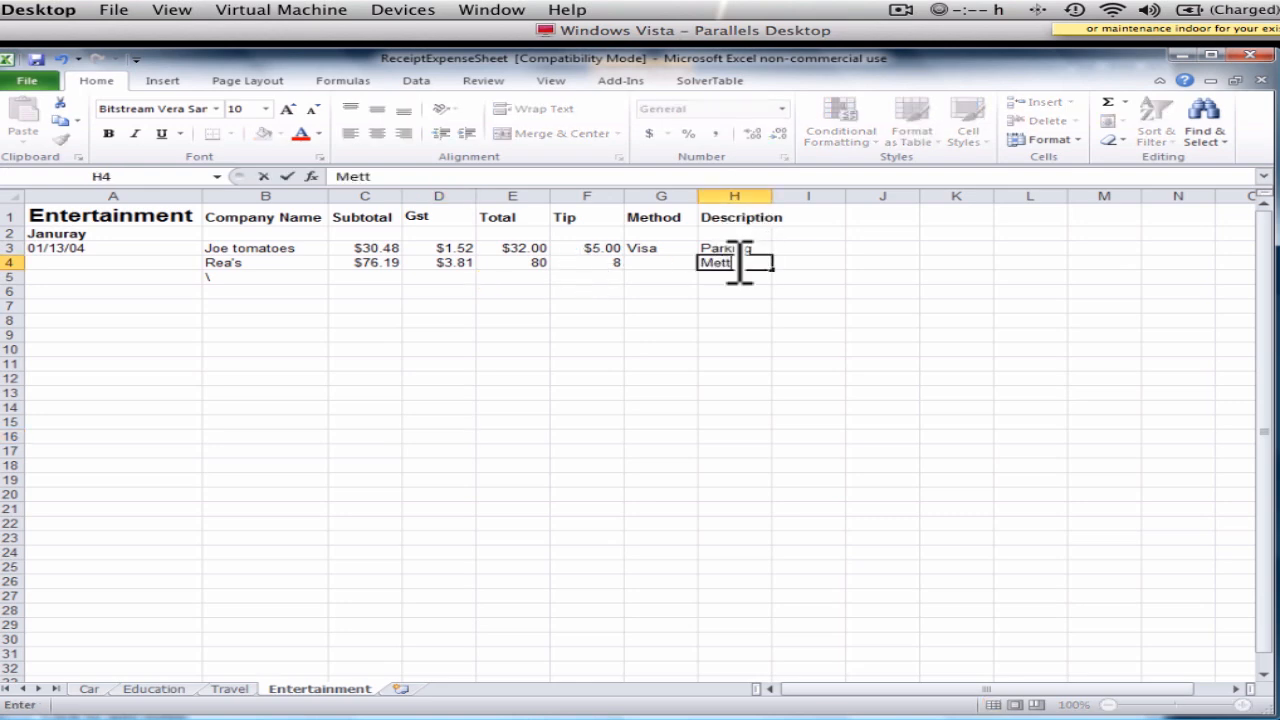
pyautogui.write('eeting with')
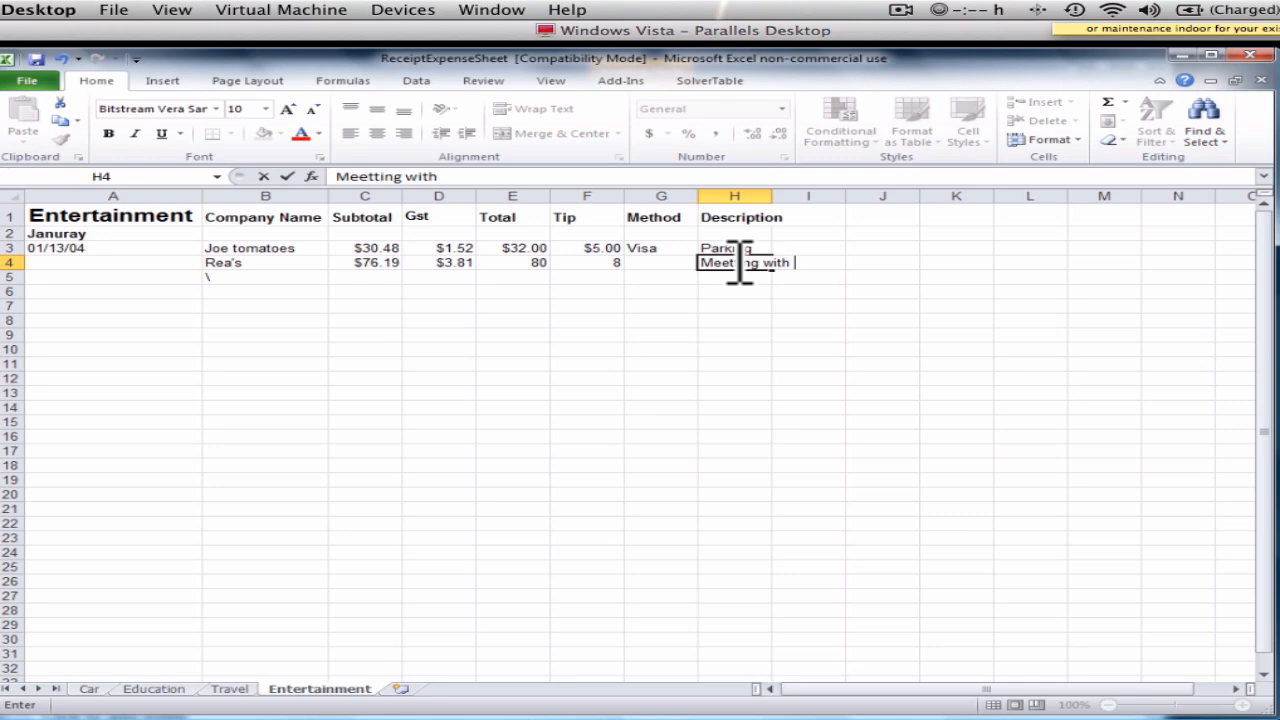
pyautogui.write('Web Deve')
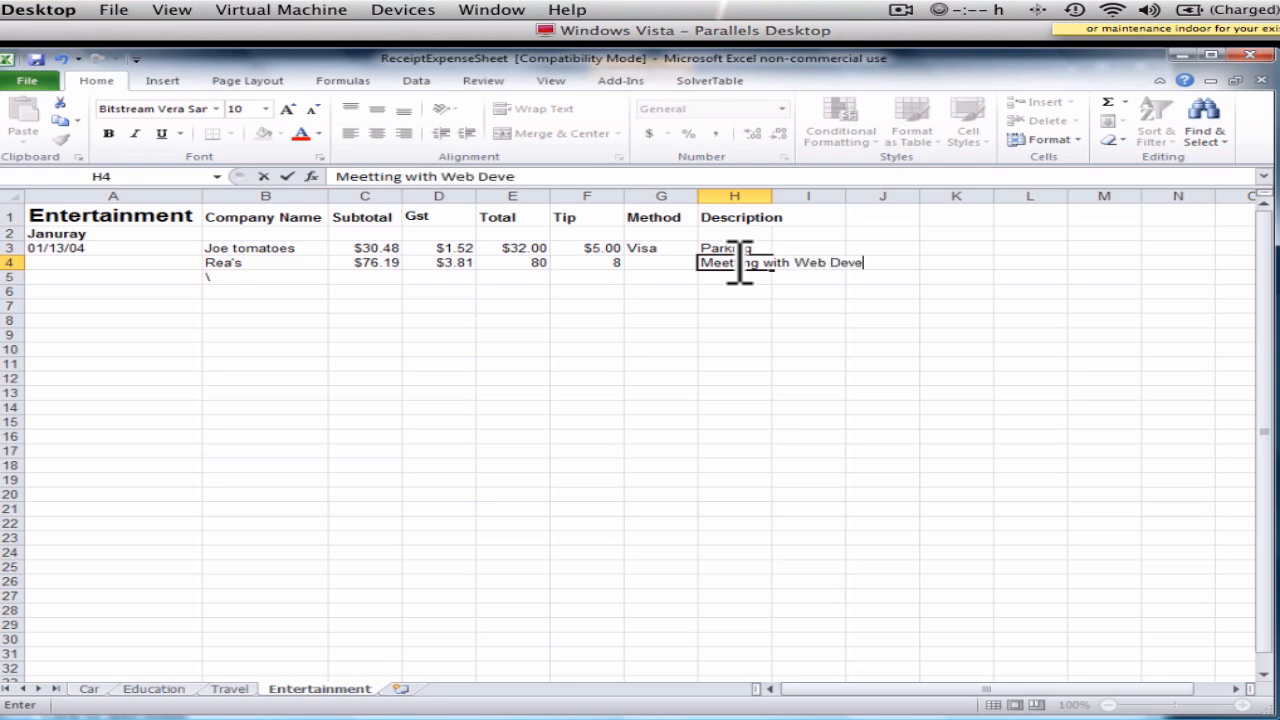
pyautogui.write('loper')
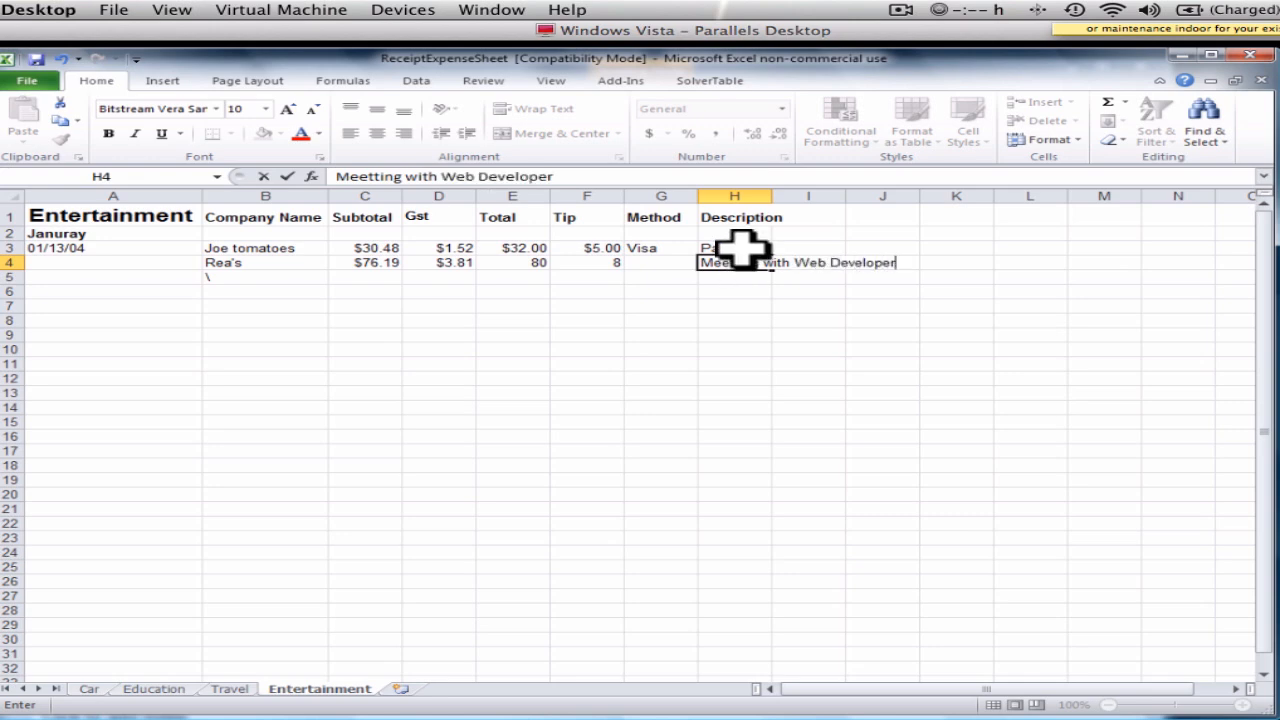
pyautogui.click(735, 247)
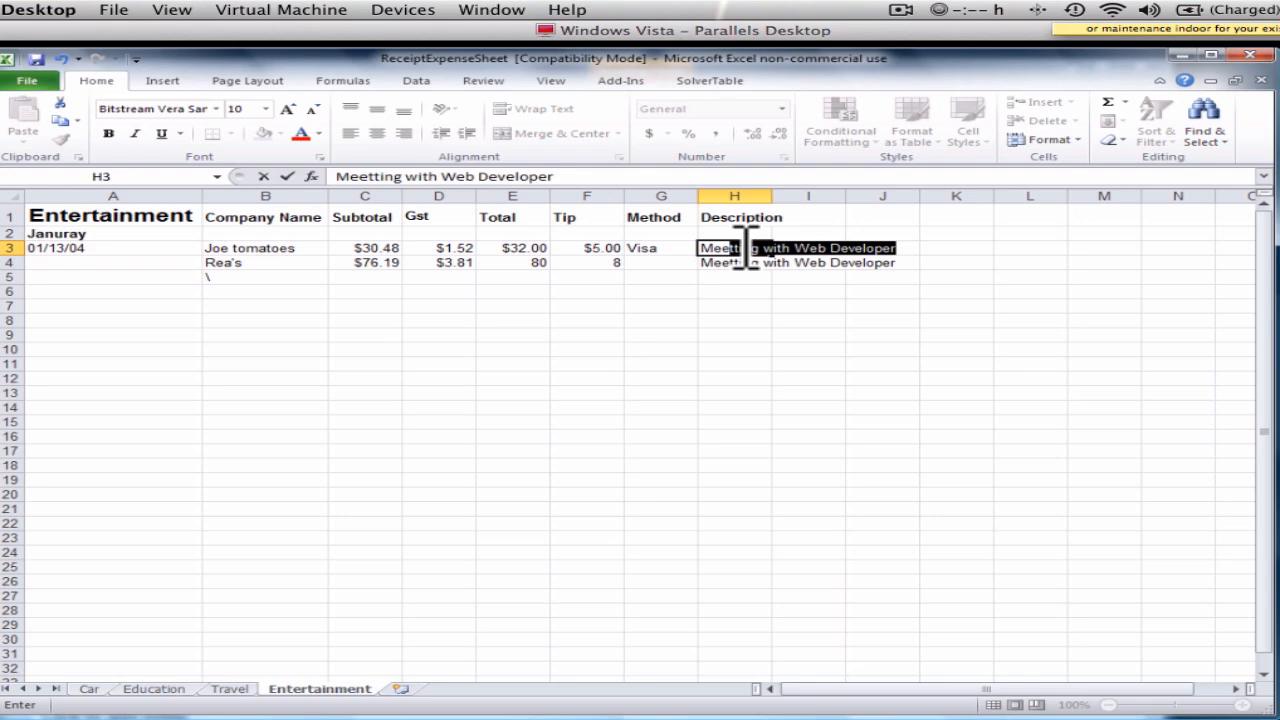
pyautogui.write('Meeting with Student.')
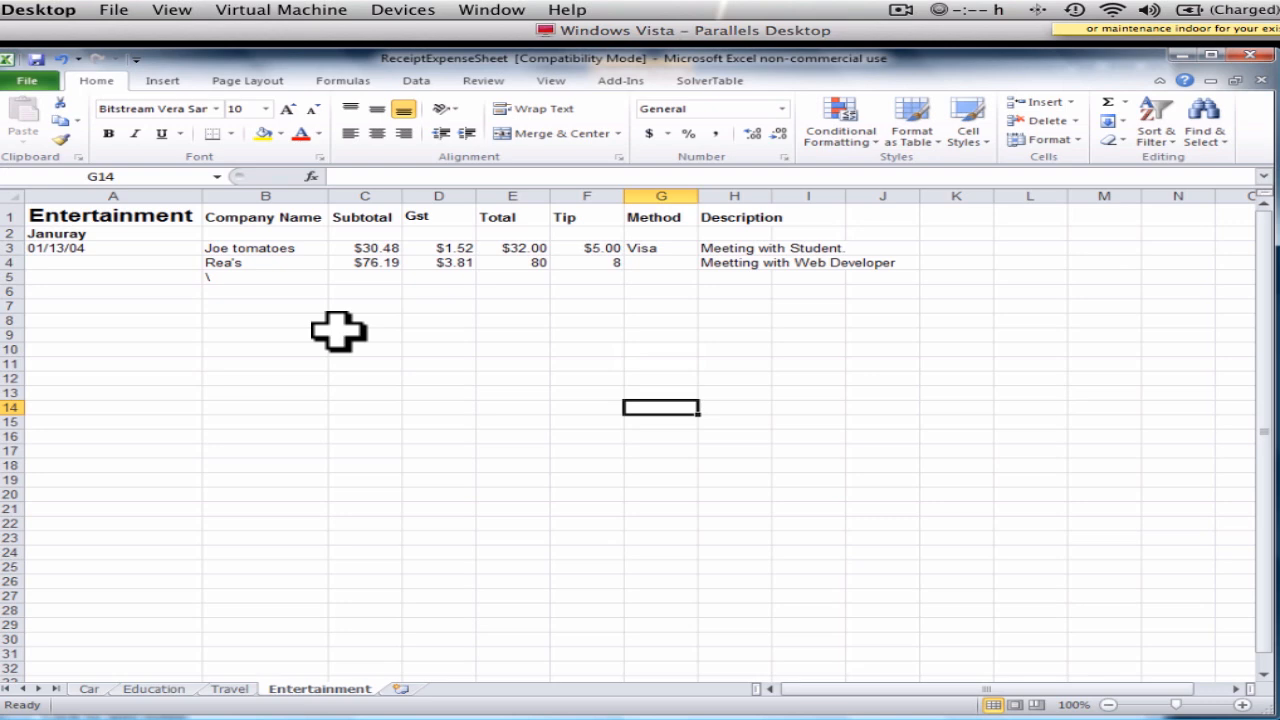
pyautogui.moveTo(929, 420)
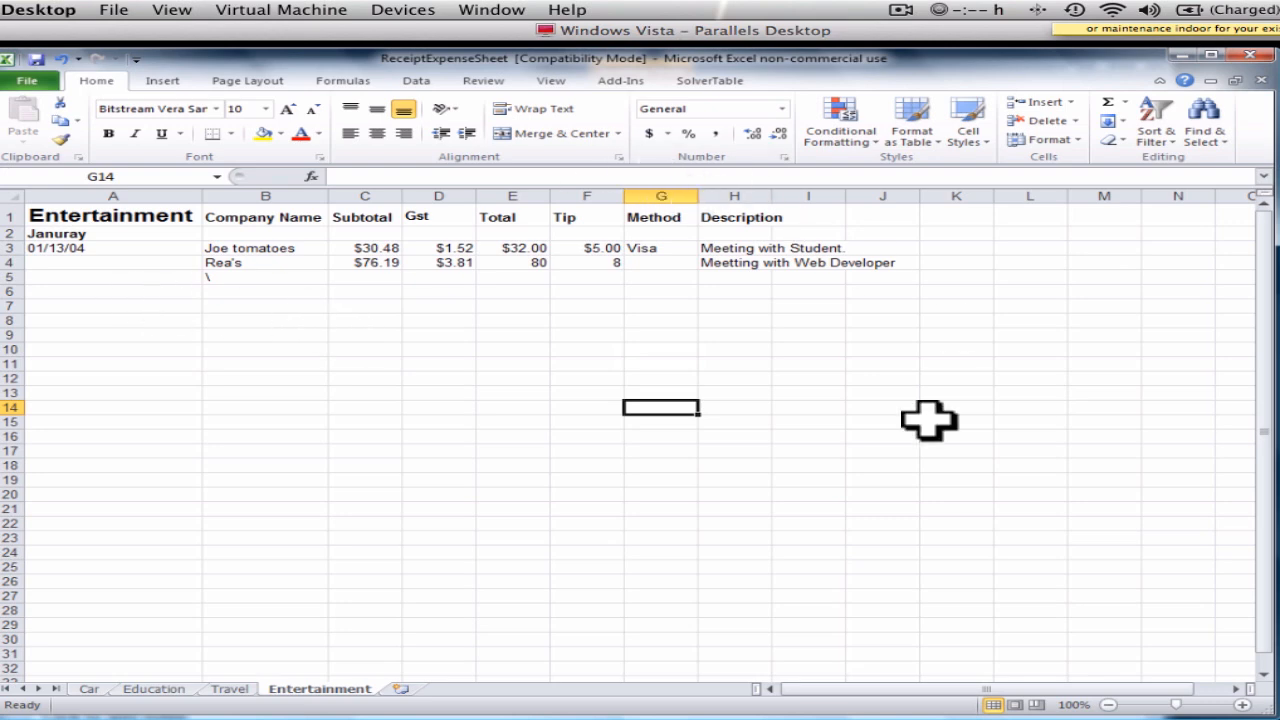
pyautogui.moveTo(265, 330)
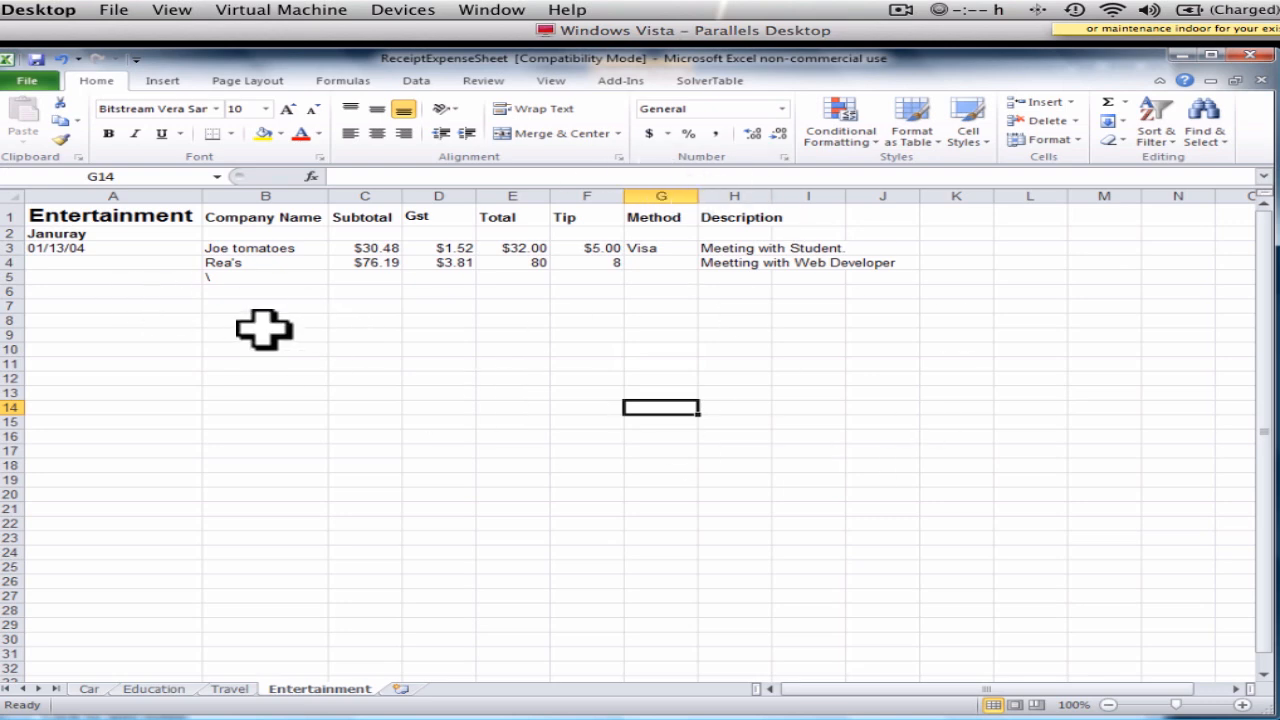